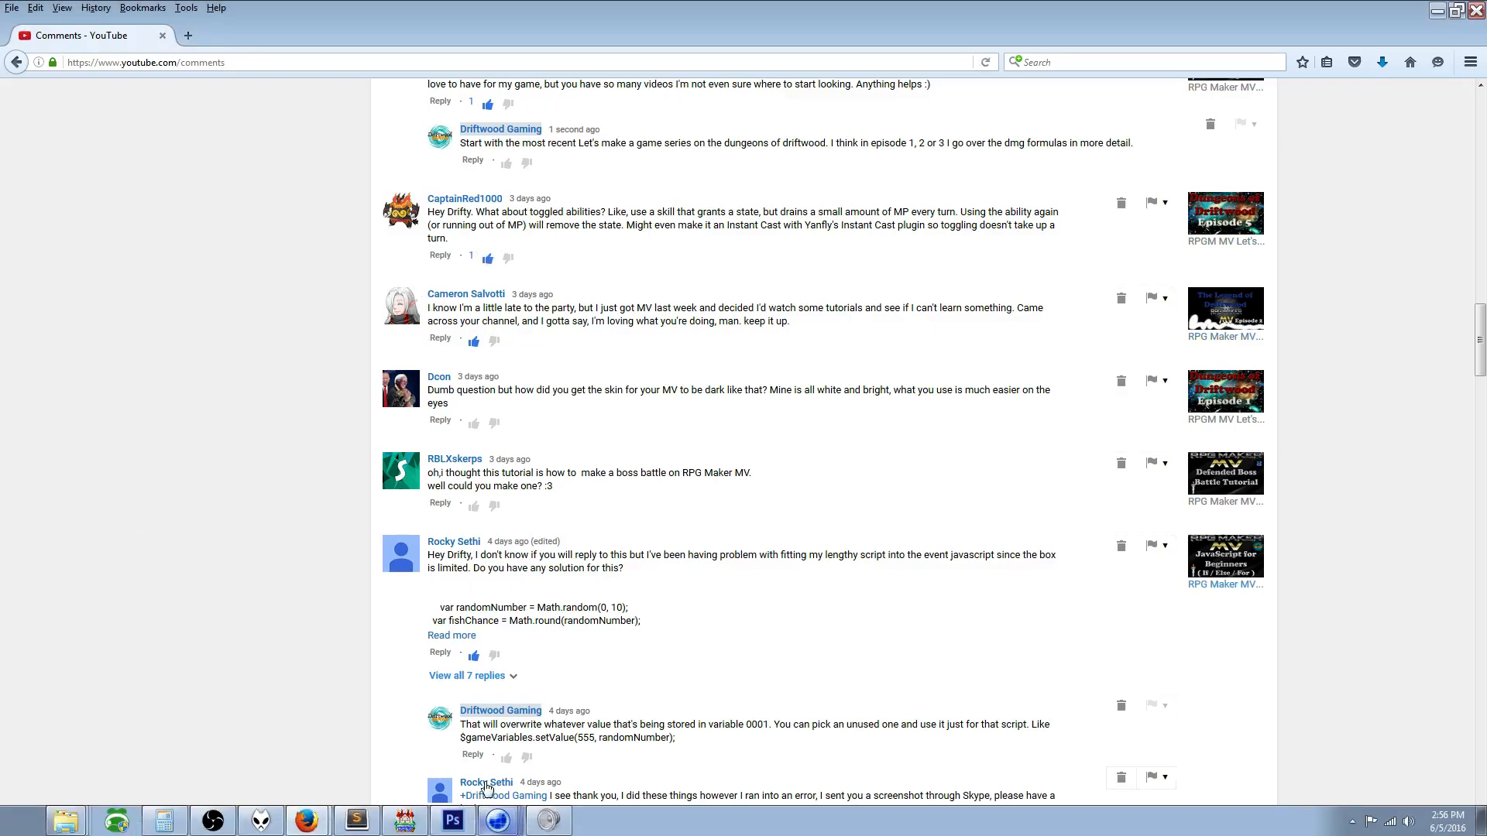
Bring the RPG Maker MV database forward and go to its Skills section.
left_click(403, 821)
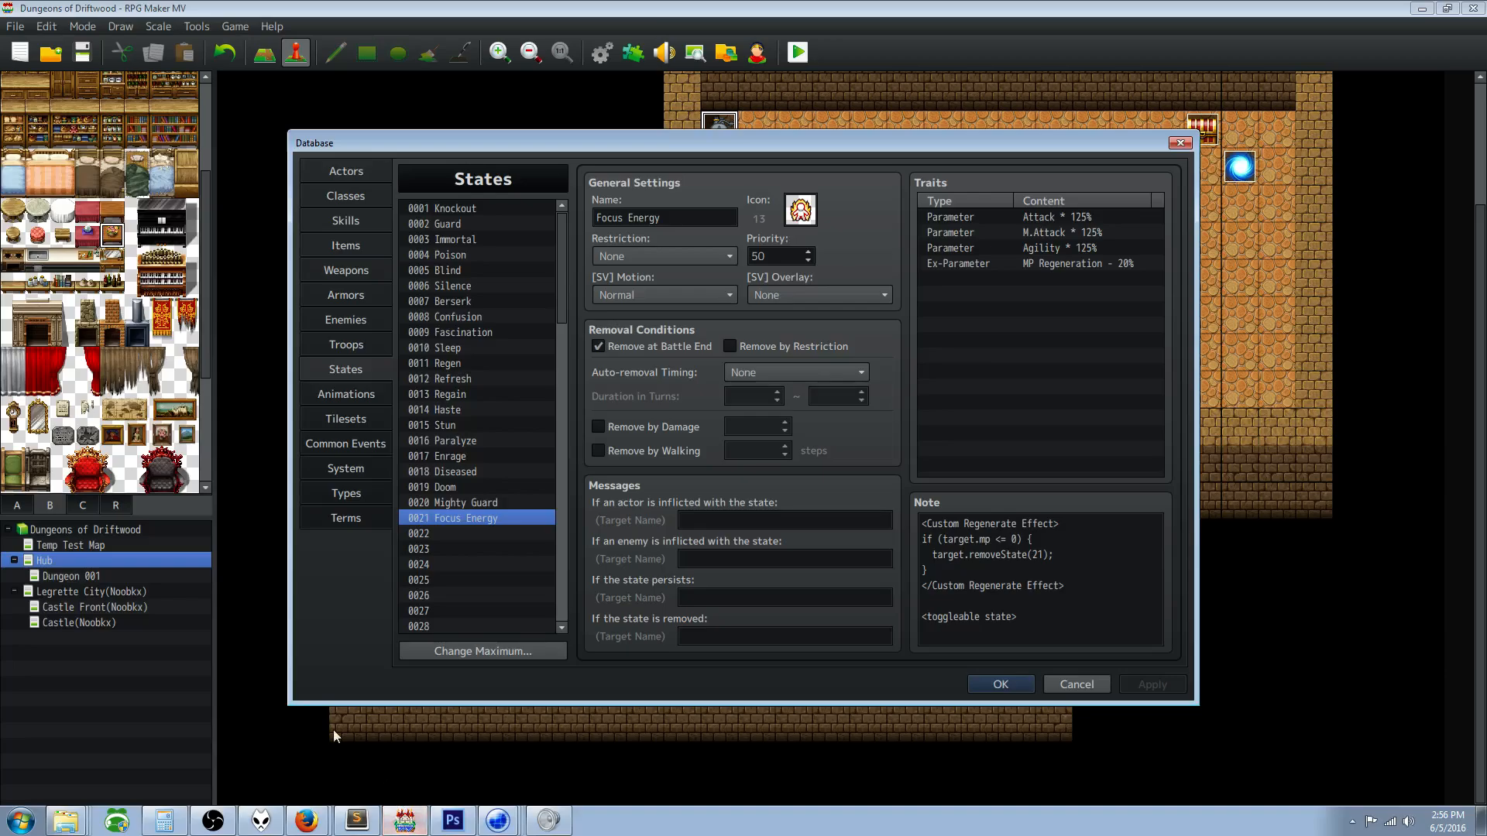
left_click(1037, 263)
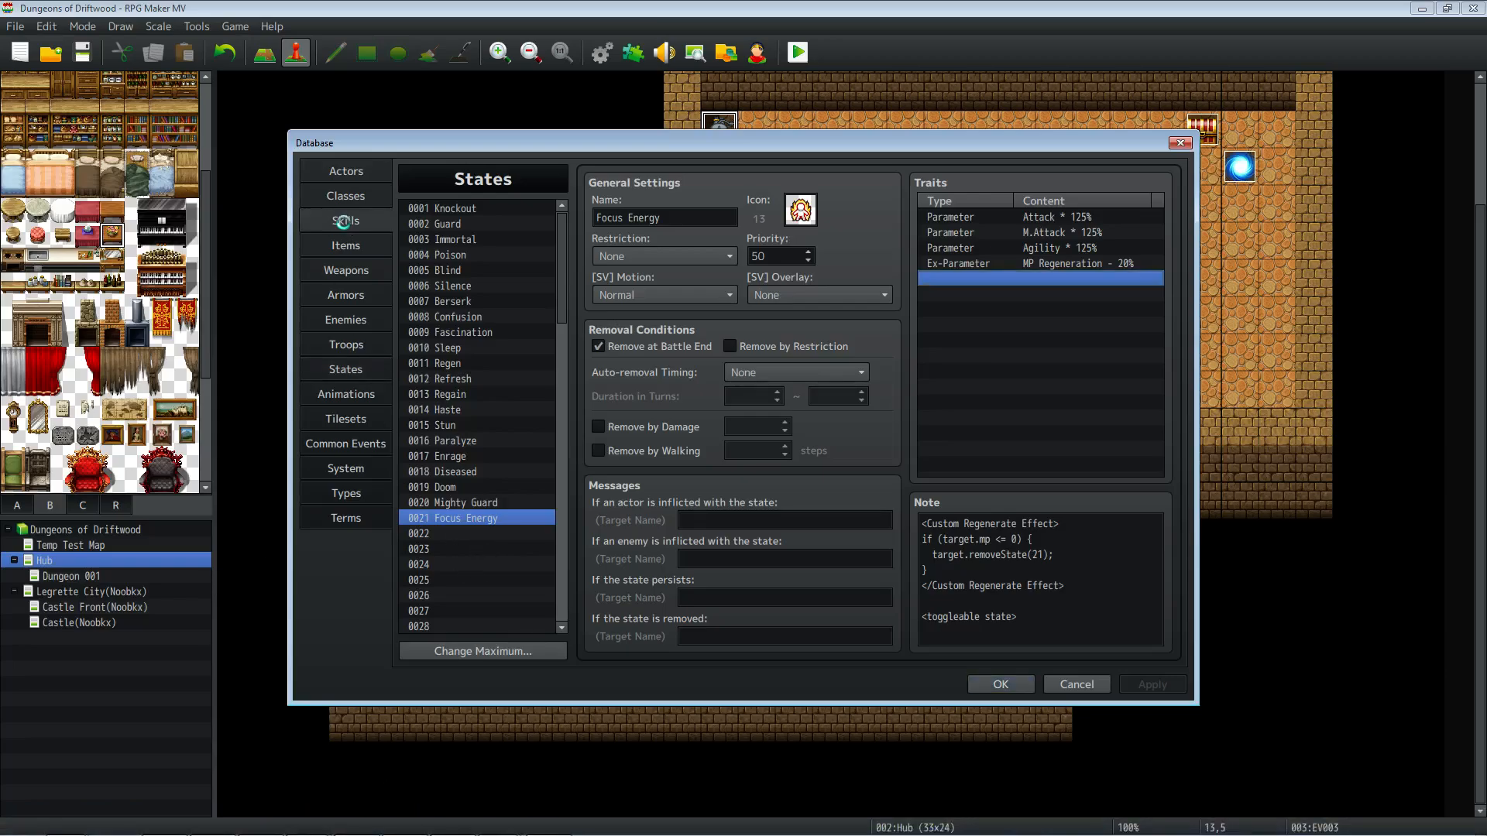
Add an <Instant> notetag to the Focus Energy skill's note.
left_click(345, 220)
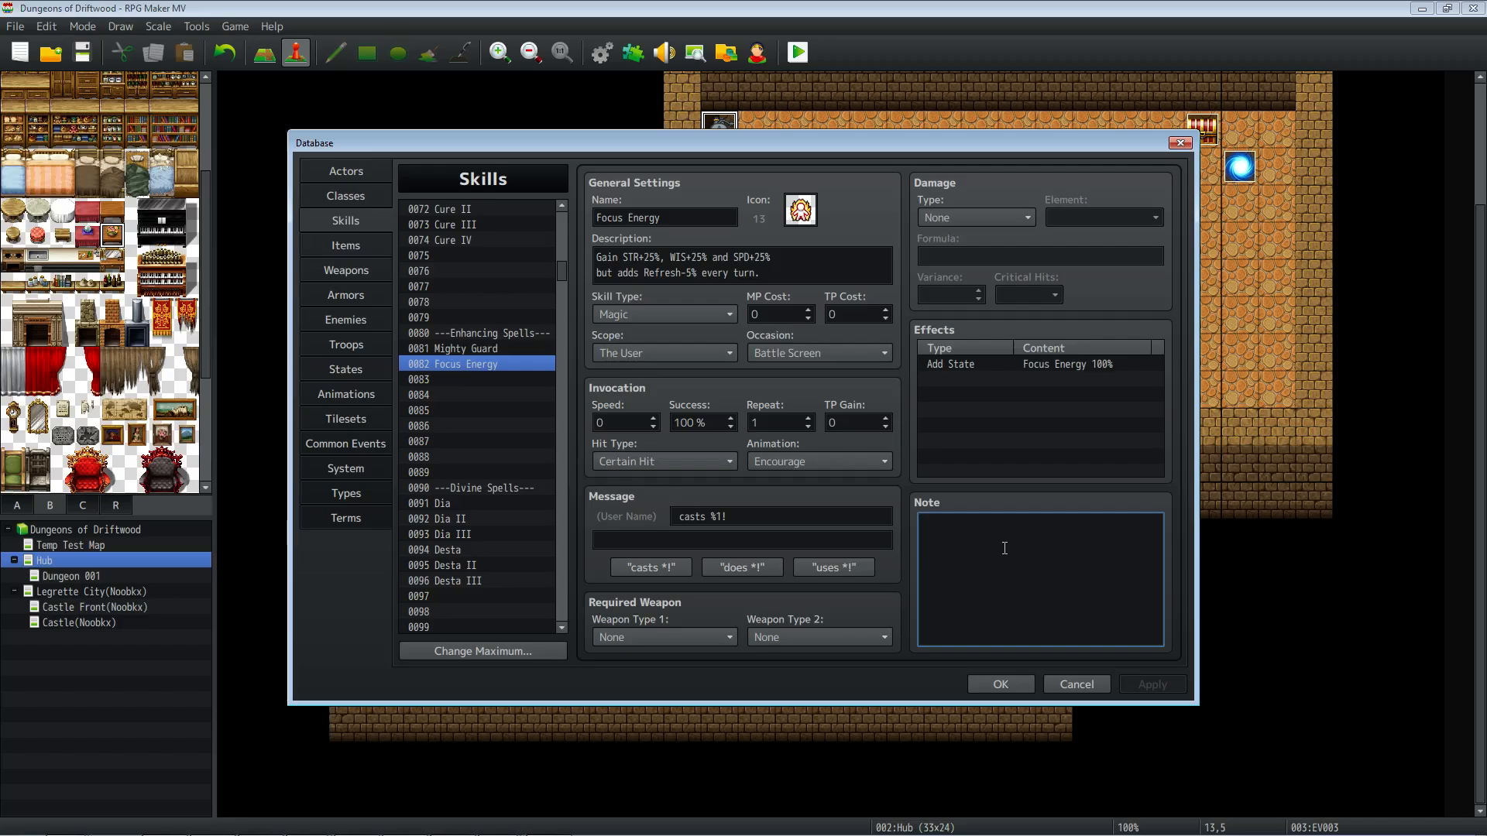
type("<")
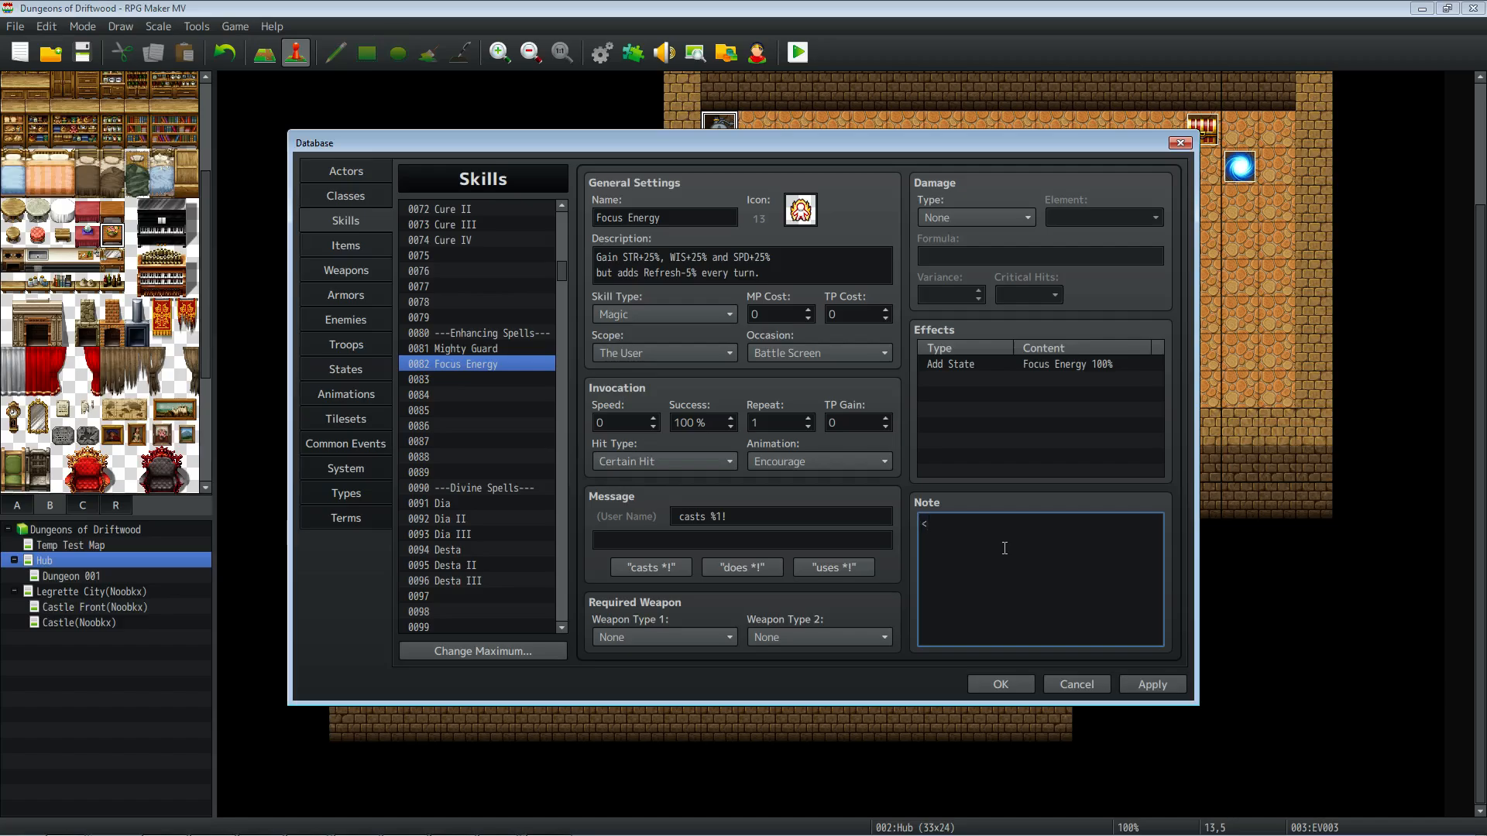
type("Ins")
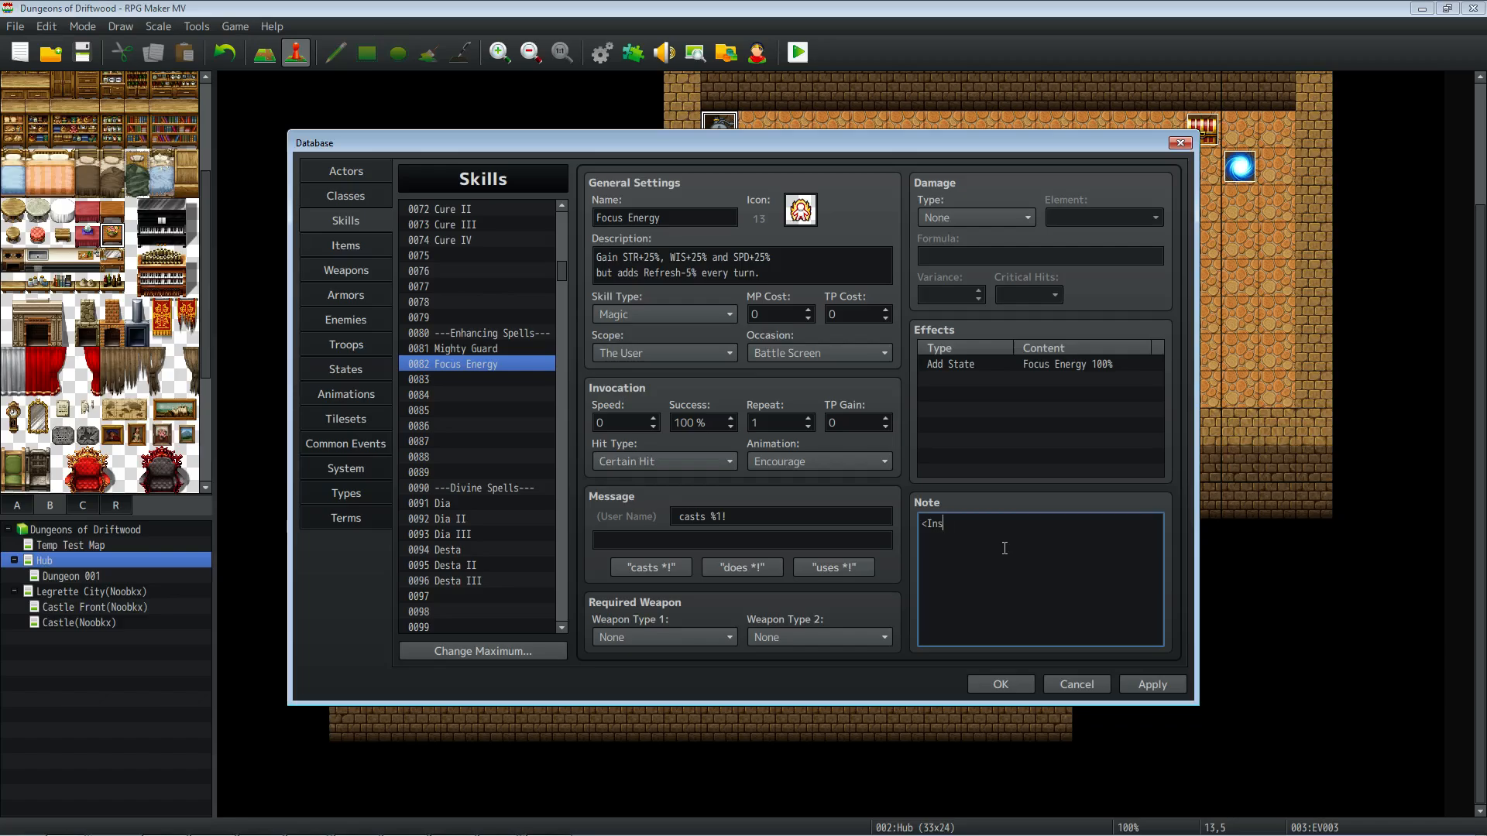
type("tant>")
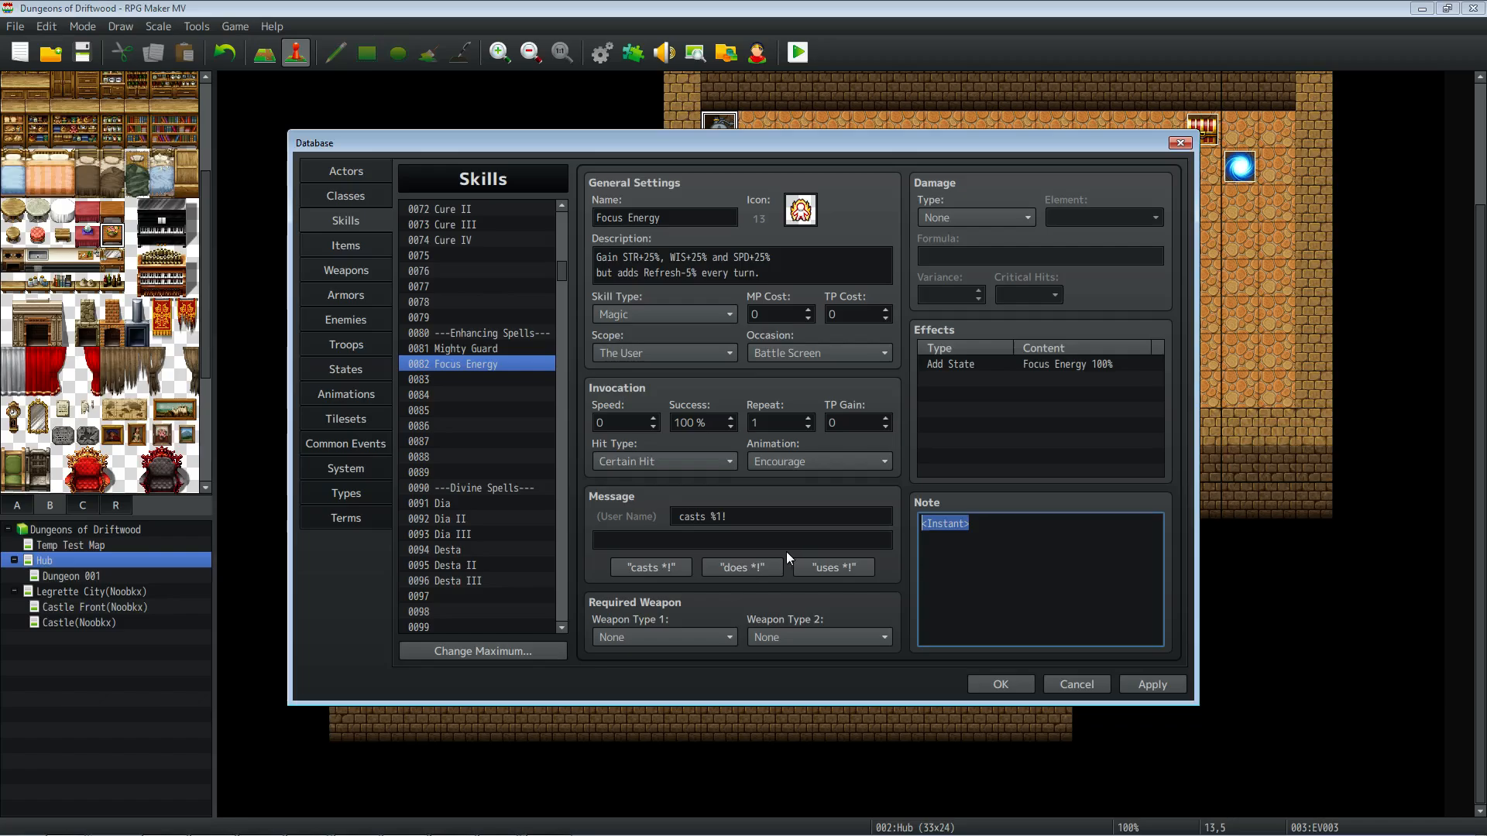
mouse_move(438, 246)
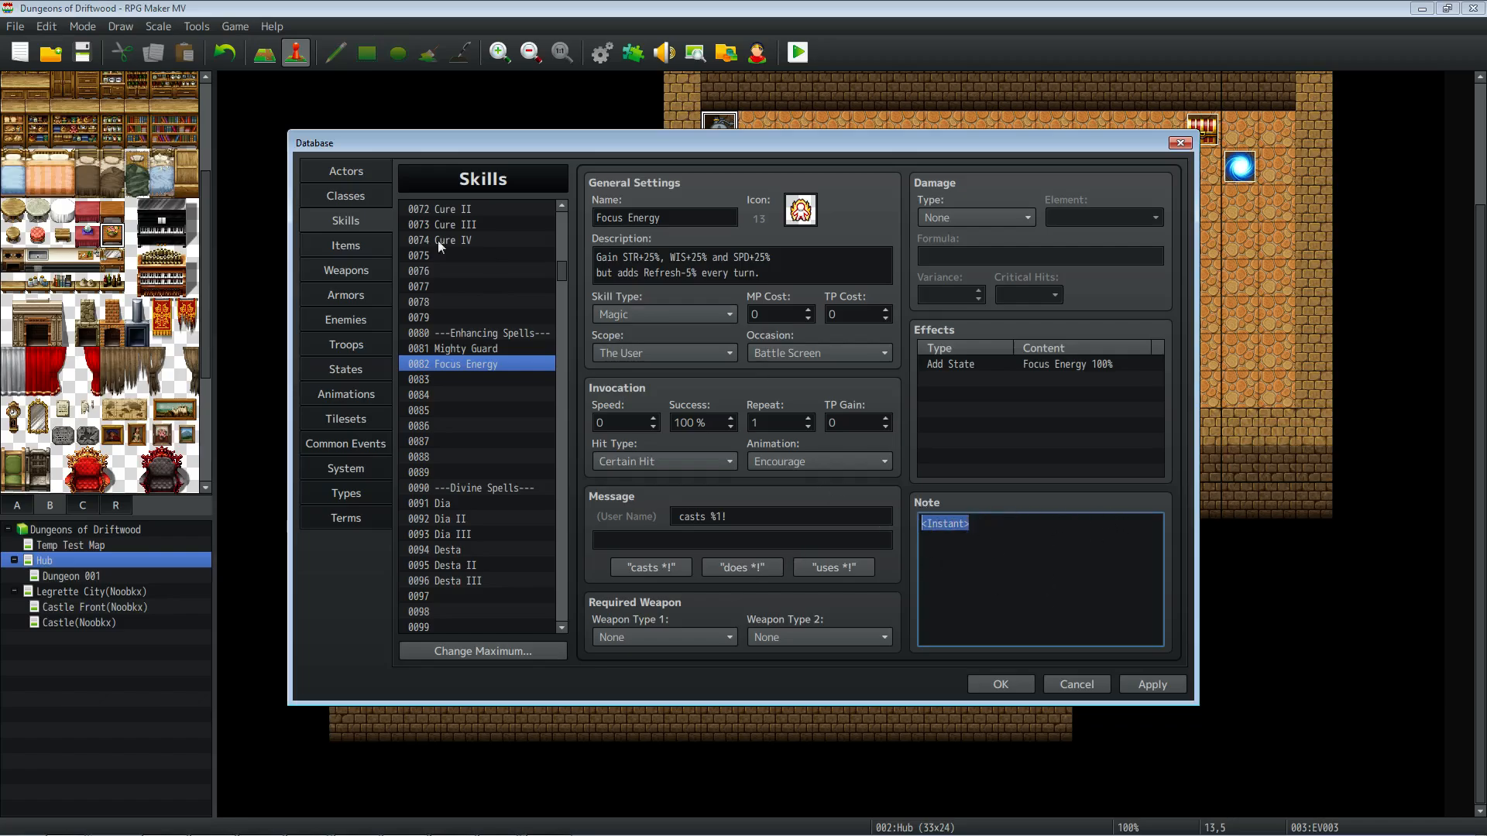
mouse_move(762, 214)
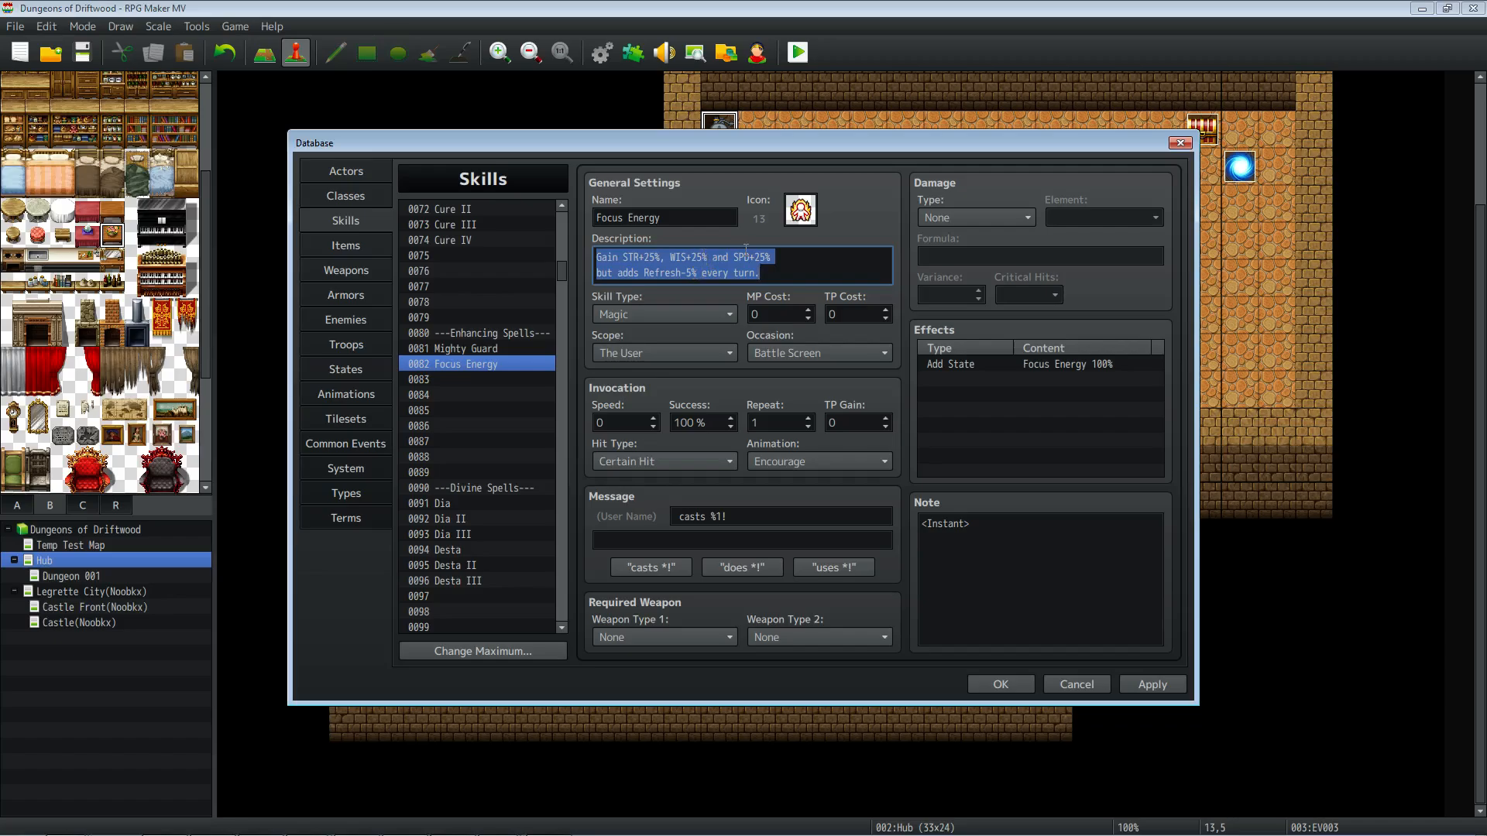
Change the Focus Energy description from Refresh-5% to Refresh-20% every turn.
left_click(759, 257)
type("20")
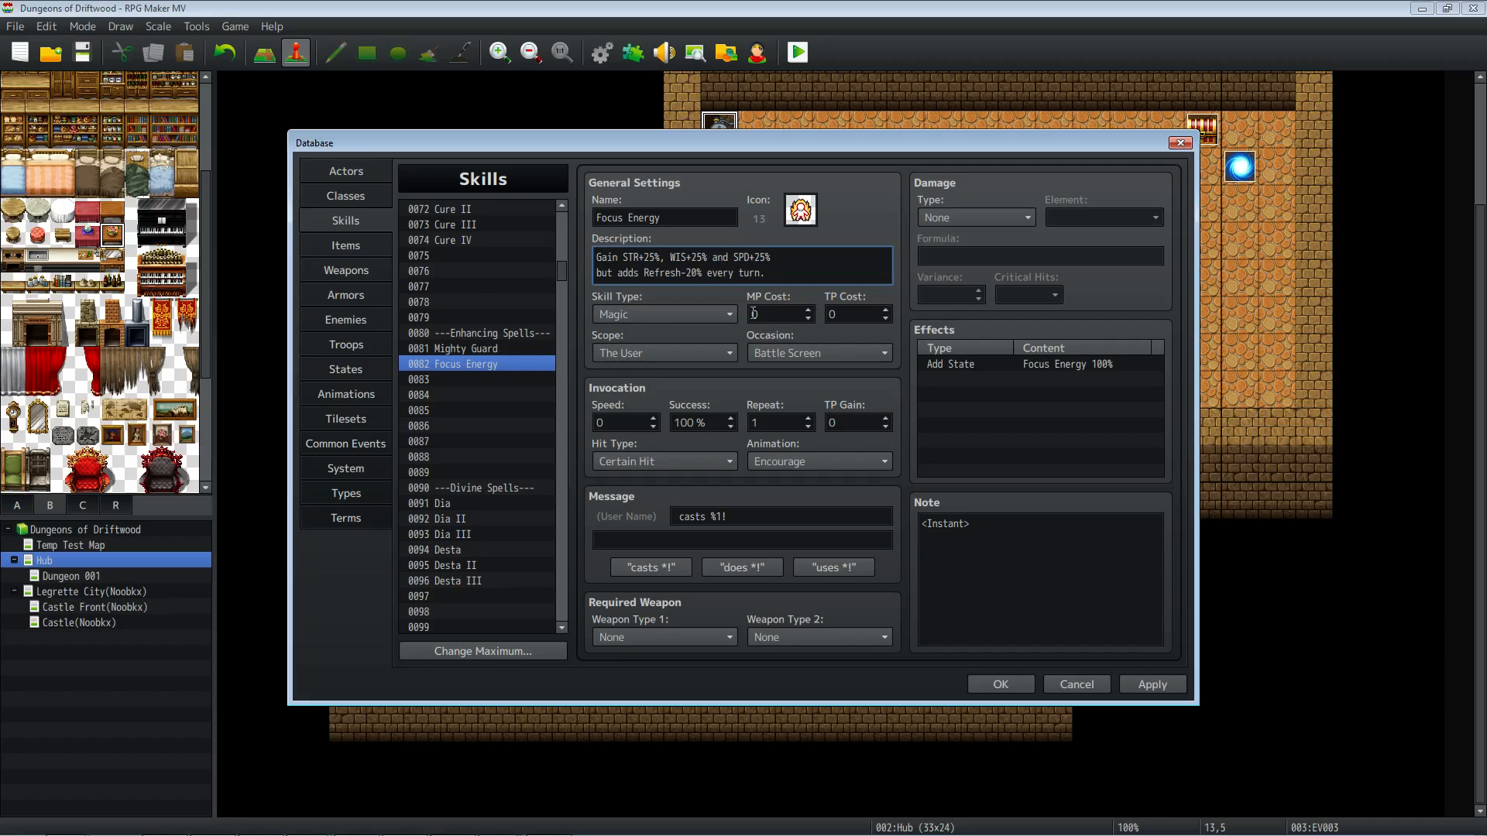
left_click(849, 314)
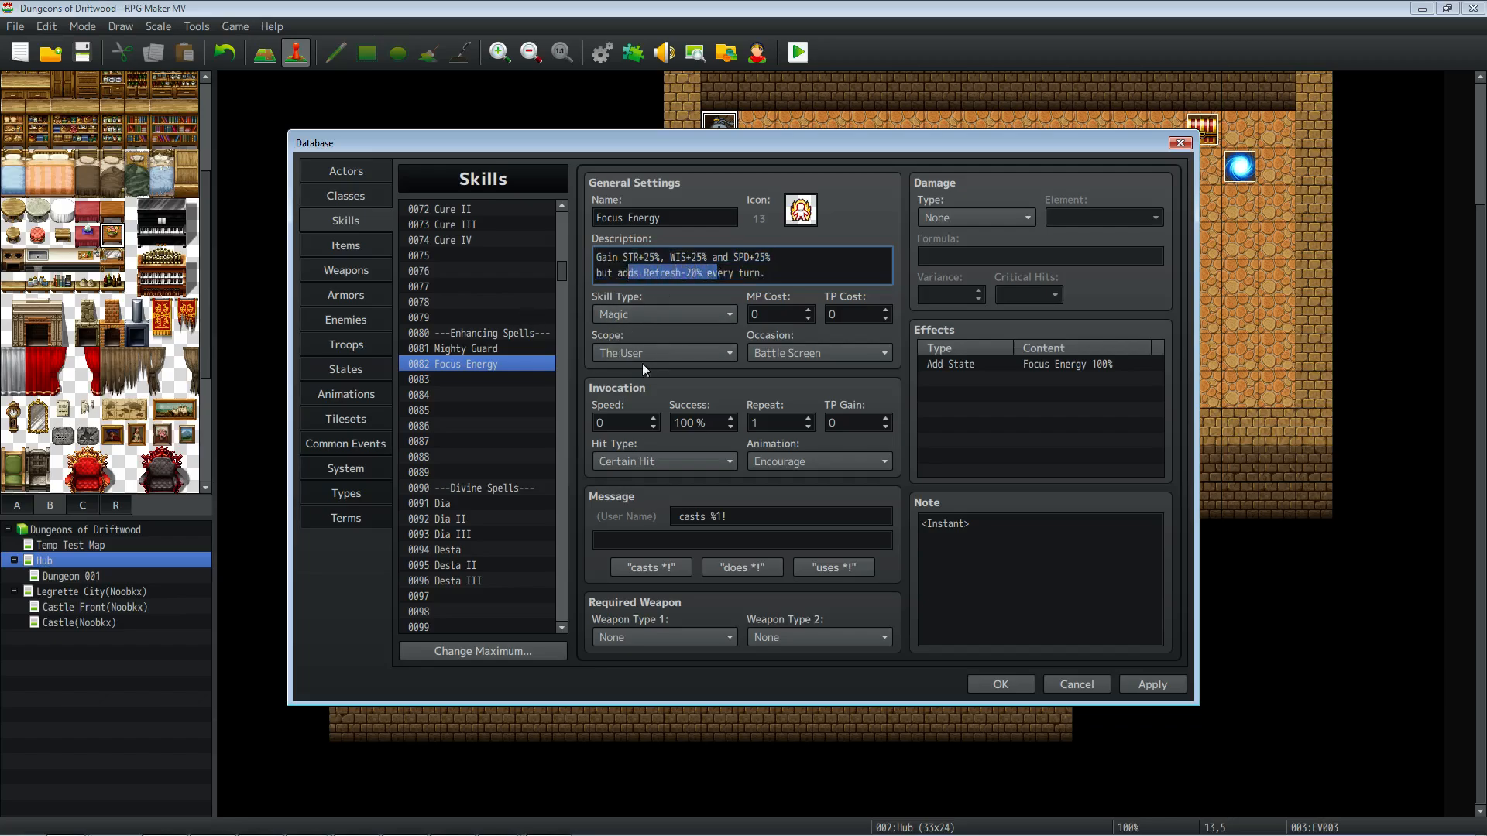
mouse_move(658, 359)
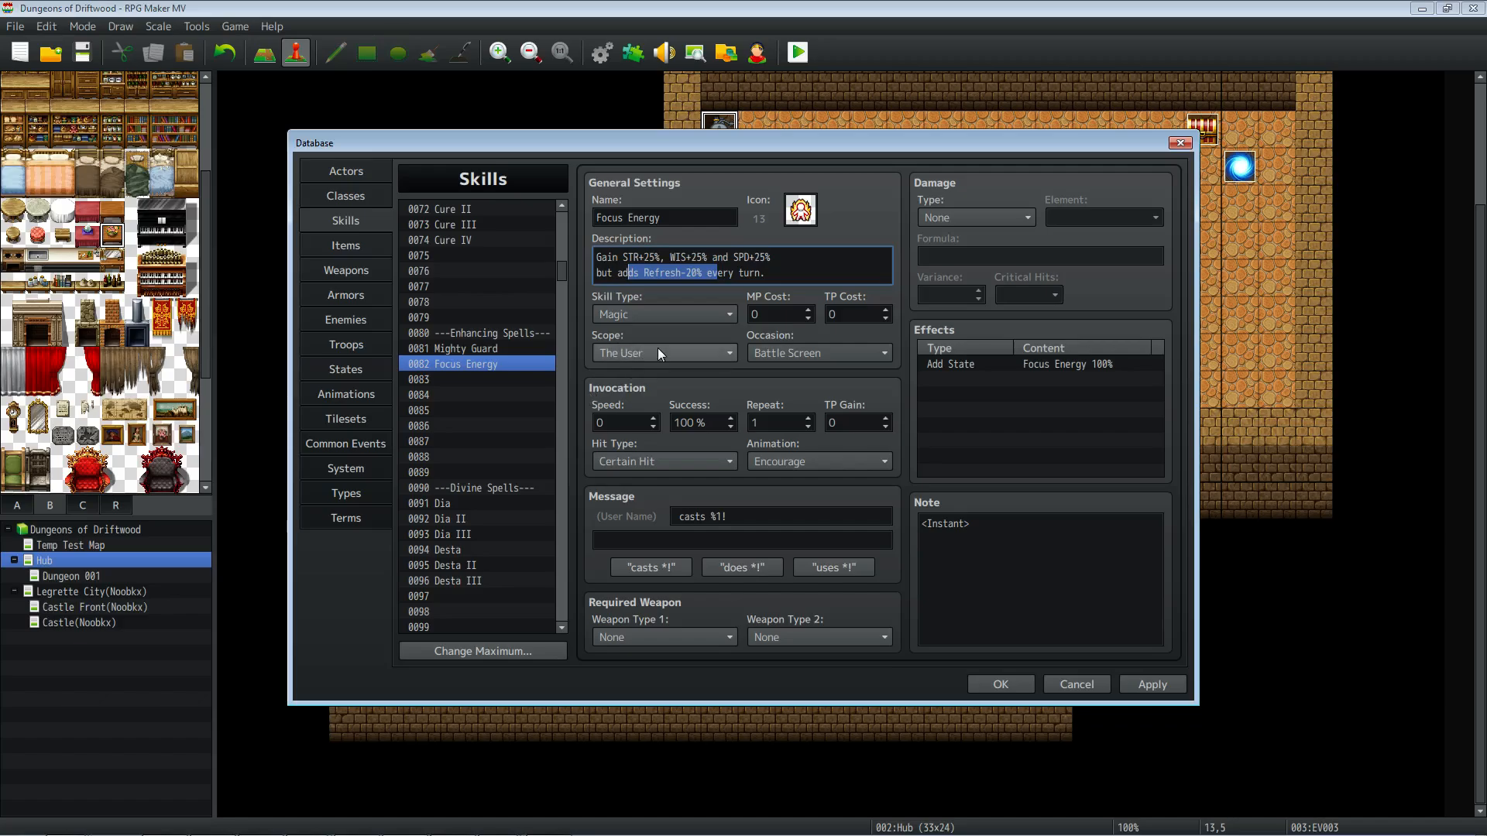
mouse_move(719, 348)
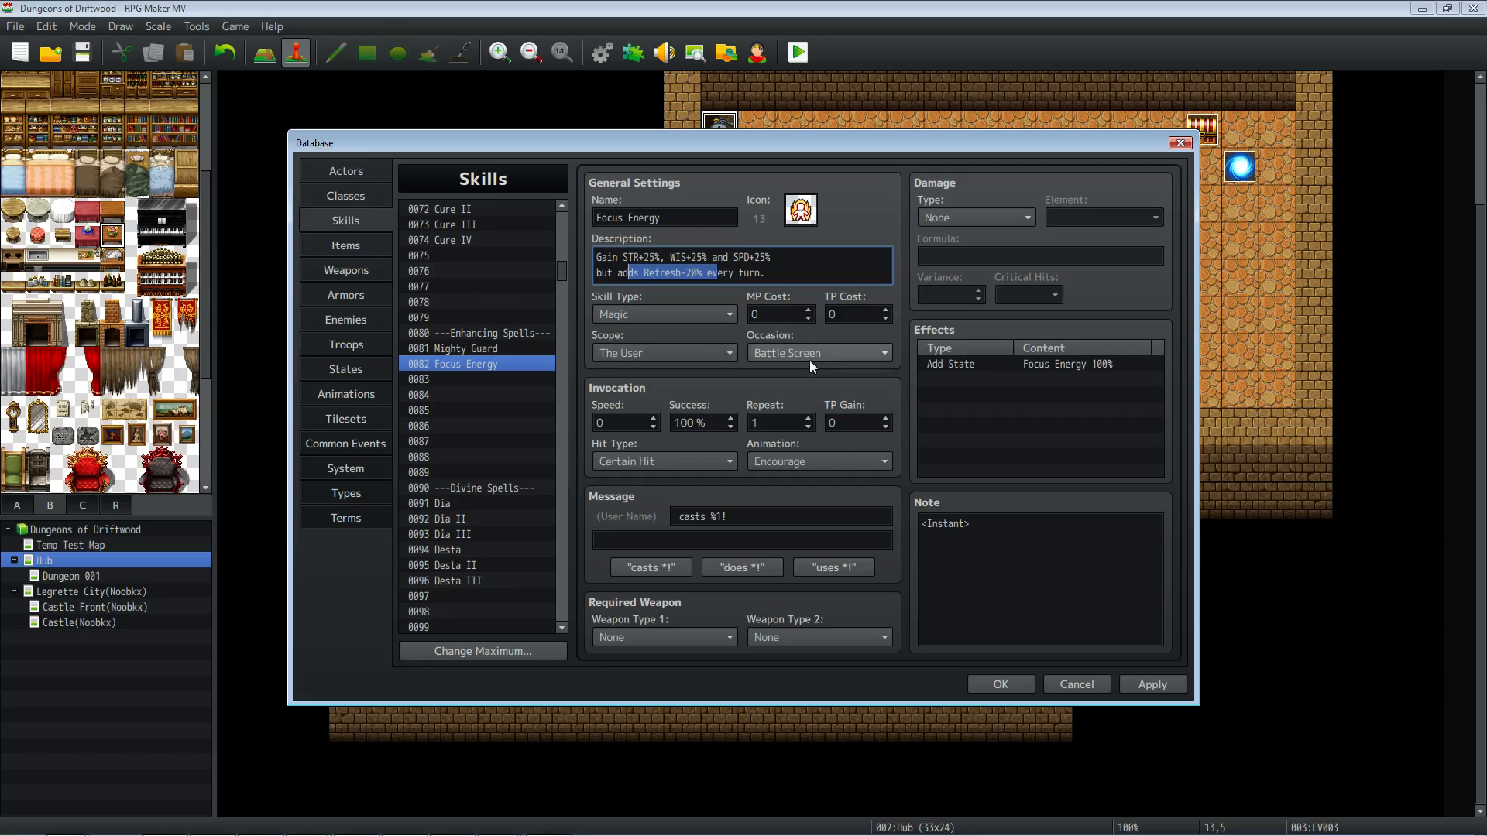
mouse_move(810, 353)
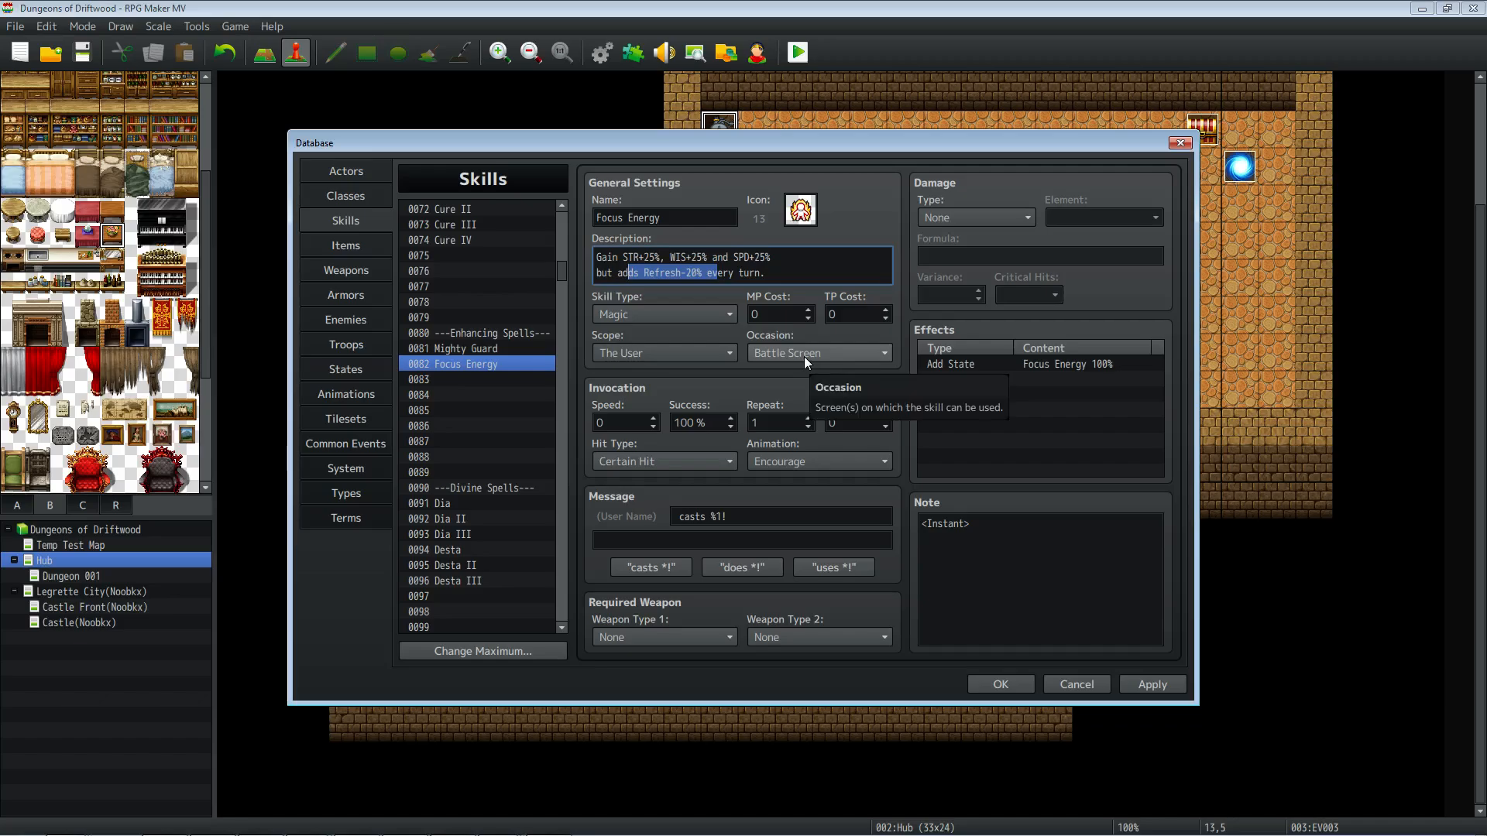
mouse_move(773, 463)
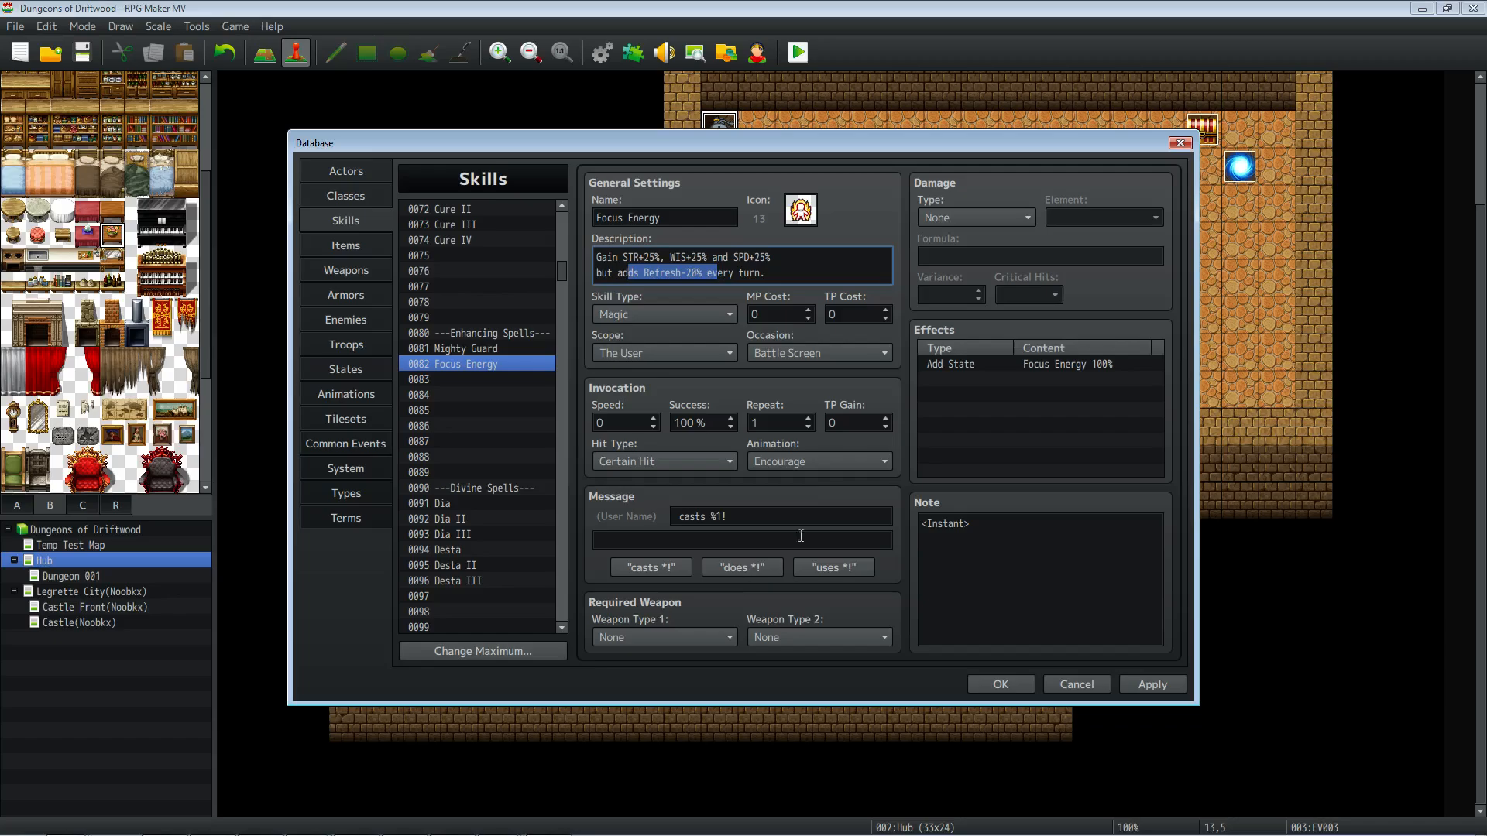
mouse_move(884, 338)
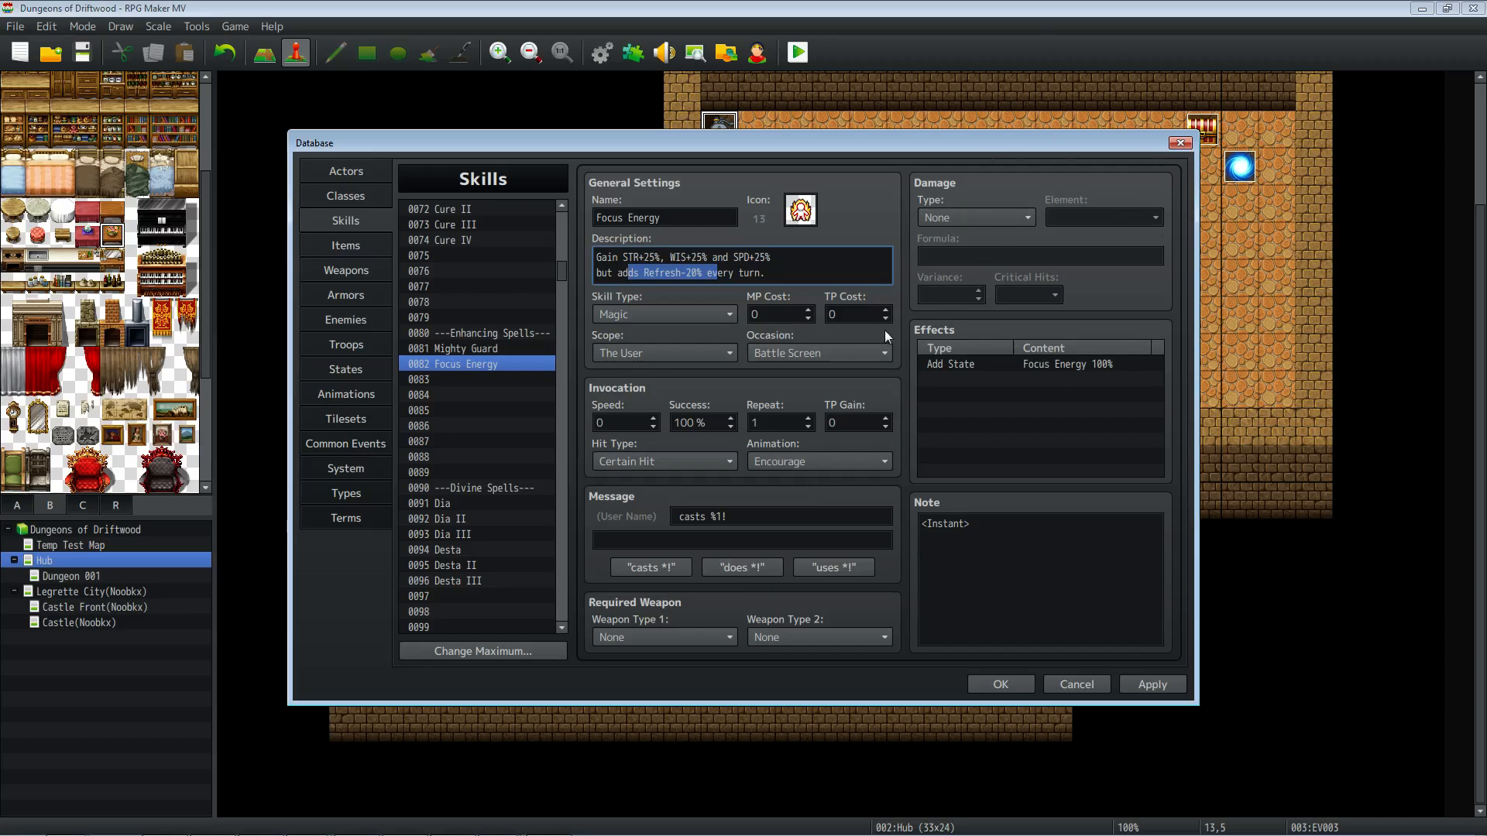
Keep the Add State effect as Focus Energy at 100% and apply the skill edits.
left_click(1037, 363)
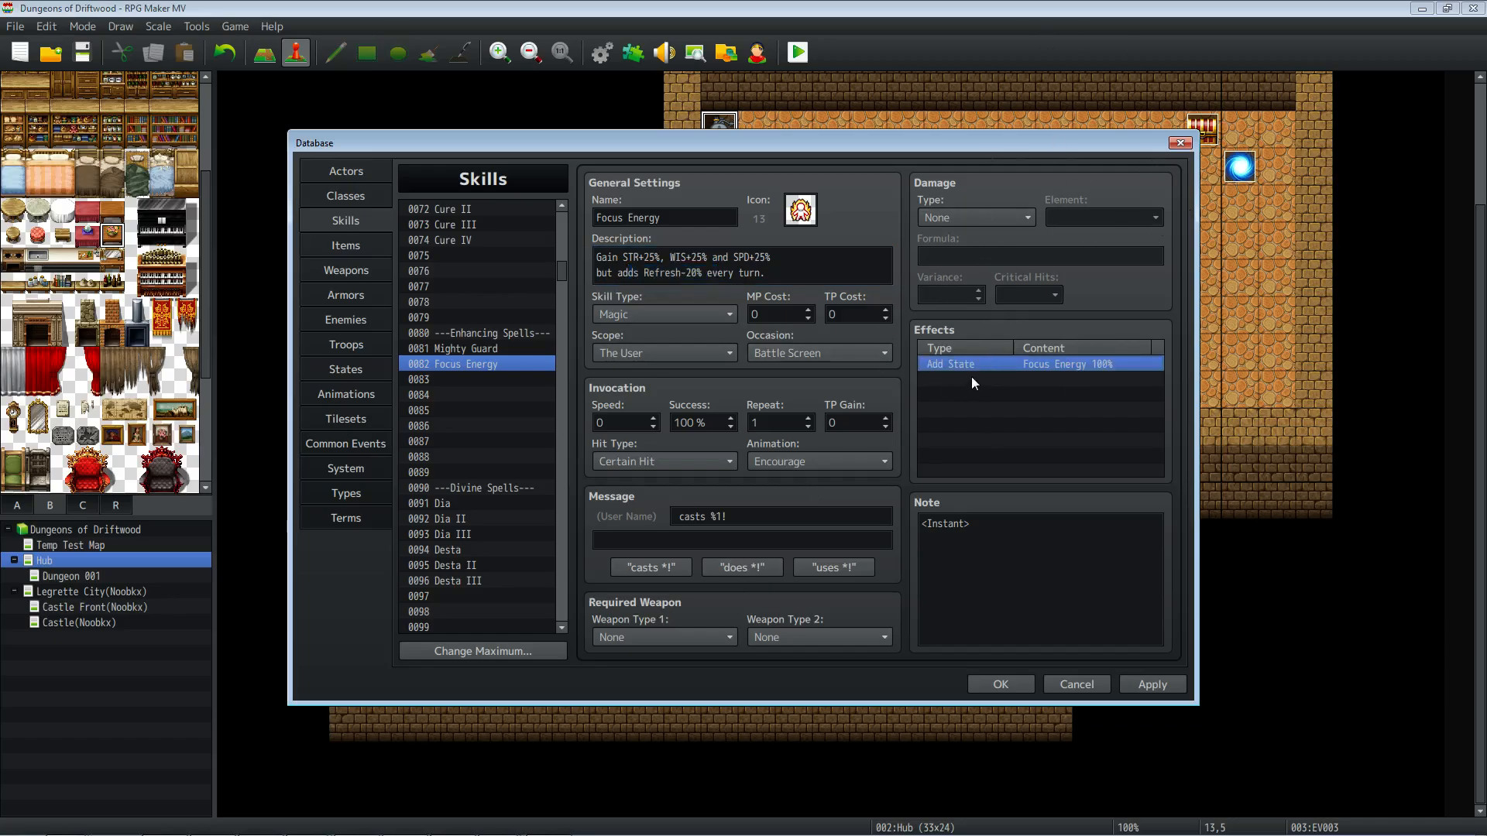
double_click(1037, 362)
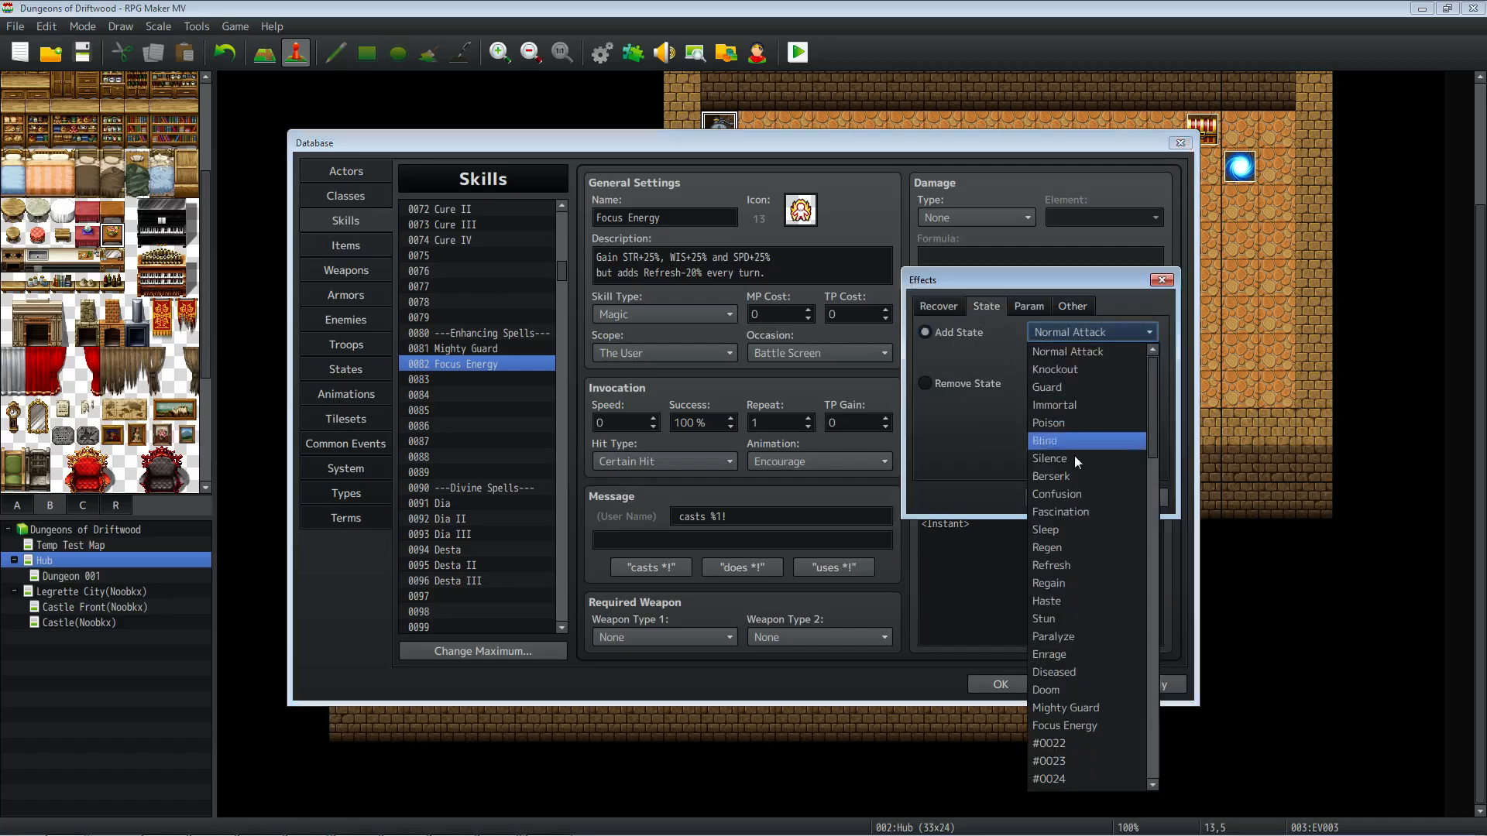
left_click(1063, 724)
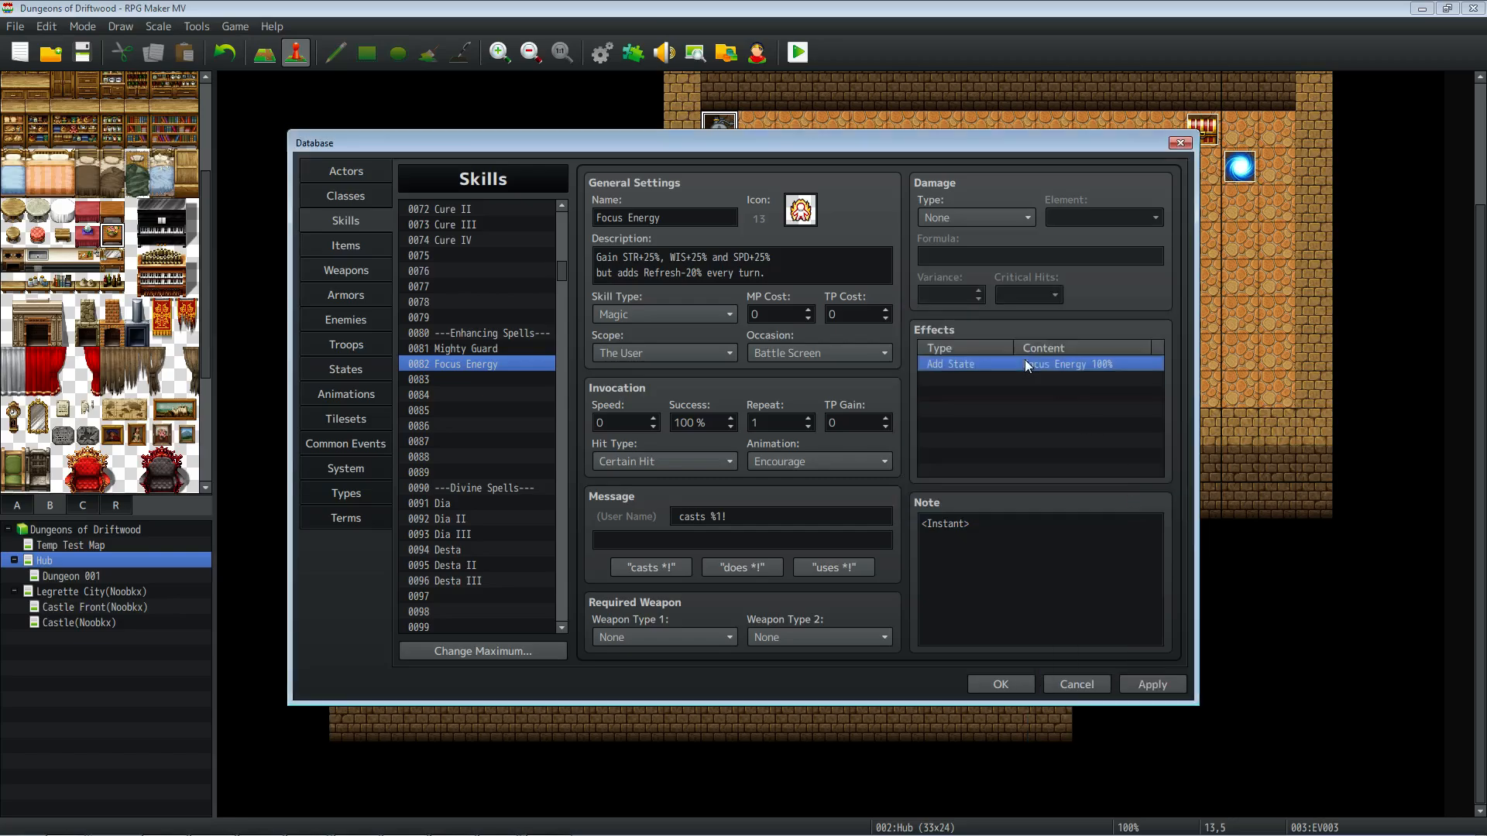
left_click(1151, 683)
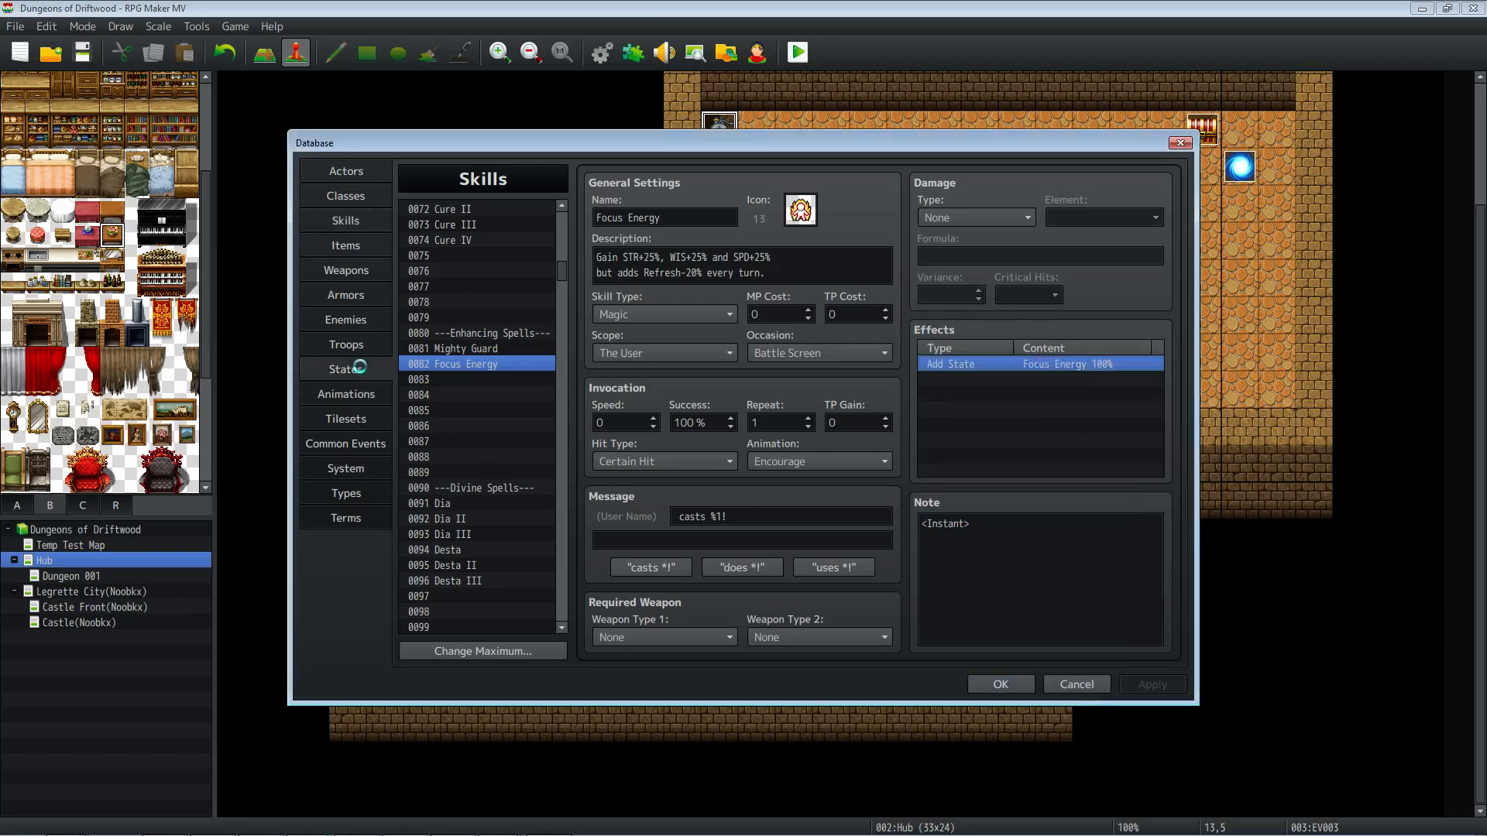
left_click(346, 369)
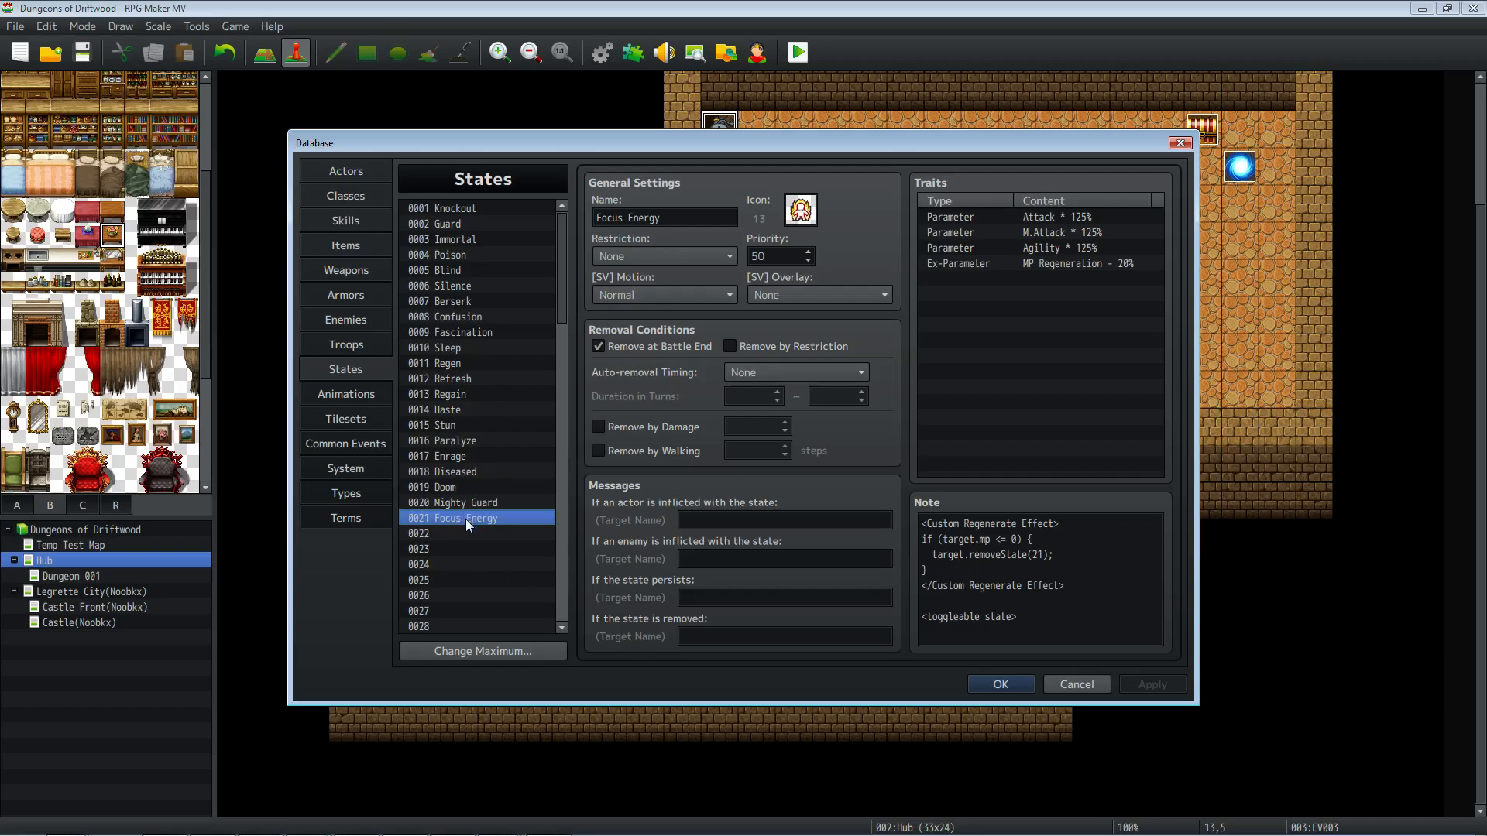
mouse_move(437, 537)
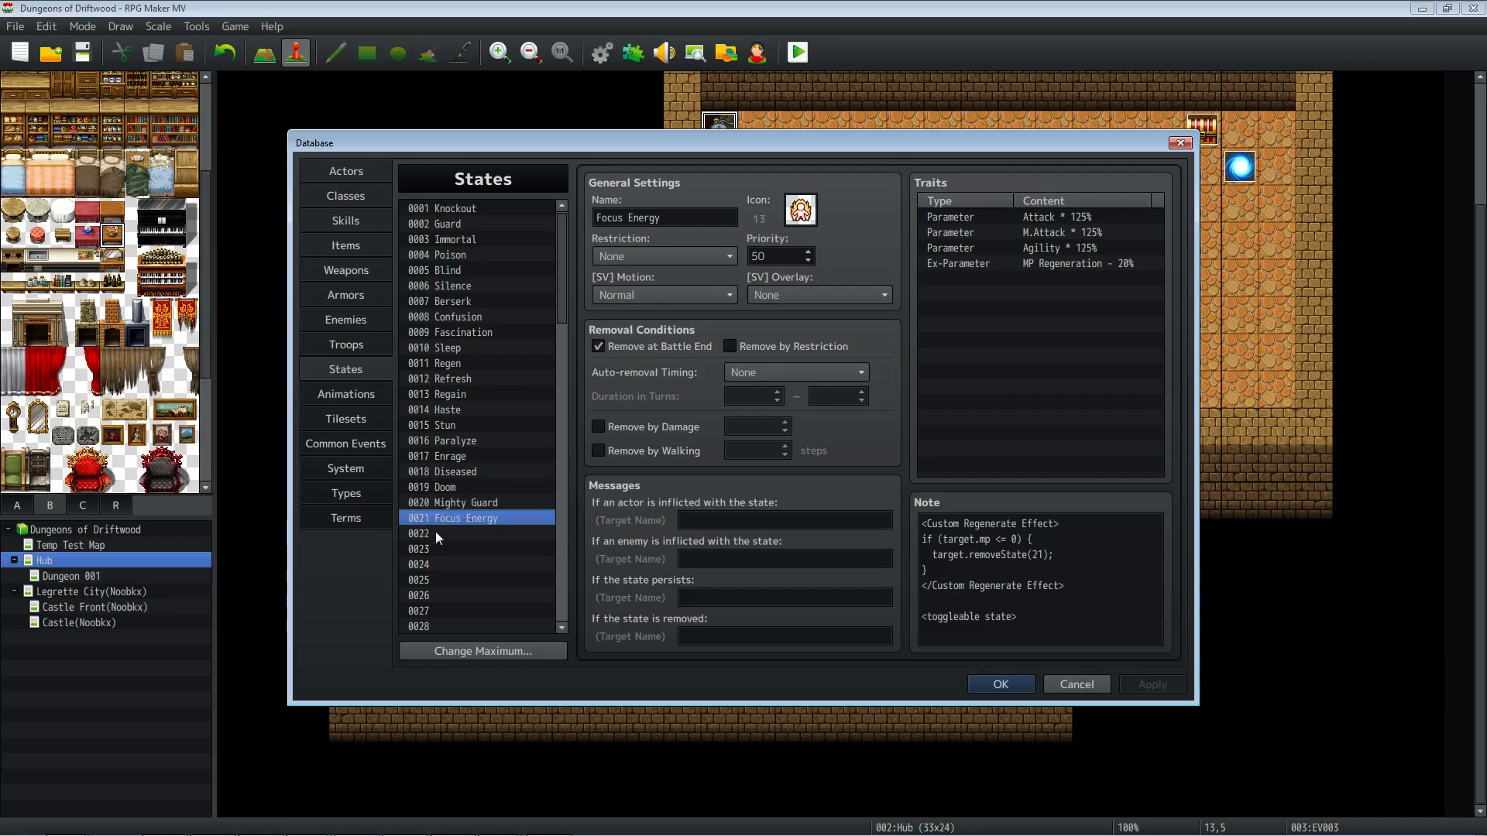
mouse_move(403, 538)
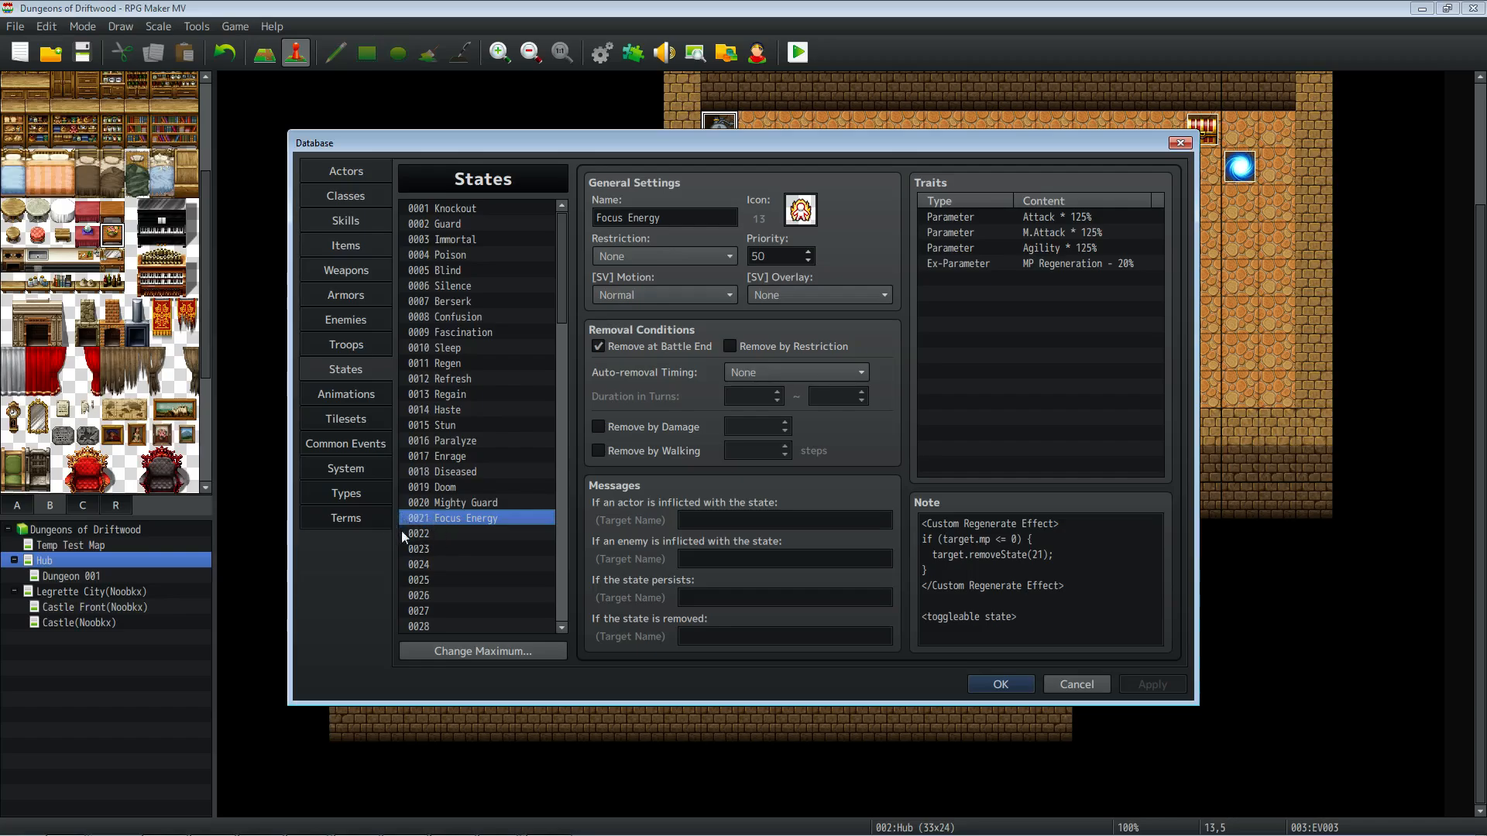
mouse_move(420, 525)
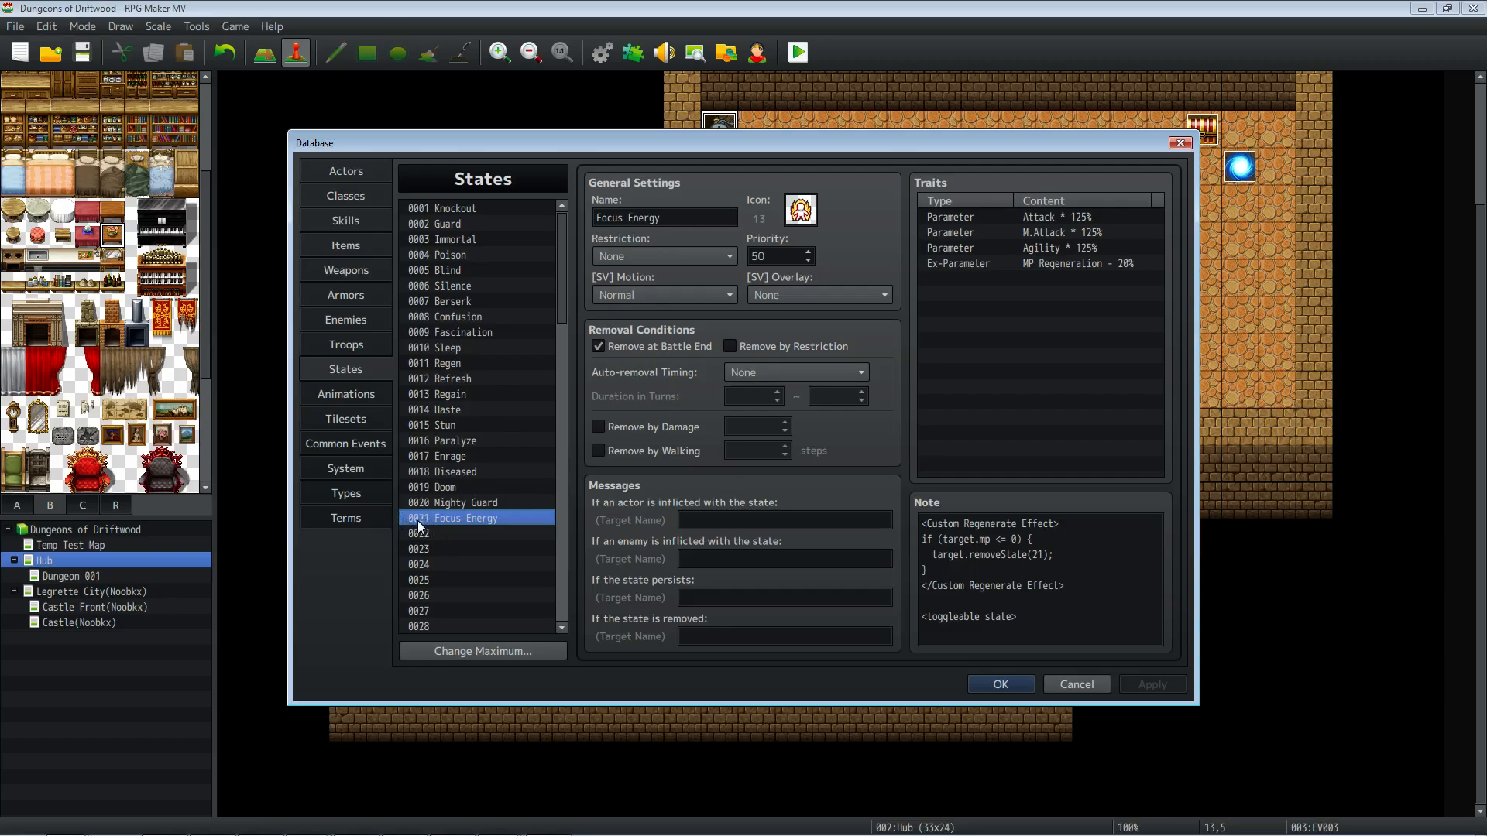
mouse_move(454, 273)
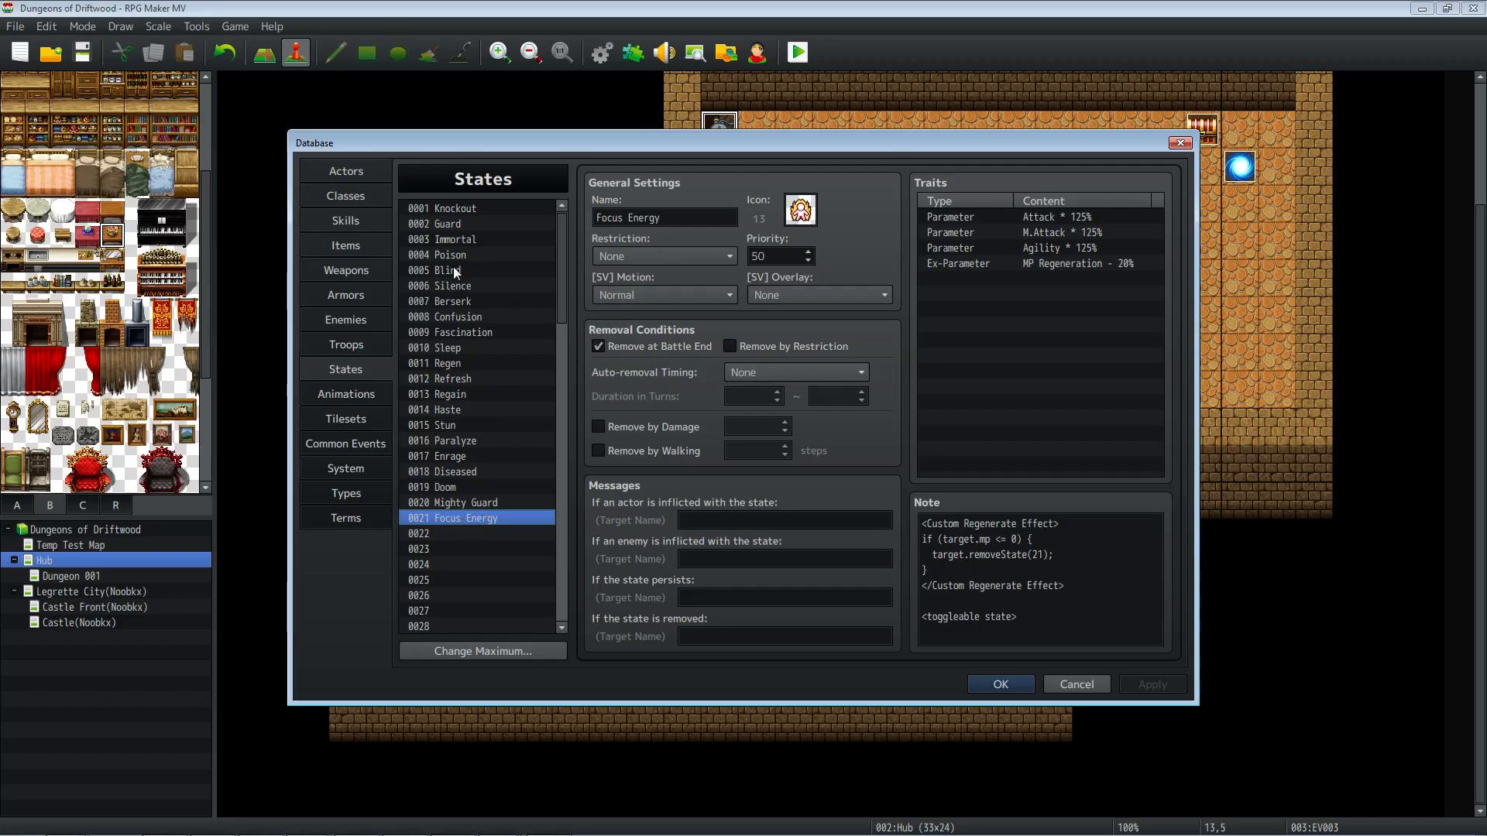
mouse_move(800, 211)
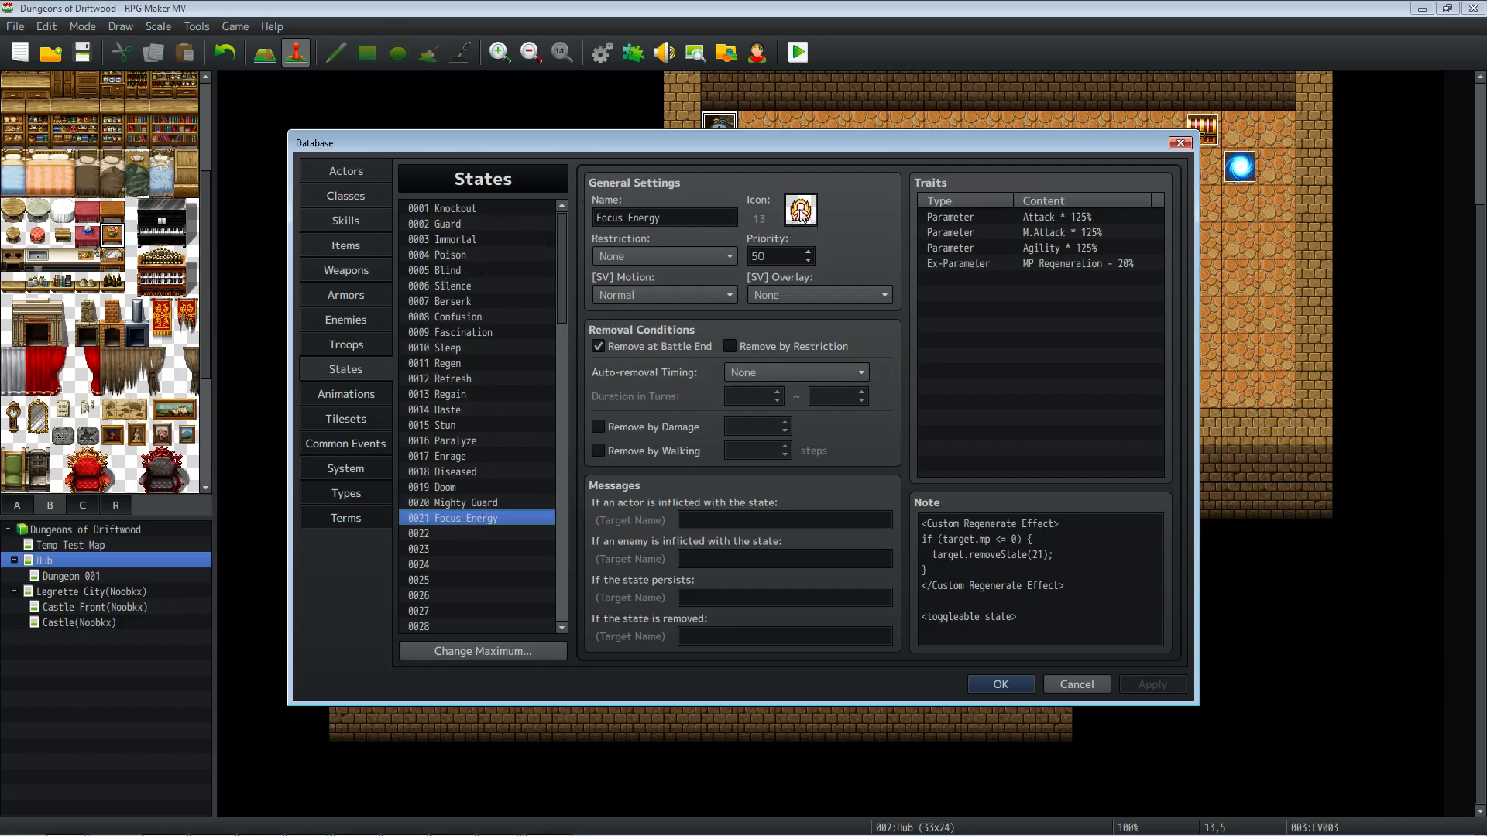
mouse_move(594, 356)
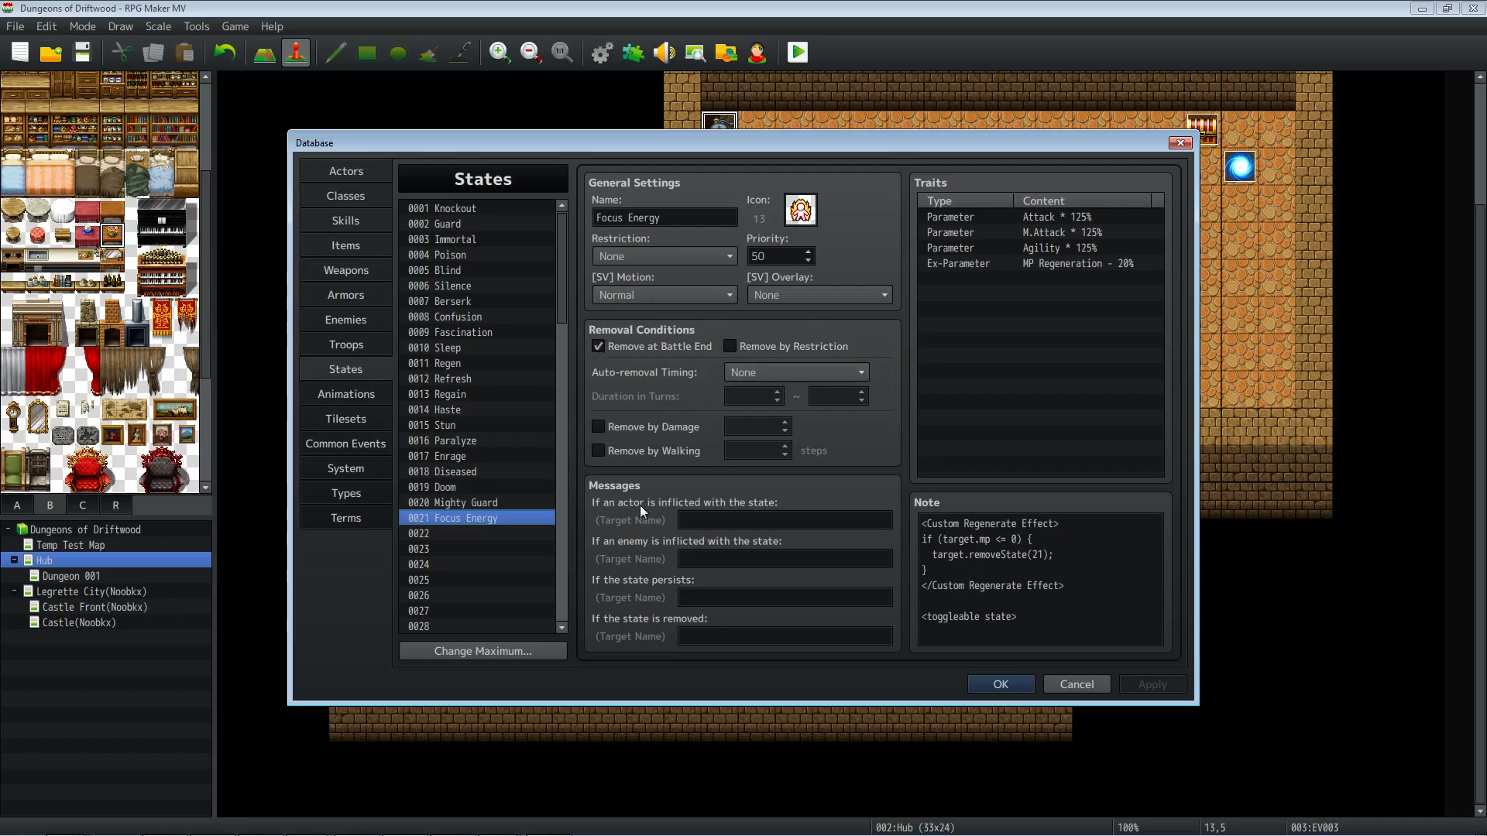
mouse_move(996, 217)
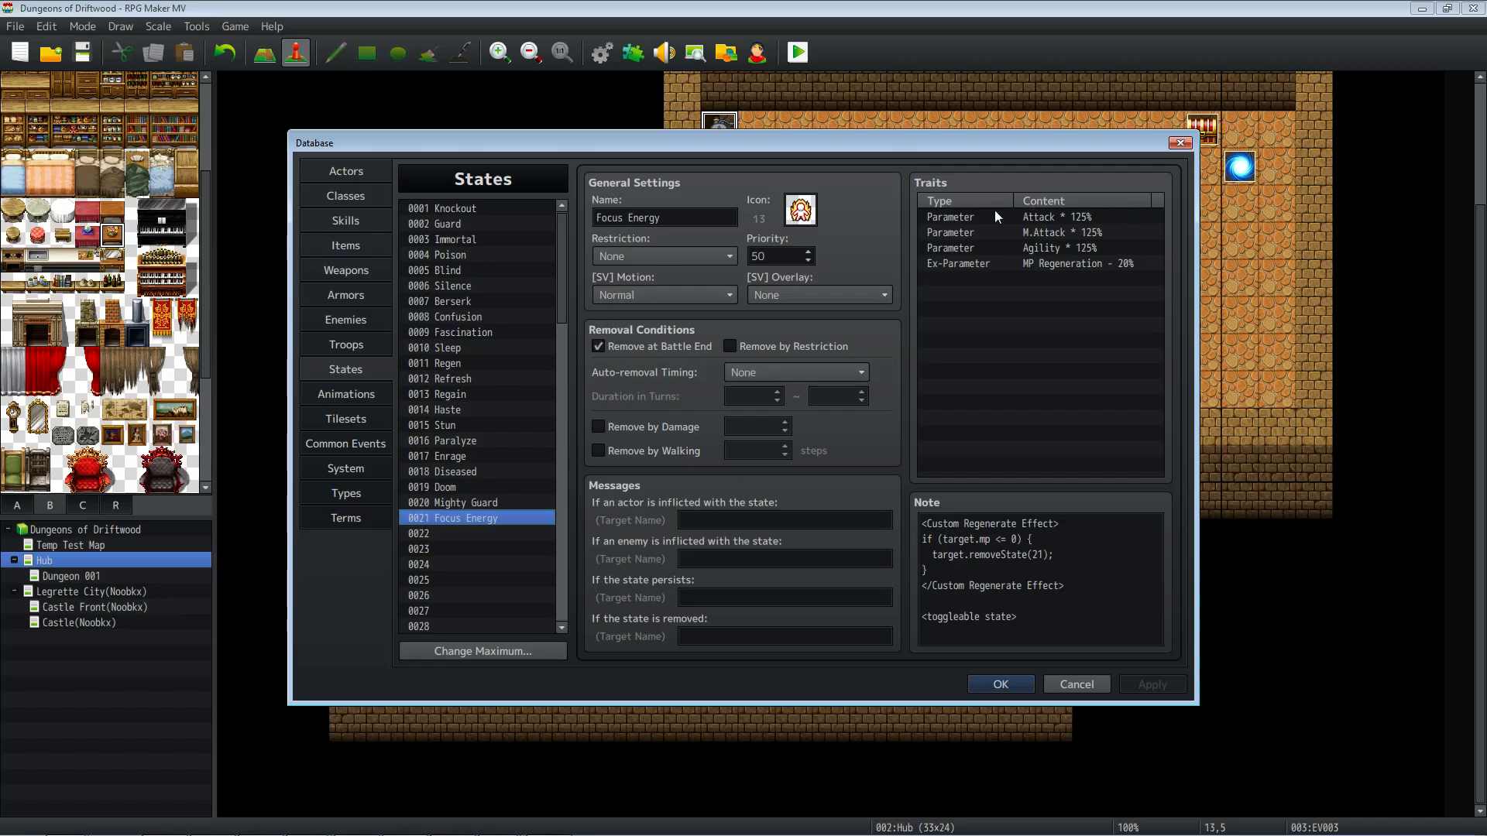
left_click(1043, 217)
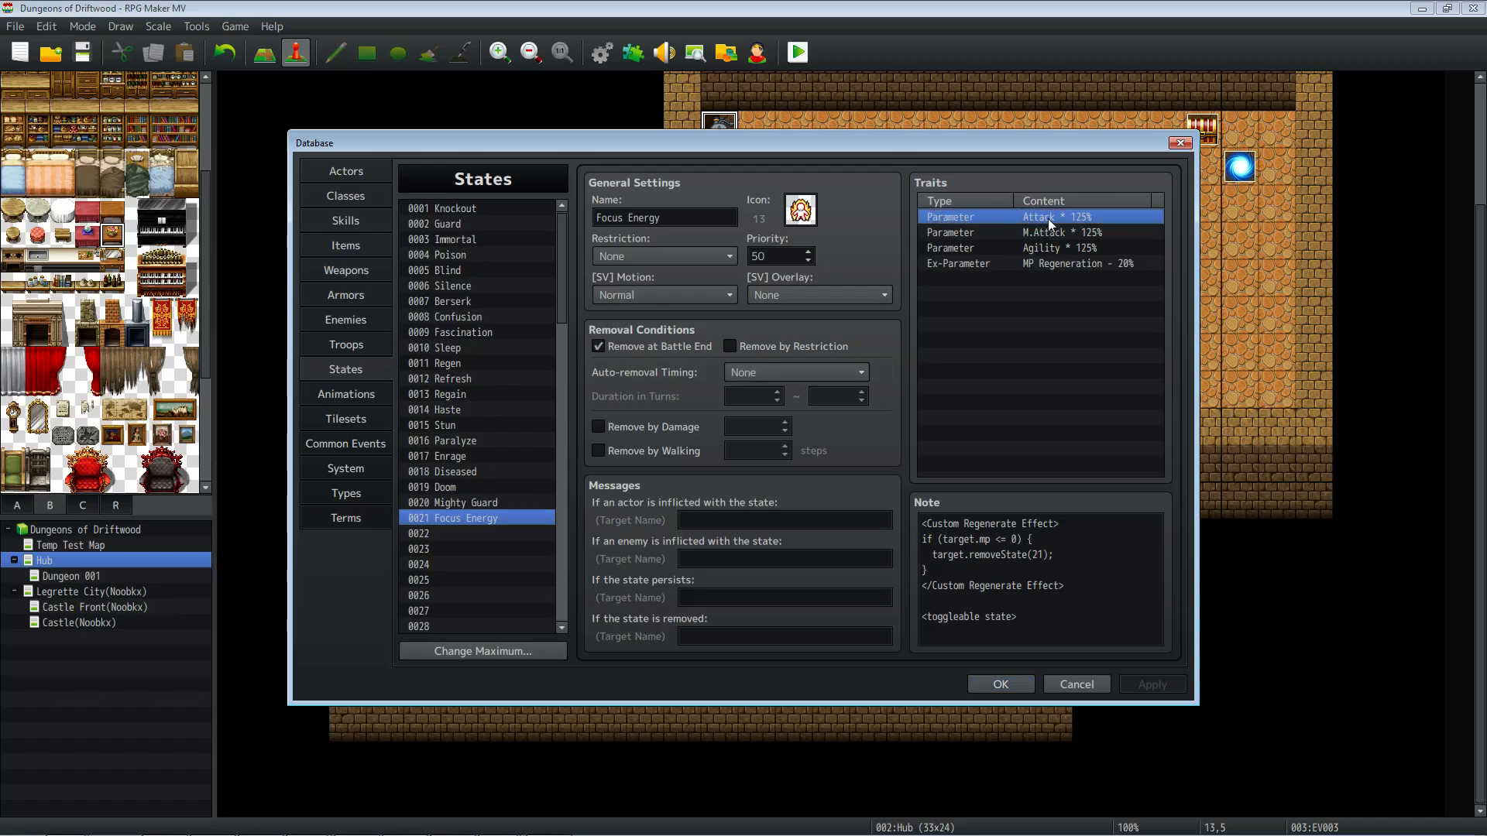
mouse_move(1072, 234)
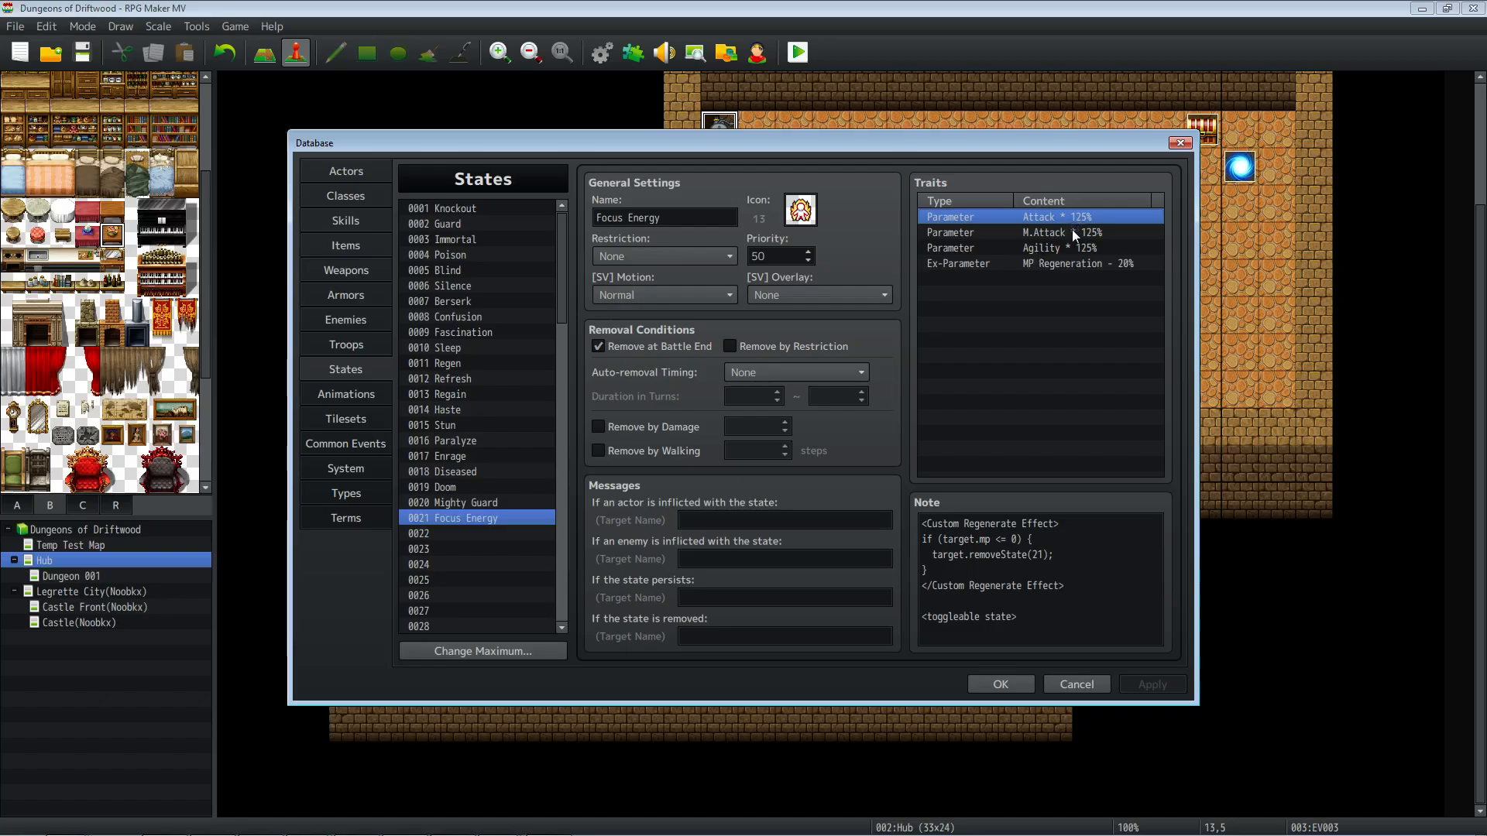
left_click(1058, 248)
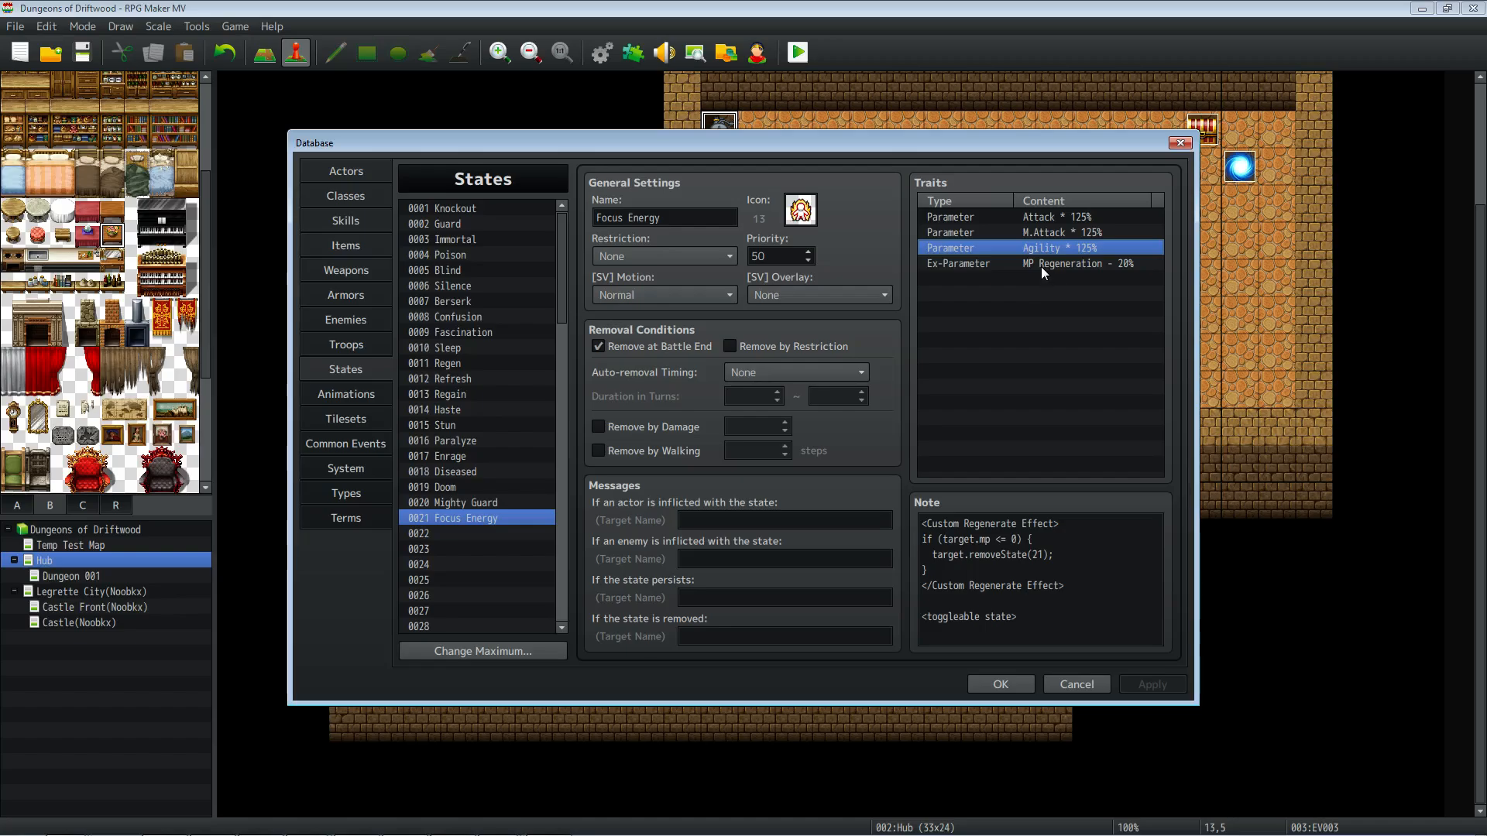
left_click(1076, 264)
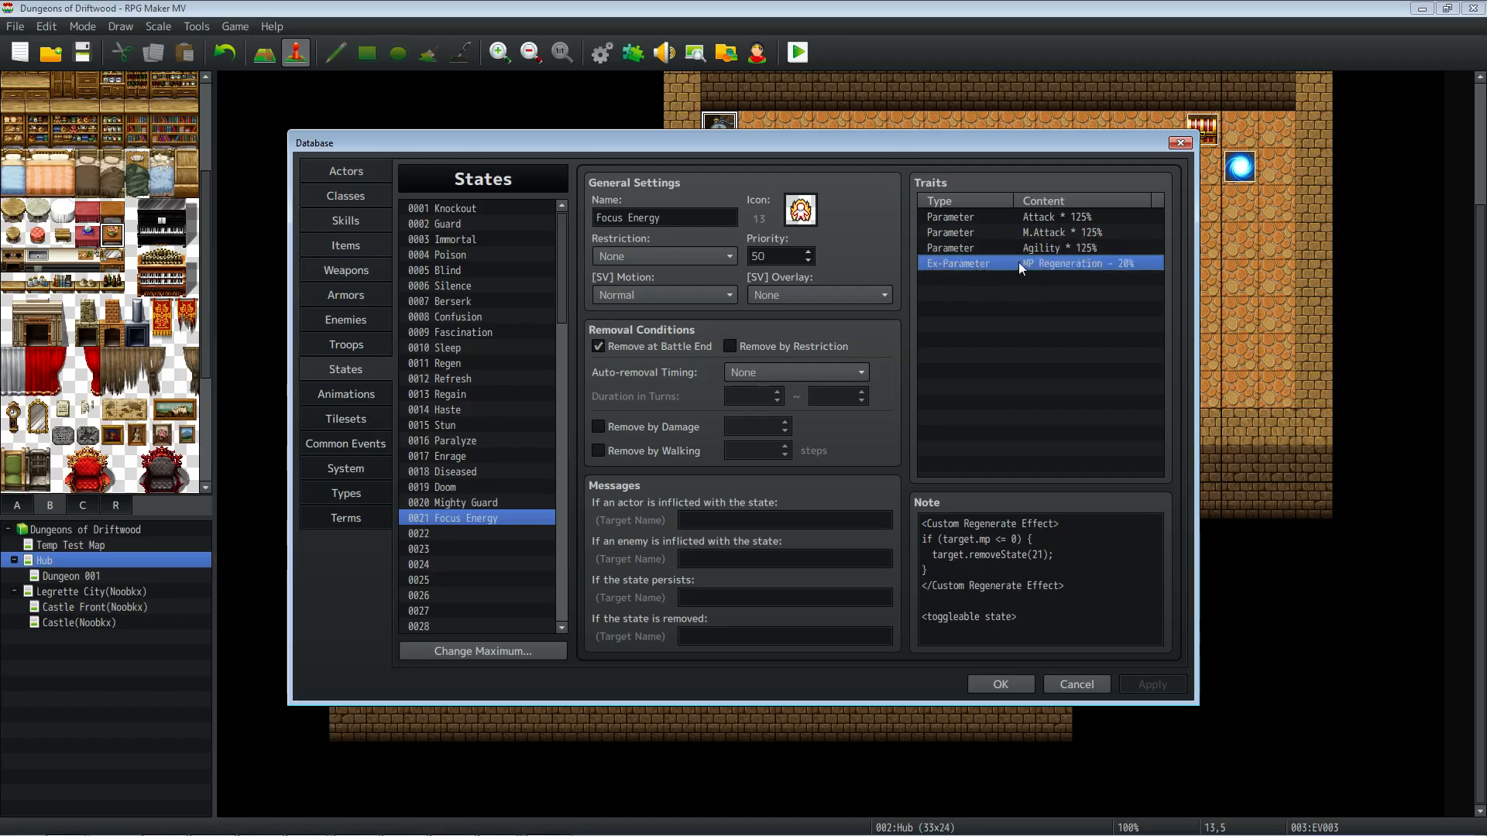
mouse_move(1114, 273)
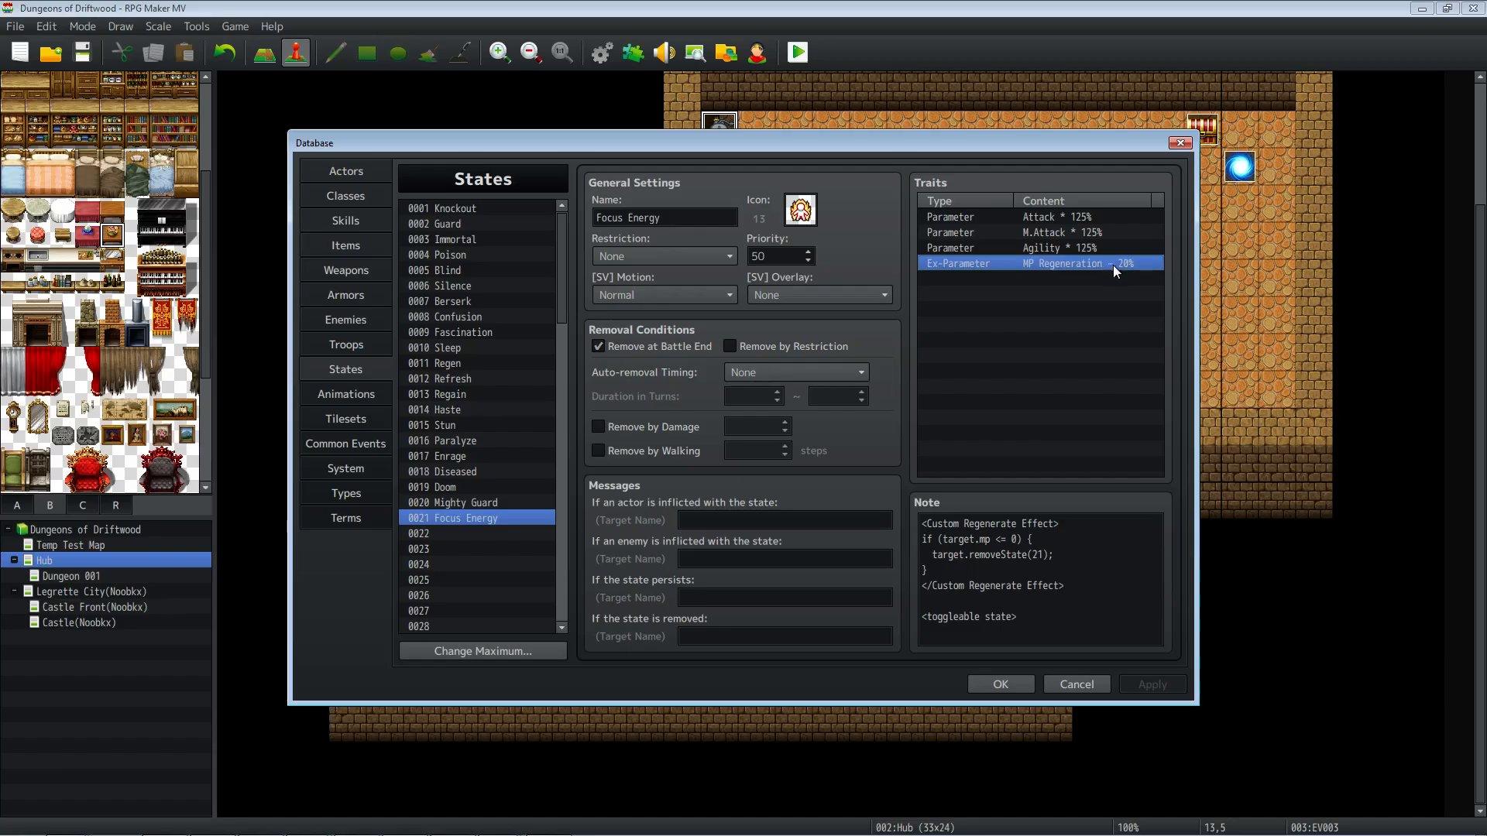
double_click(1043, 263)
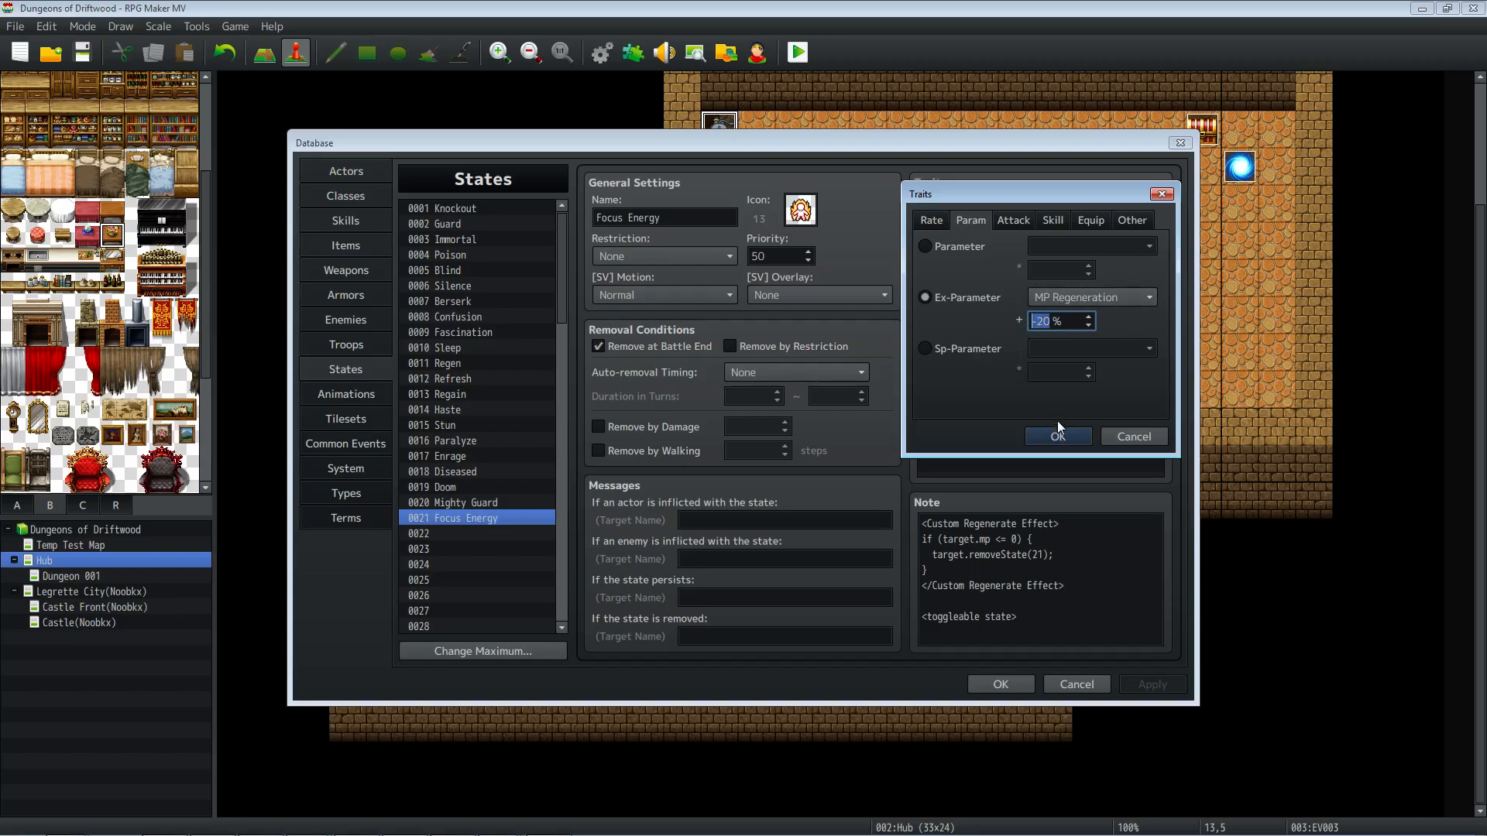
left_click(1056, 437)
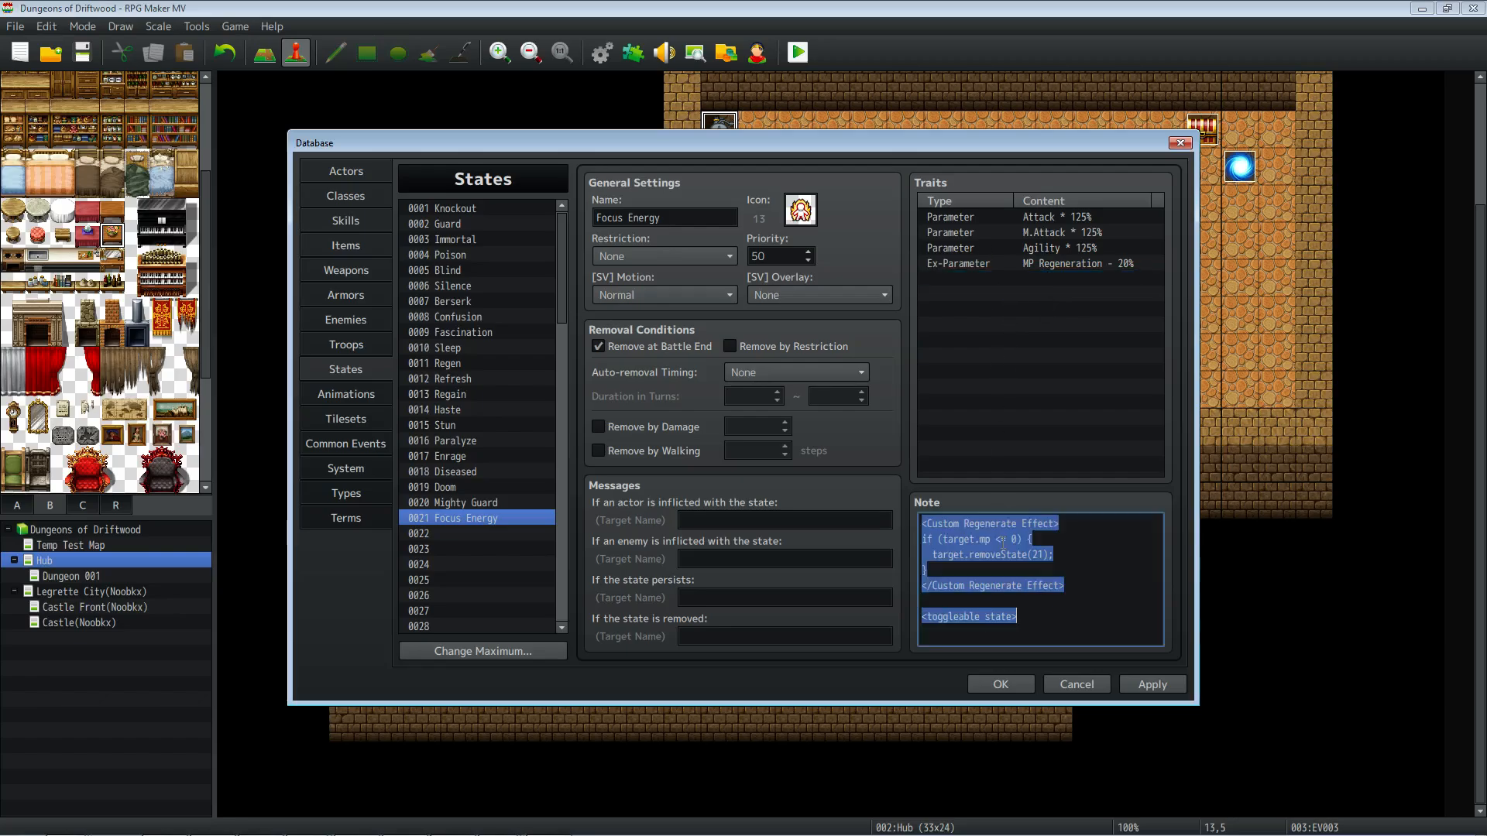
left_click(1007, 555)
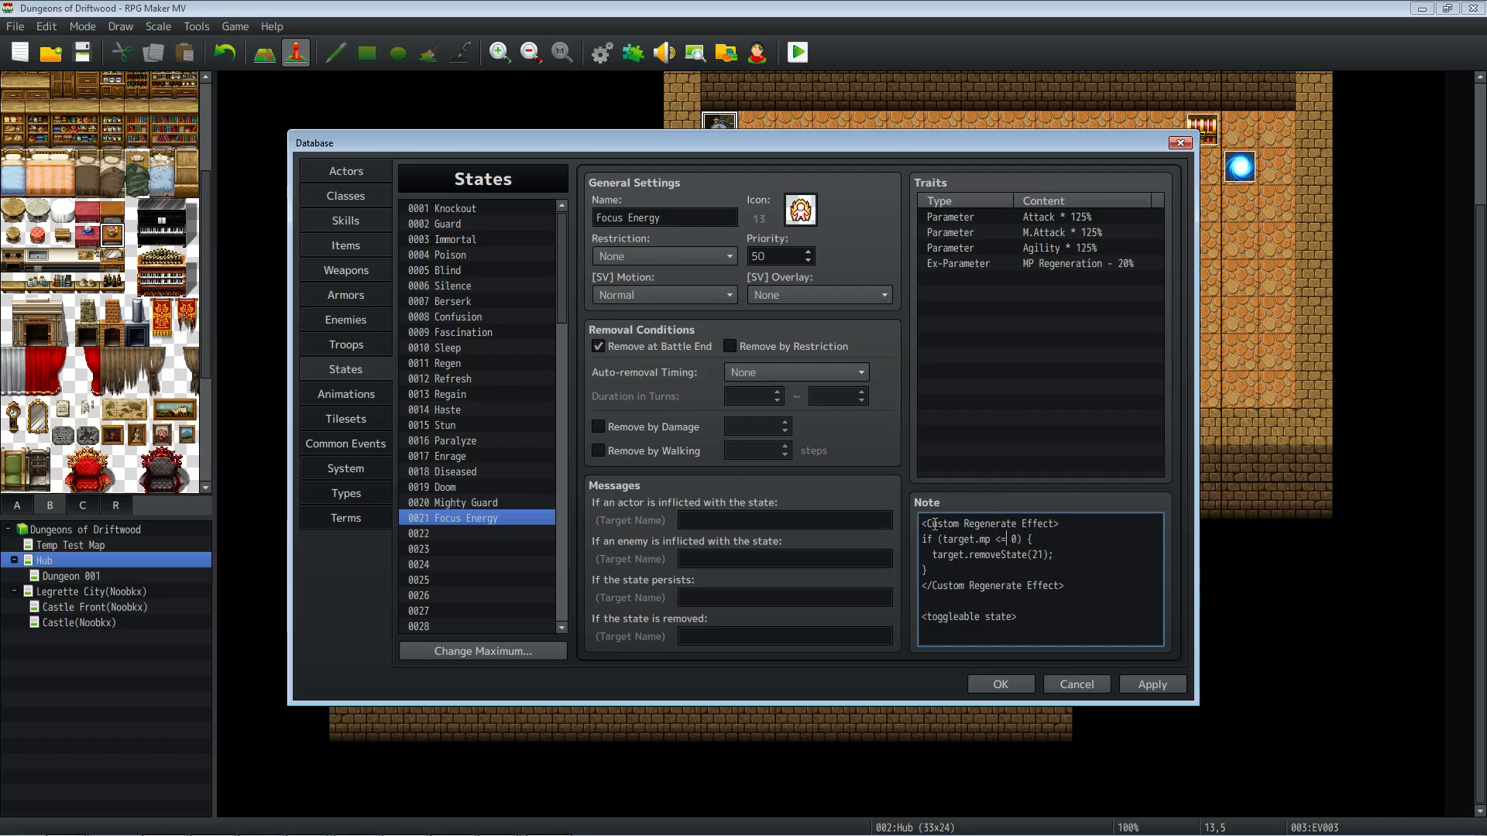
double_click(944, 523)
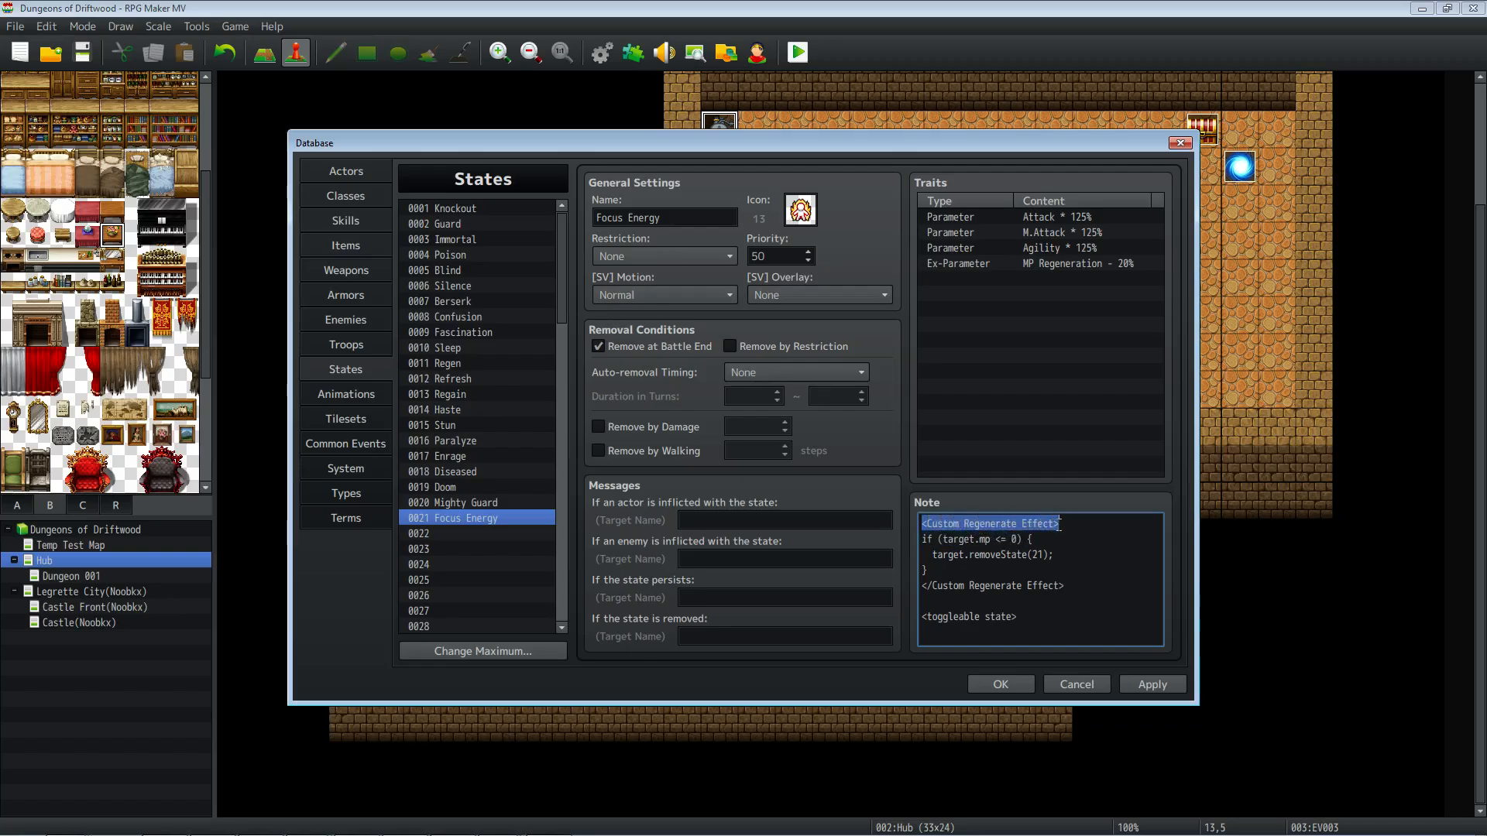
left_click(965, 539)
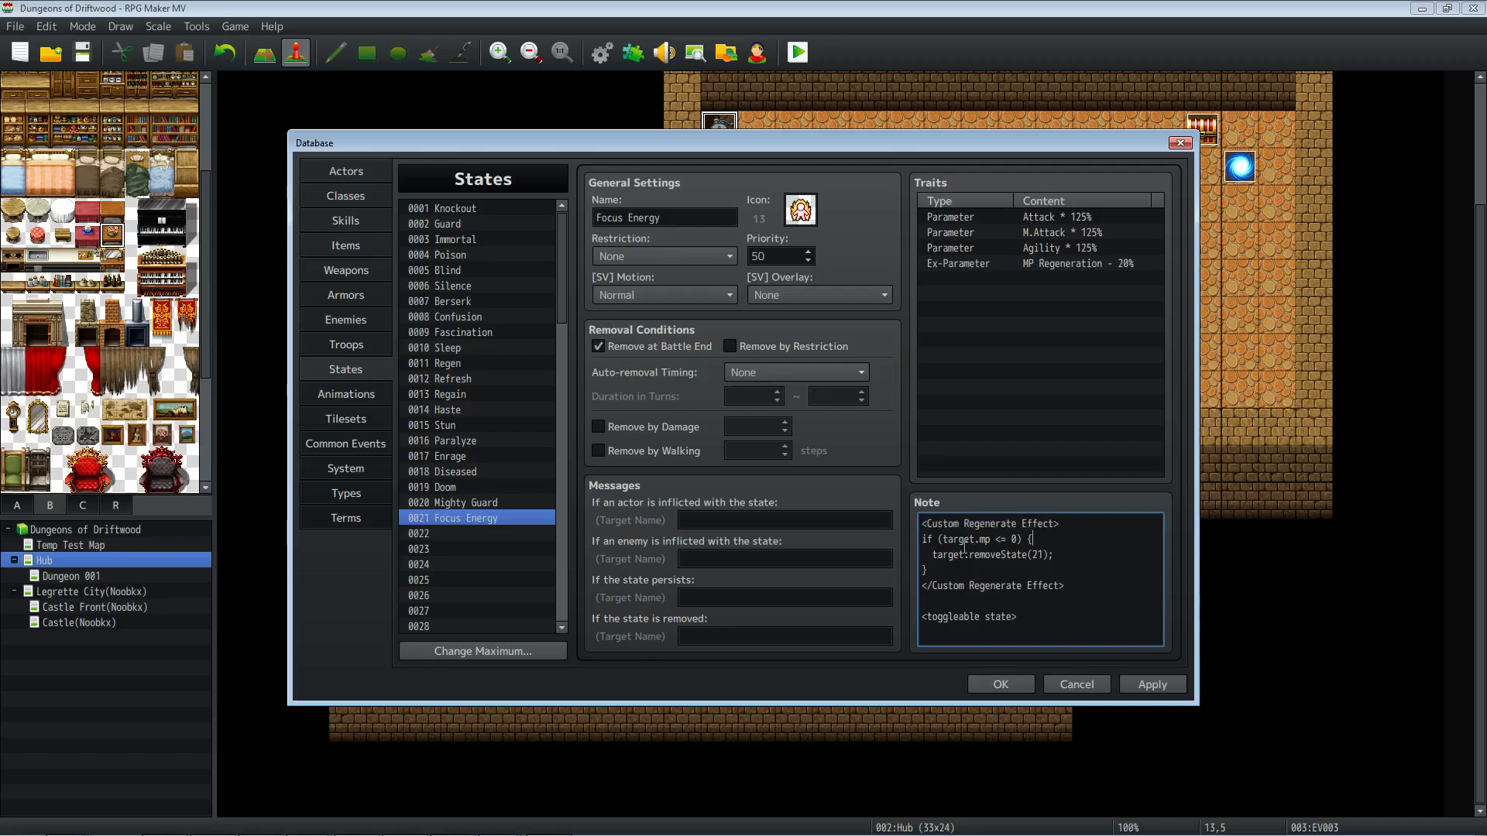
double_click(958, 539)
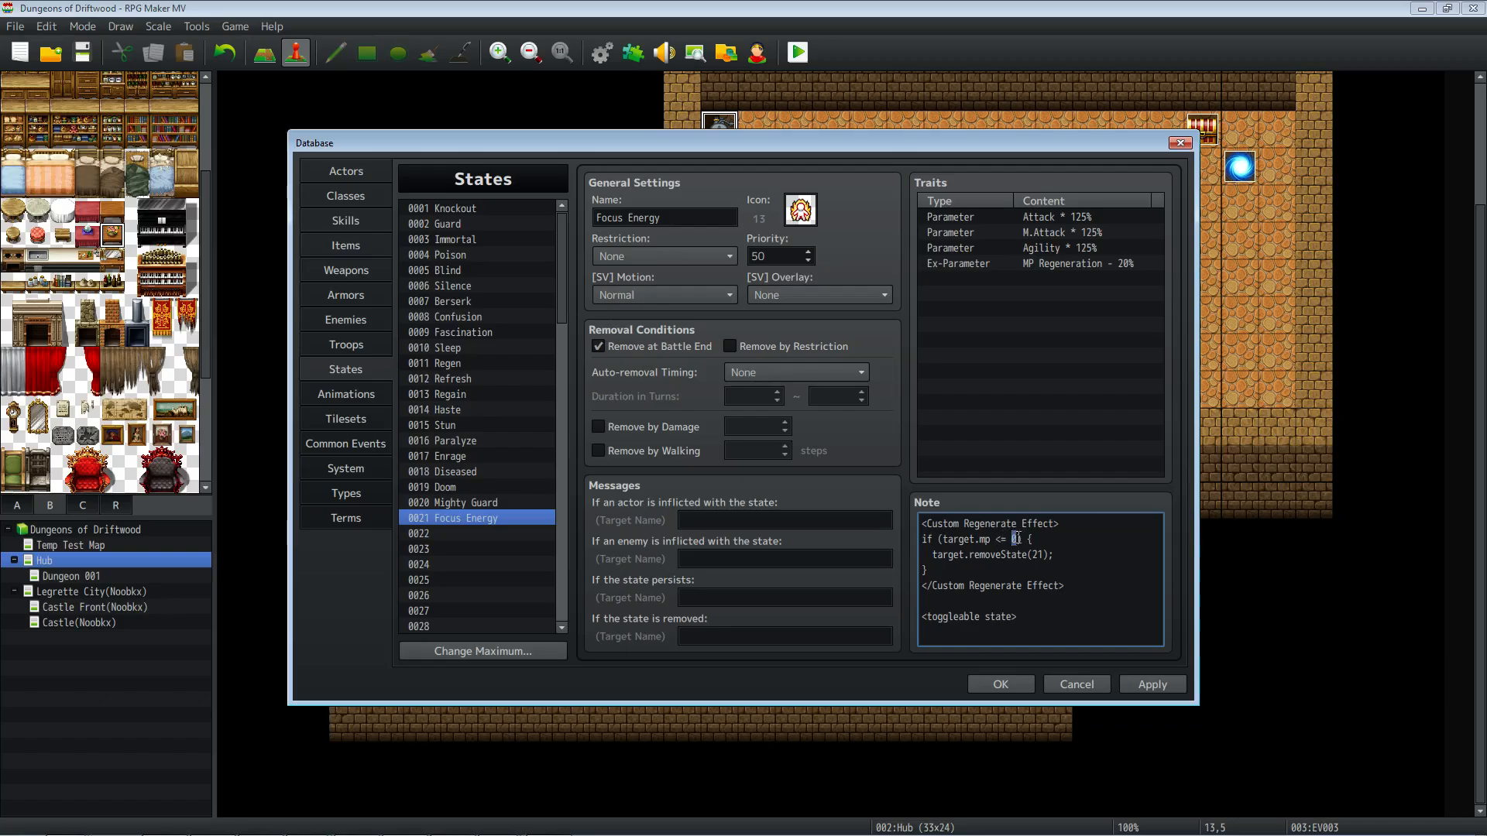
type("0")
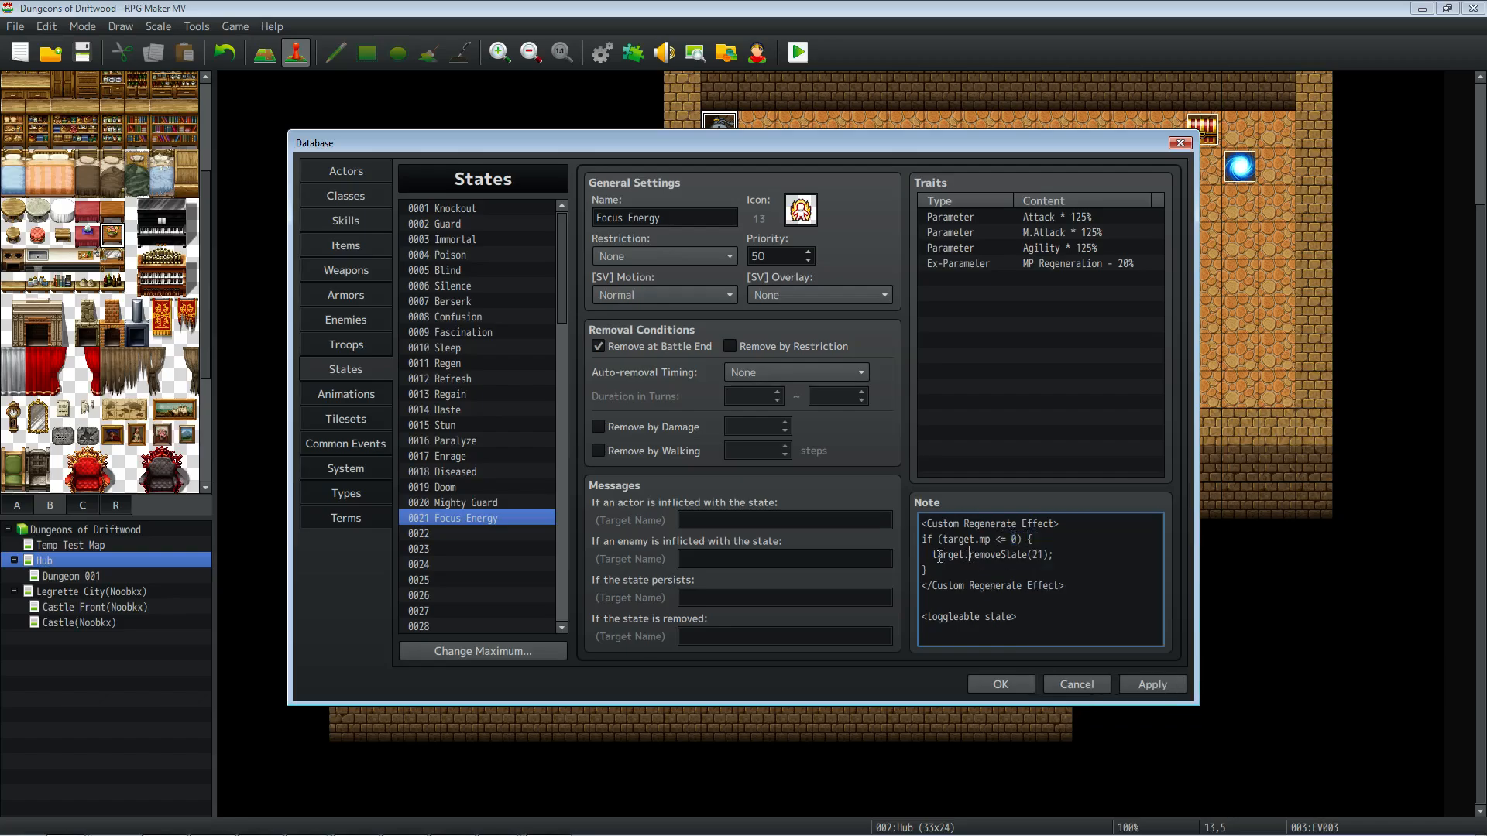
double_click(982, 554)
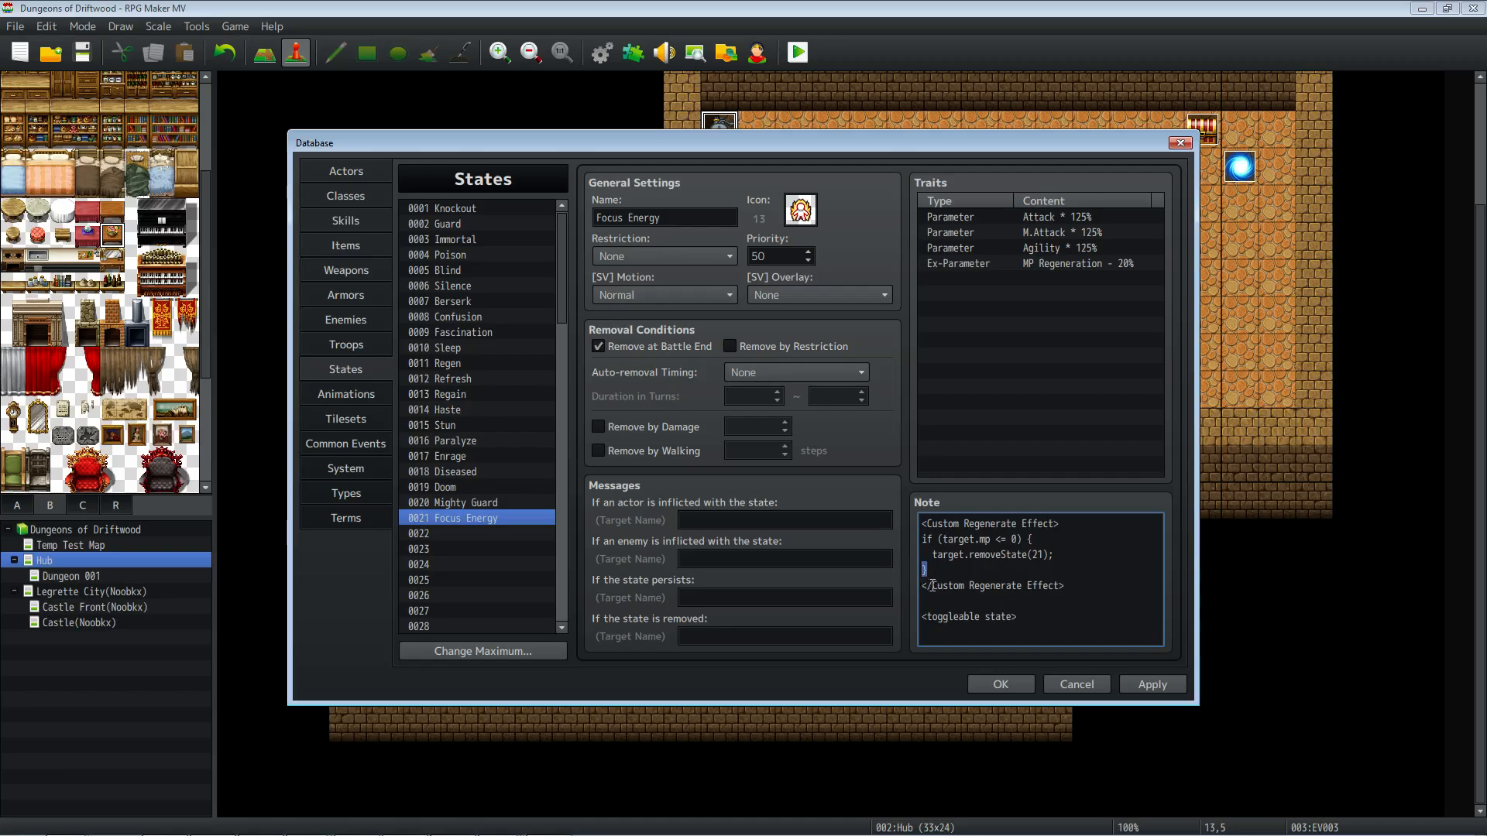
double_click(992, 585)
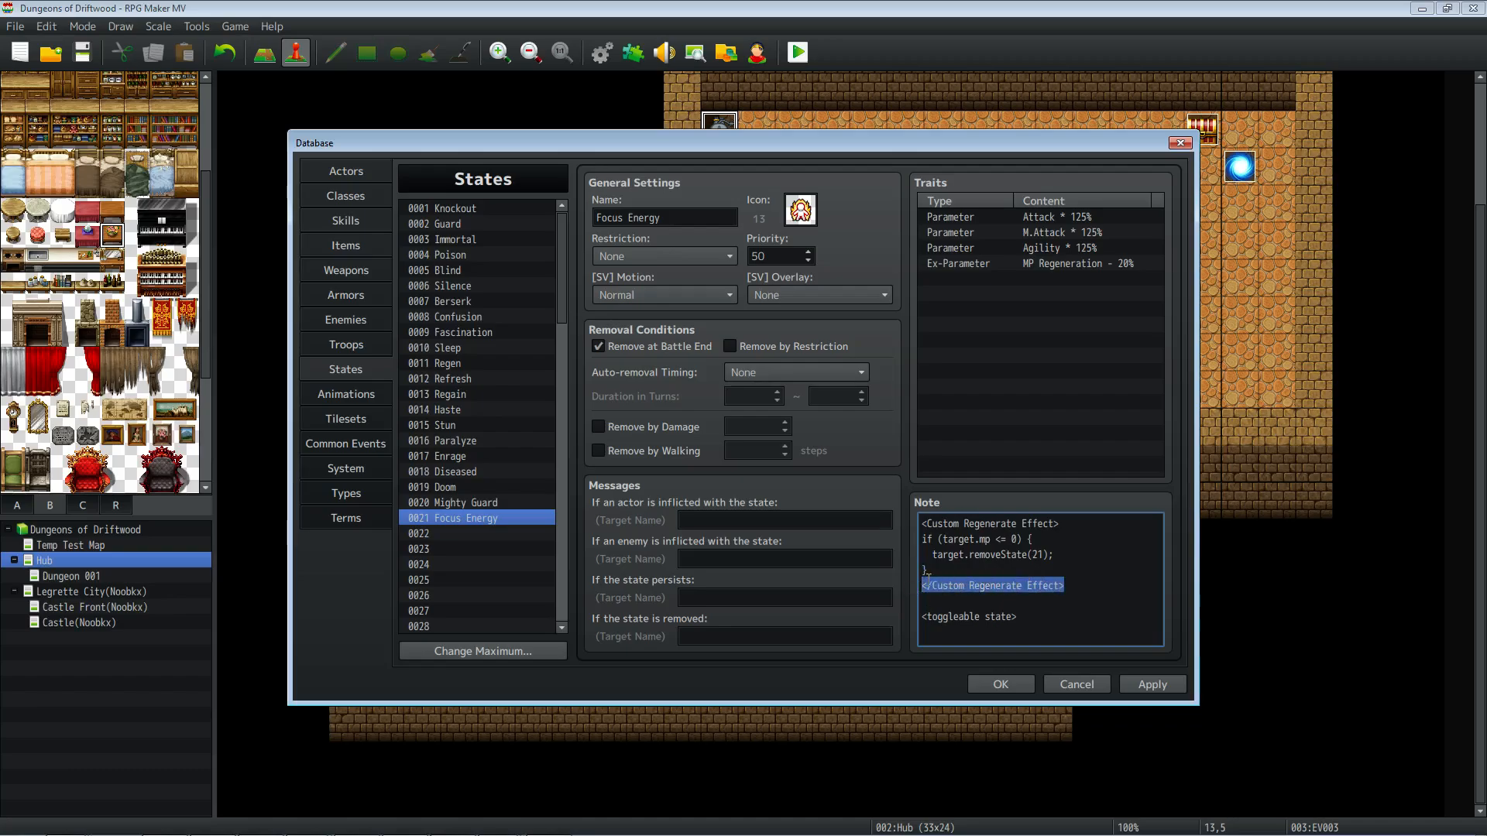
left_click(989, 625)
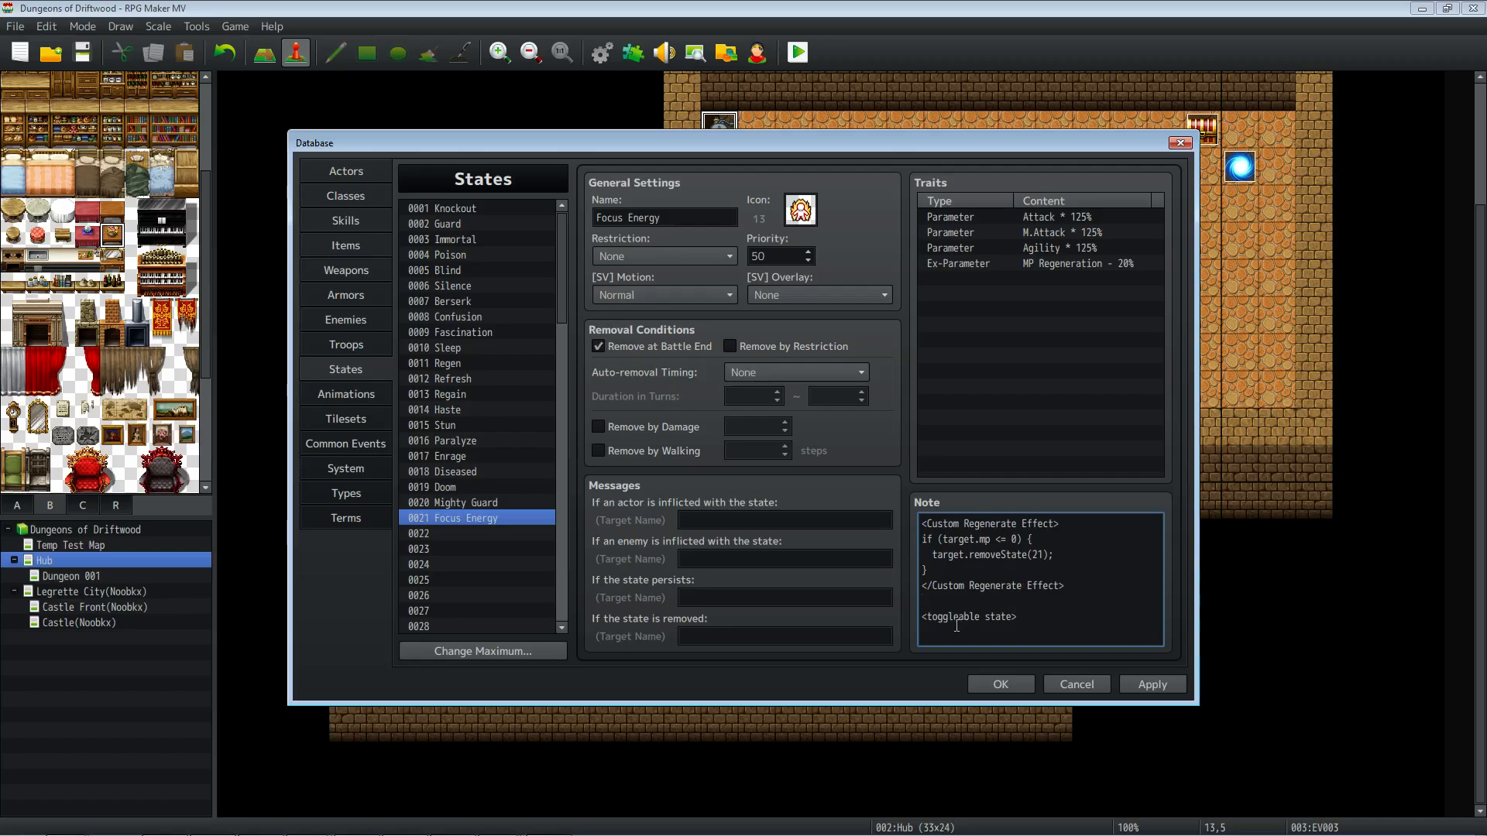
double_click(966, 617)
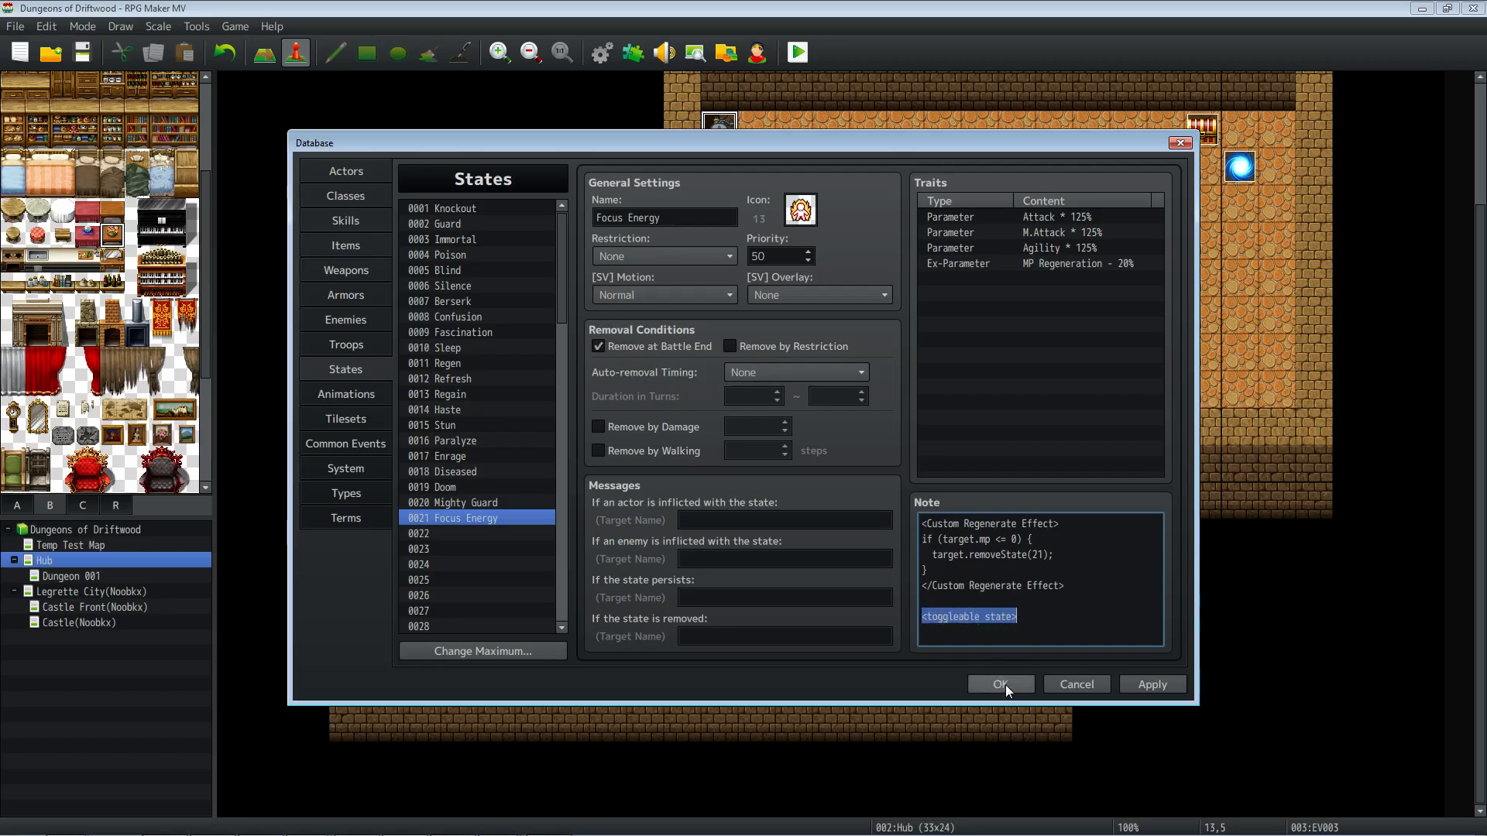
mouse_move(340, 234)
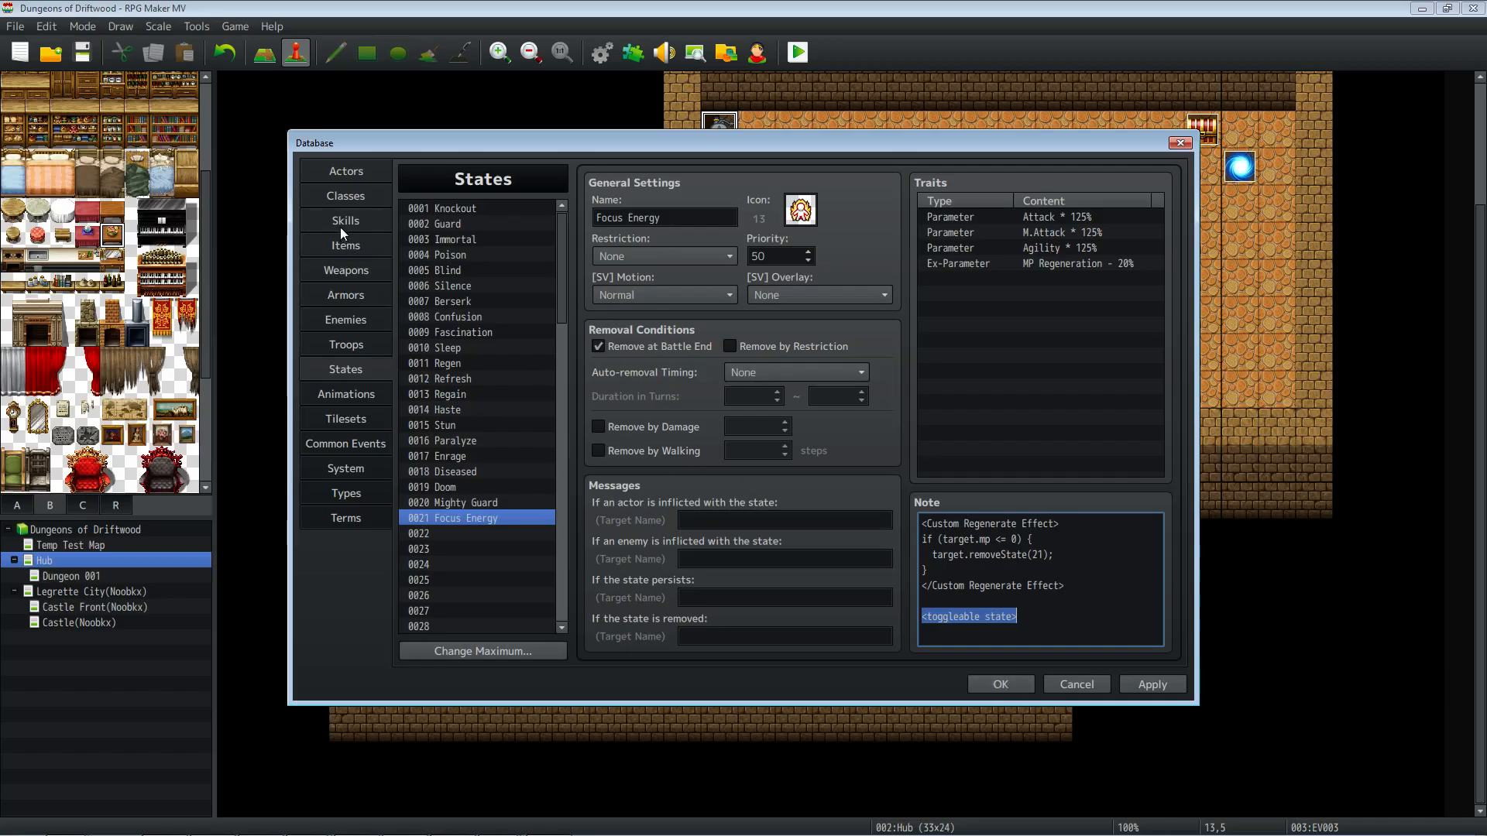
Review skill 0082 Focus Energy's <Instant> note and close the database with OK.
left_click(345, 219)
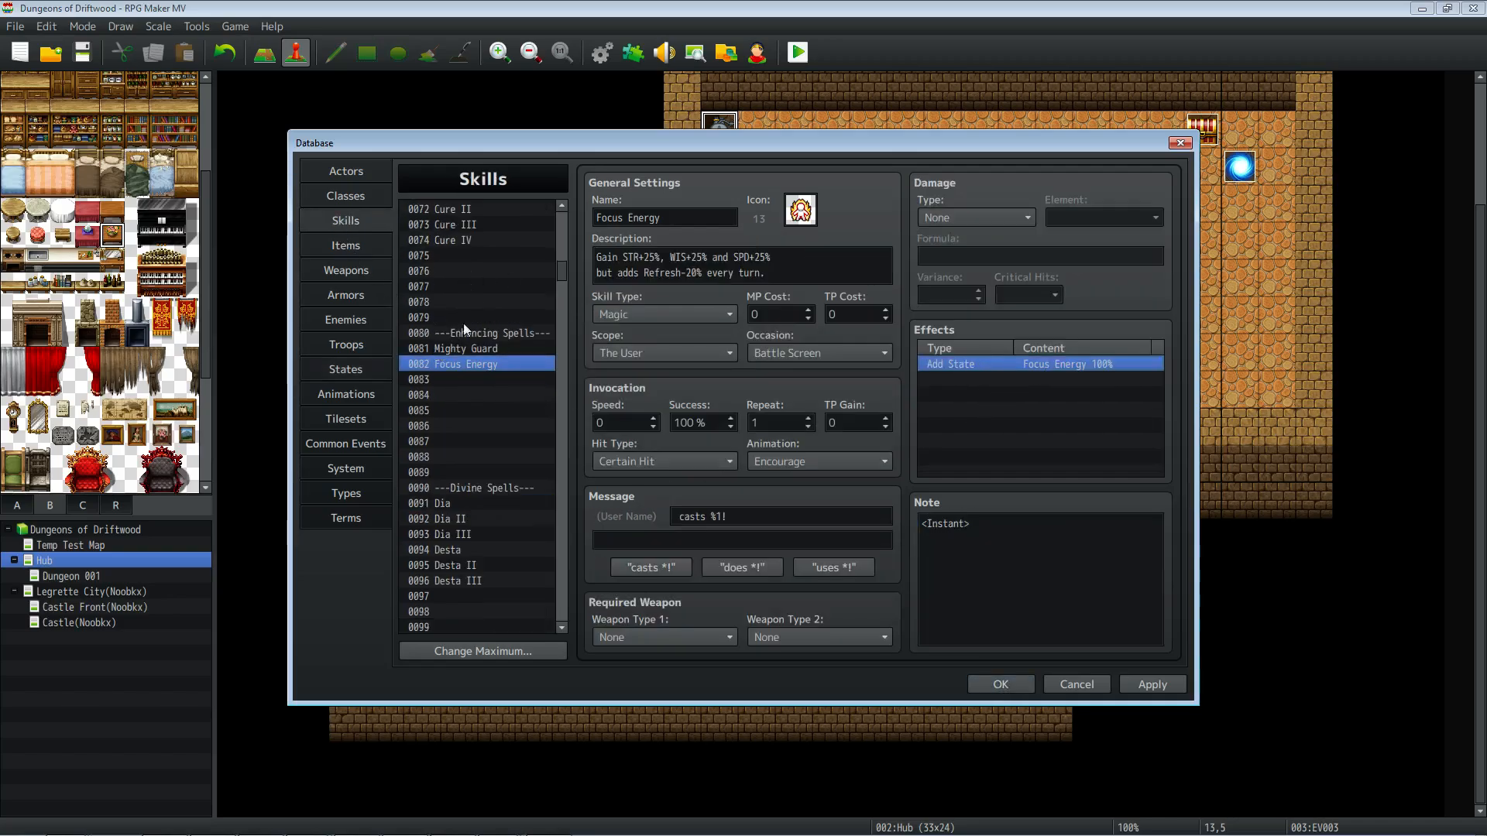
mouse_move(619, 478)
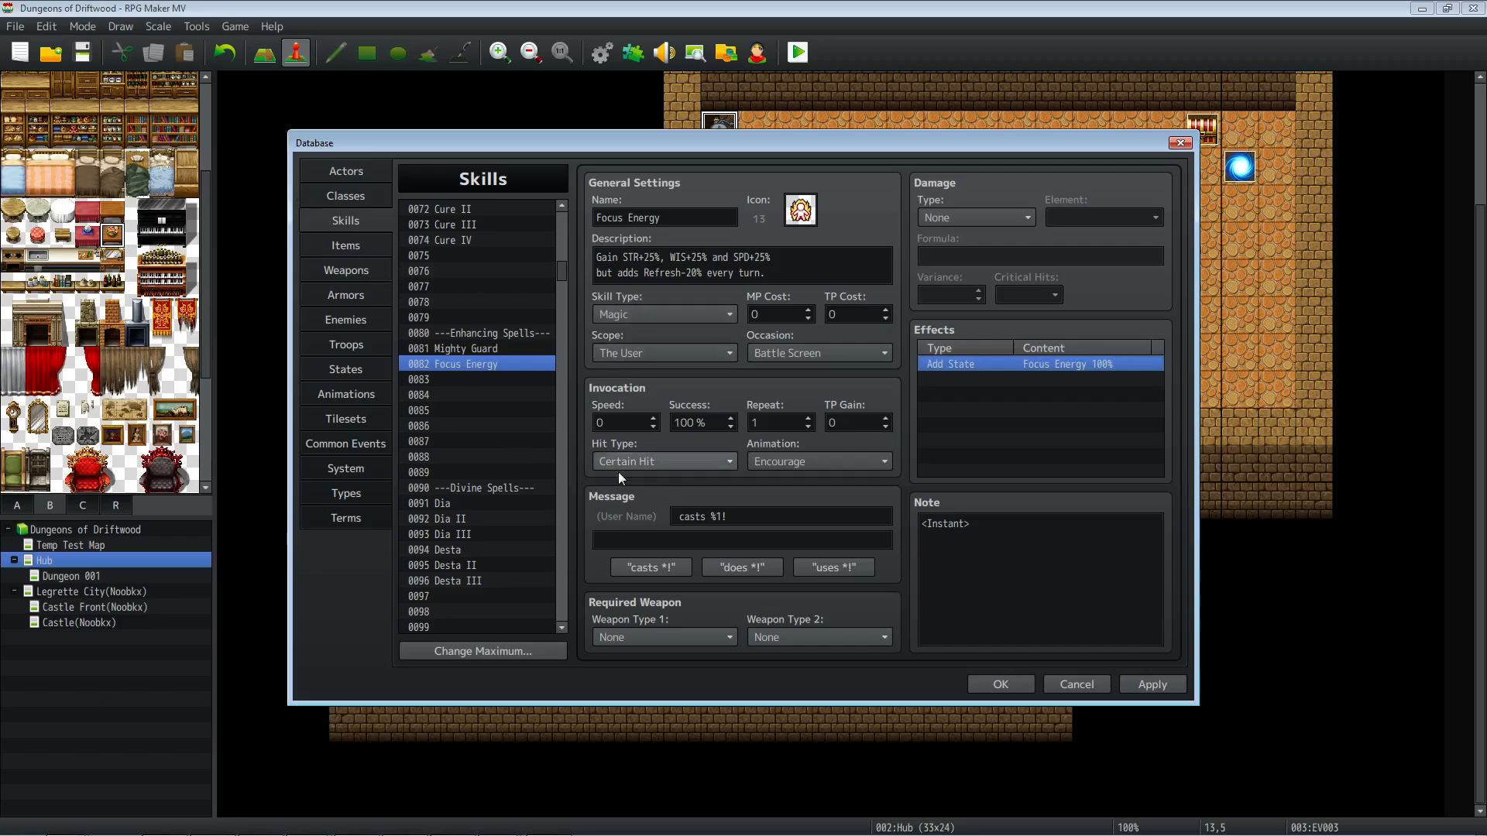
left_click(1039, 577)
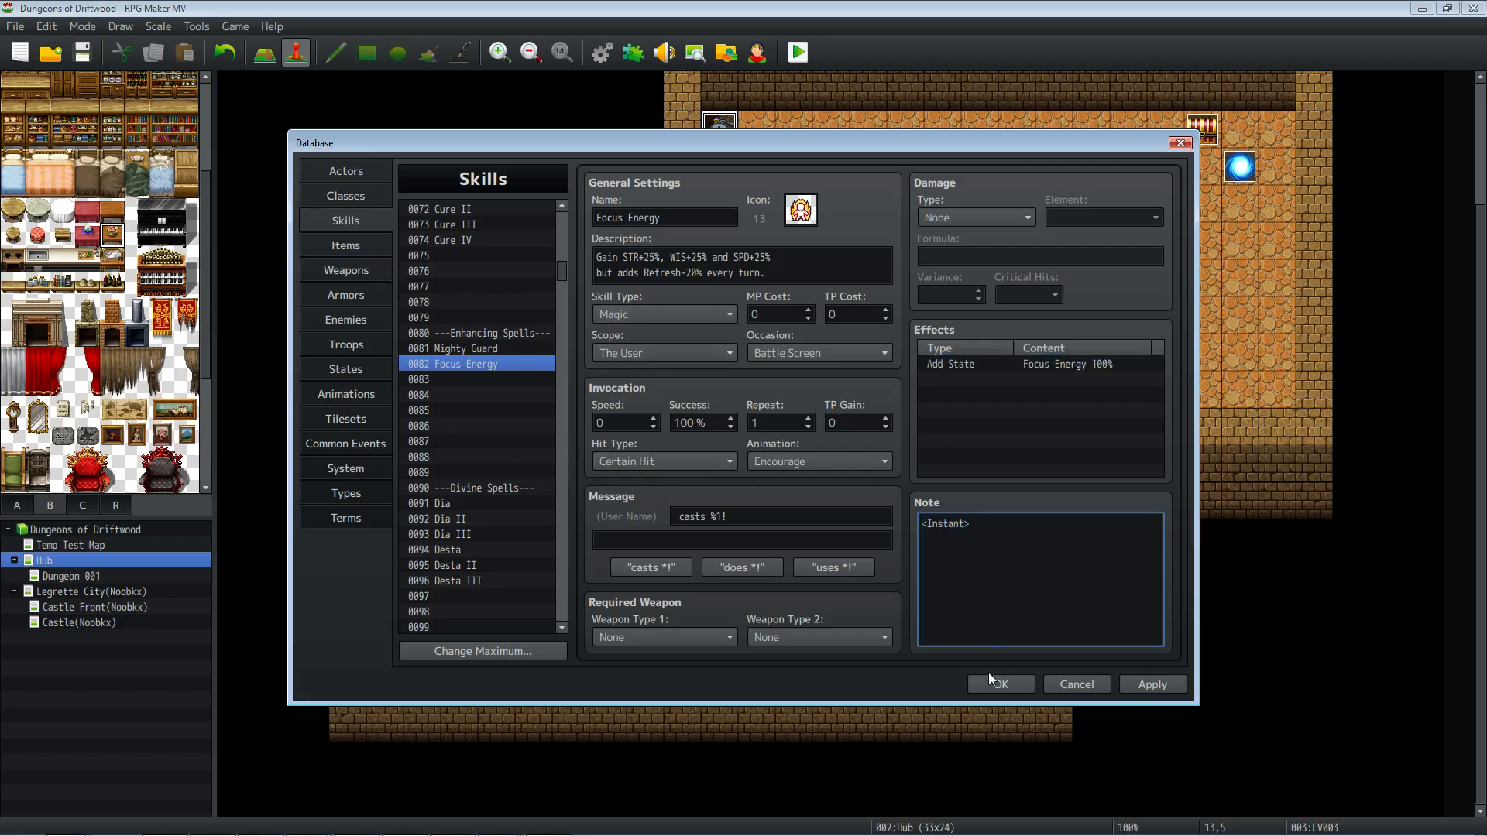
left_click(999, 683)
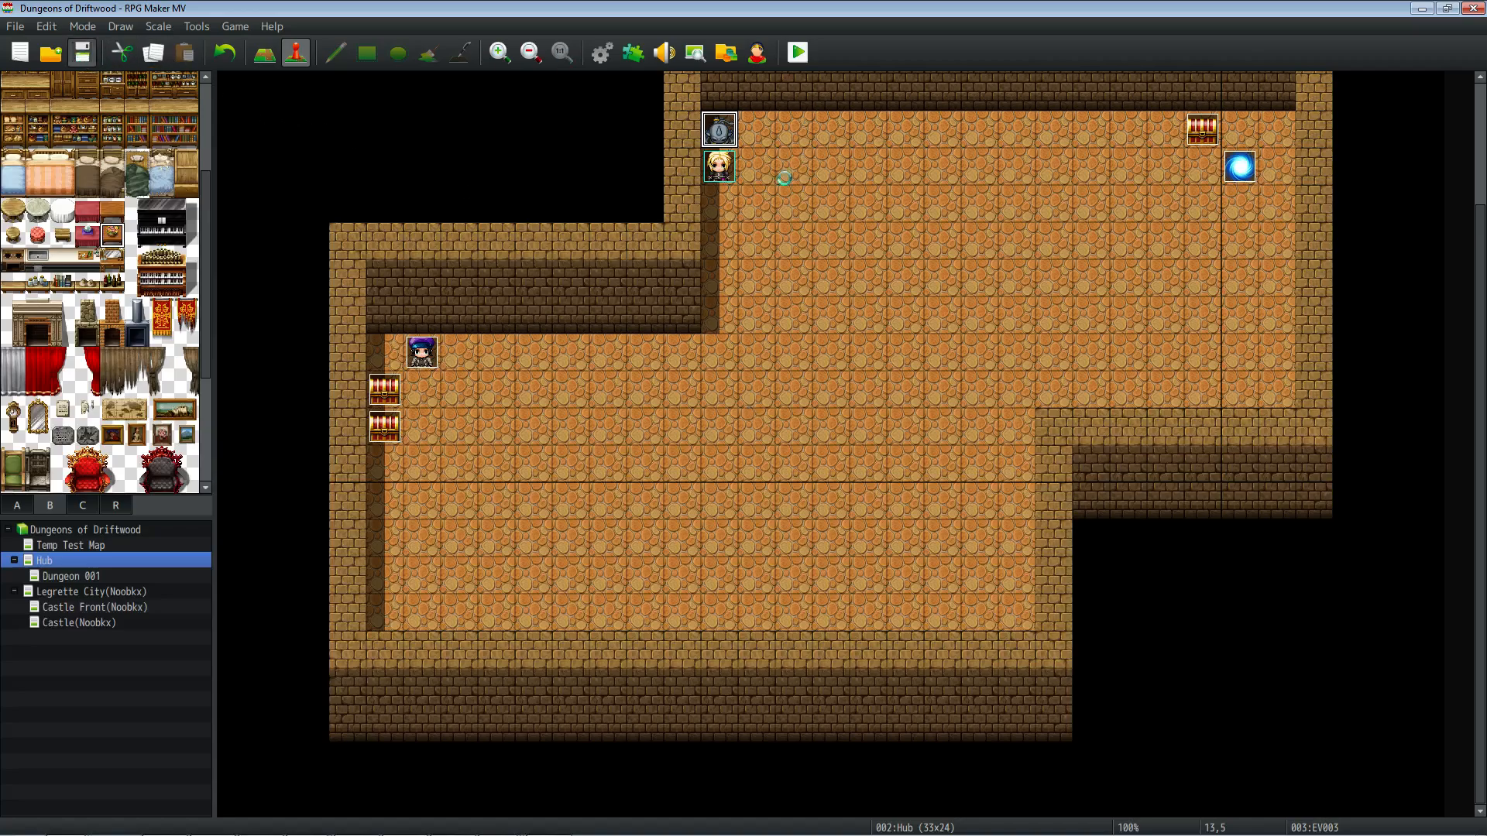
left_click(795, 52)
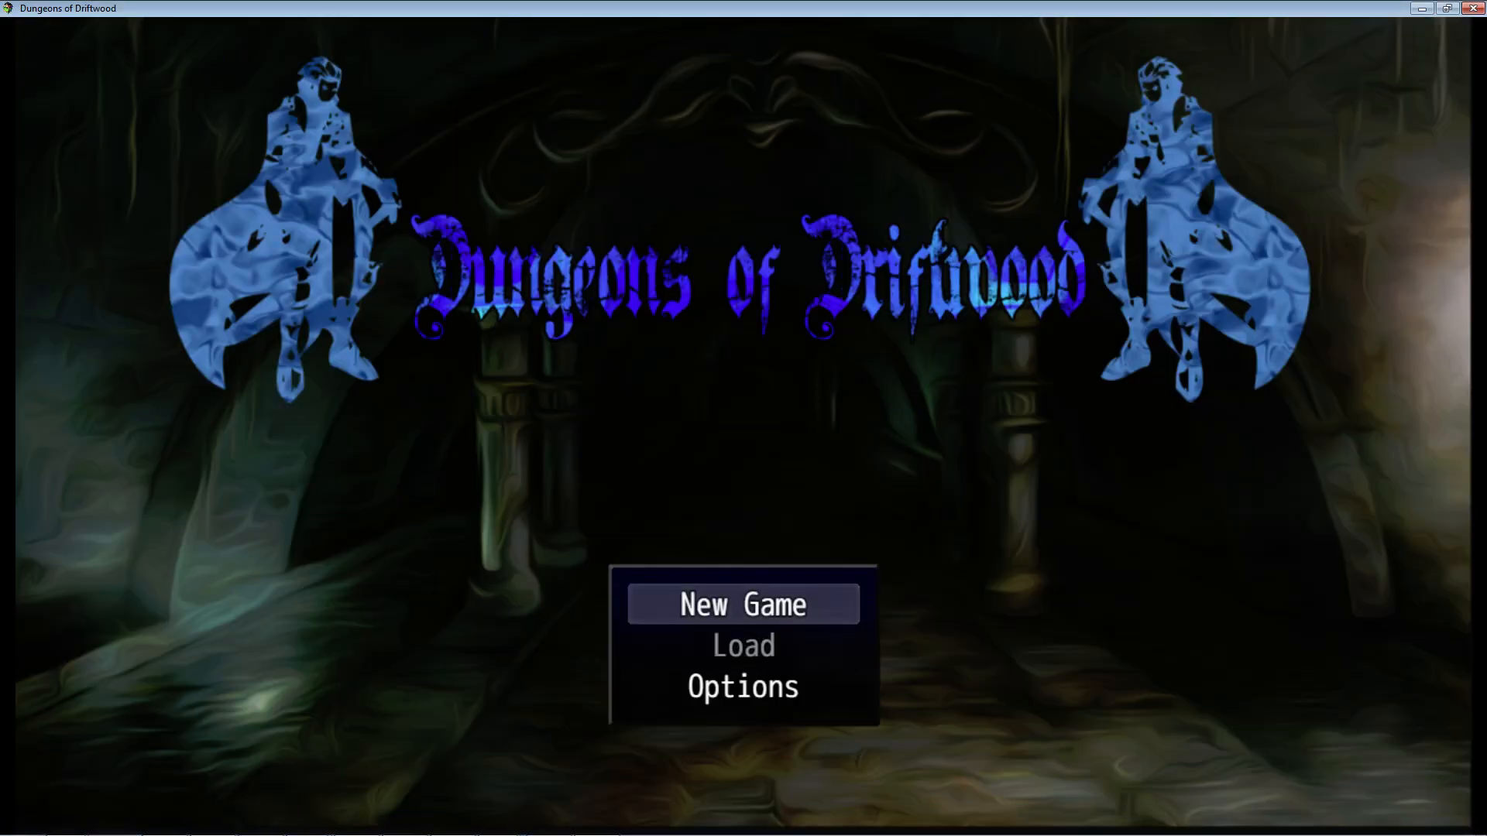
left_click(742, 604)
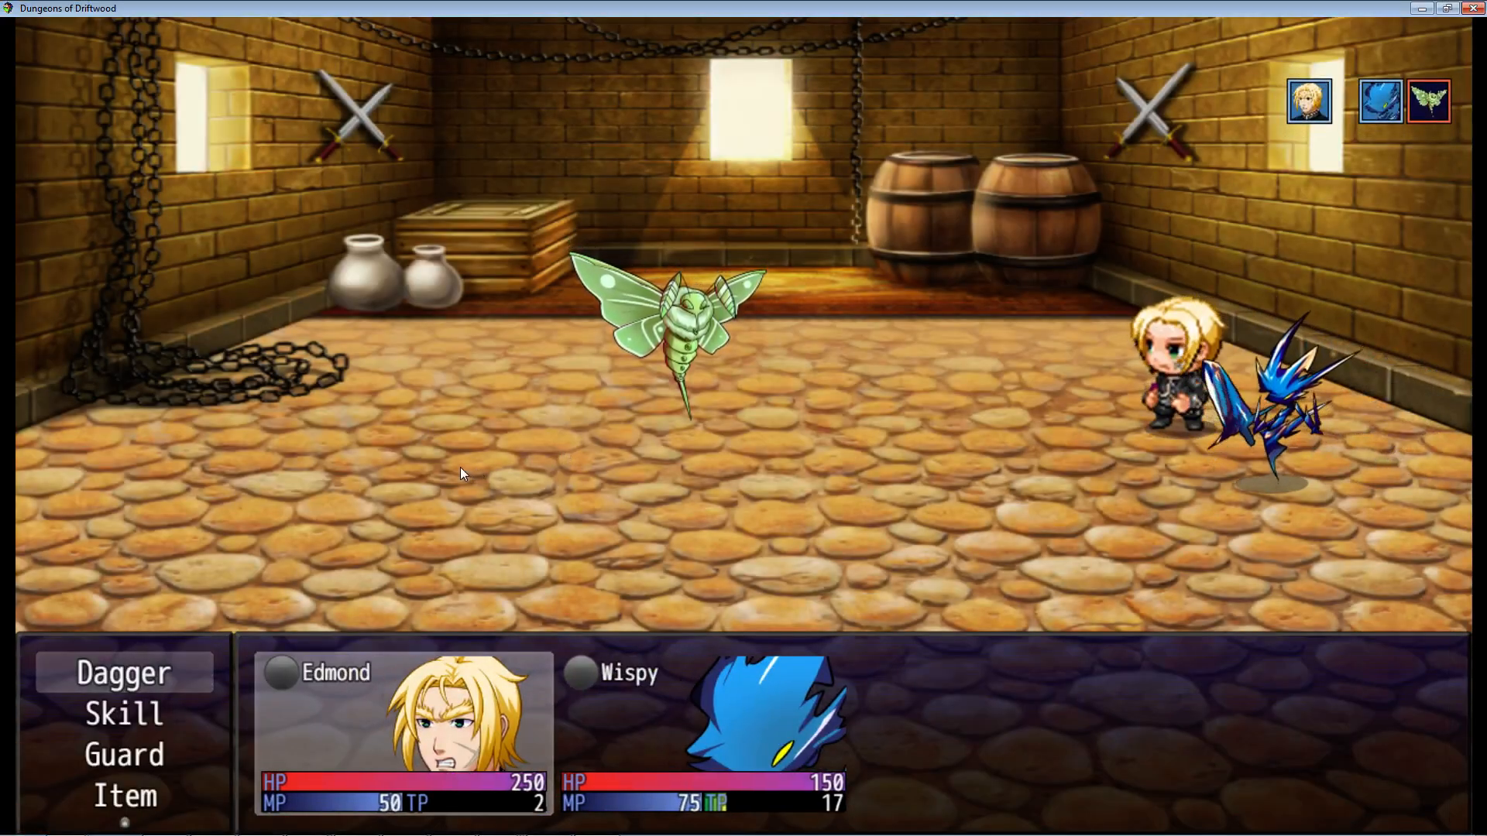
left_click(124, 796)
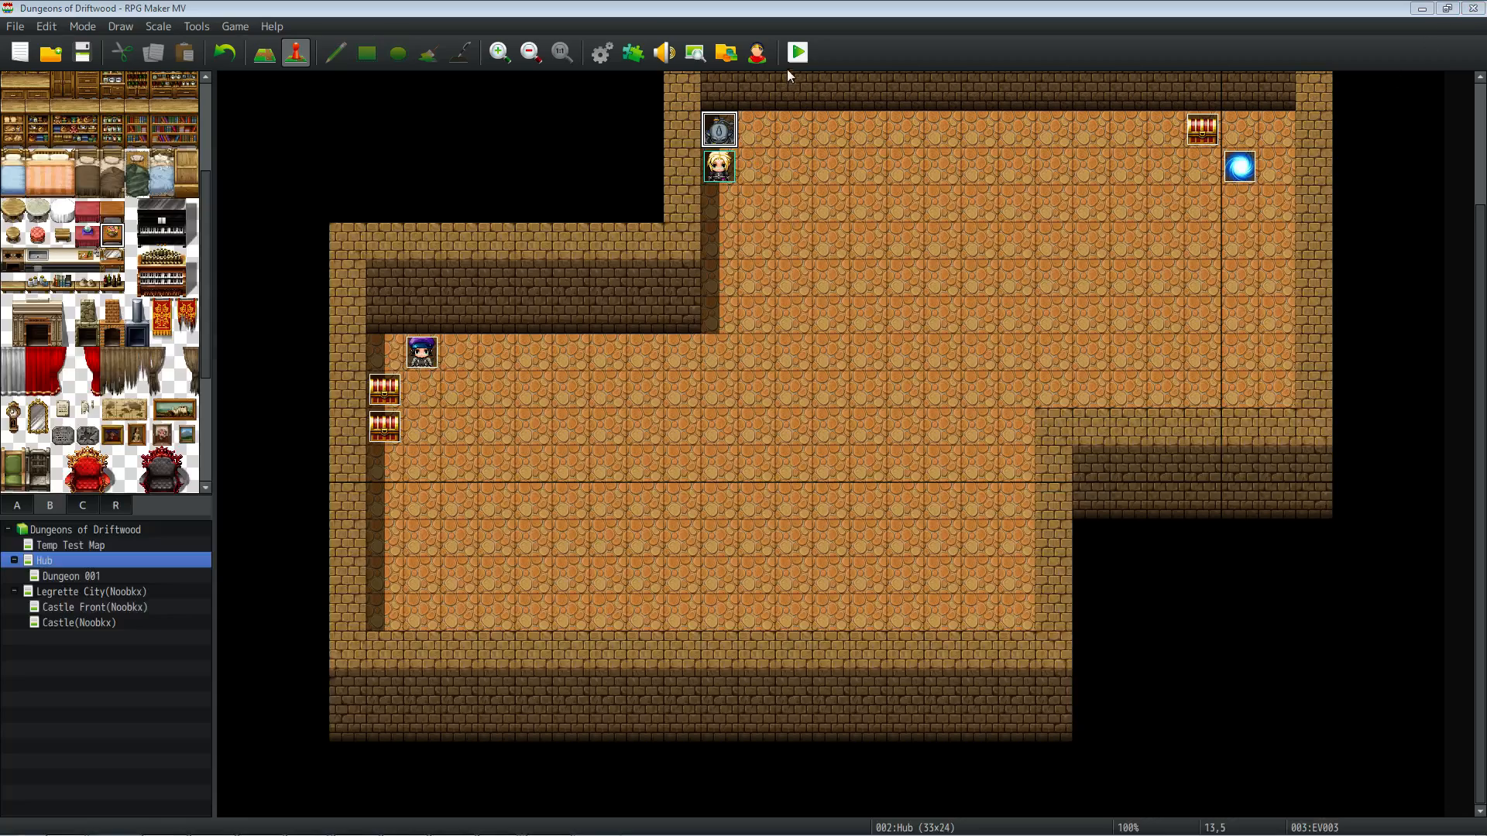
left_click(794, 52)
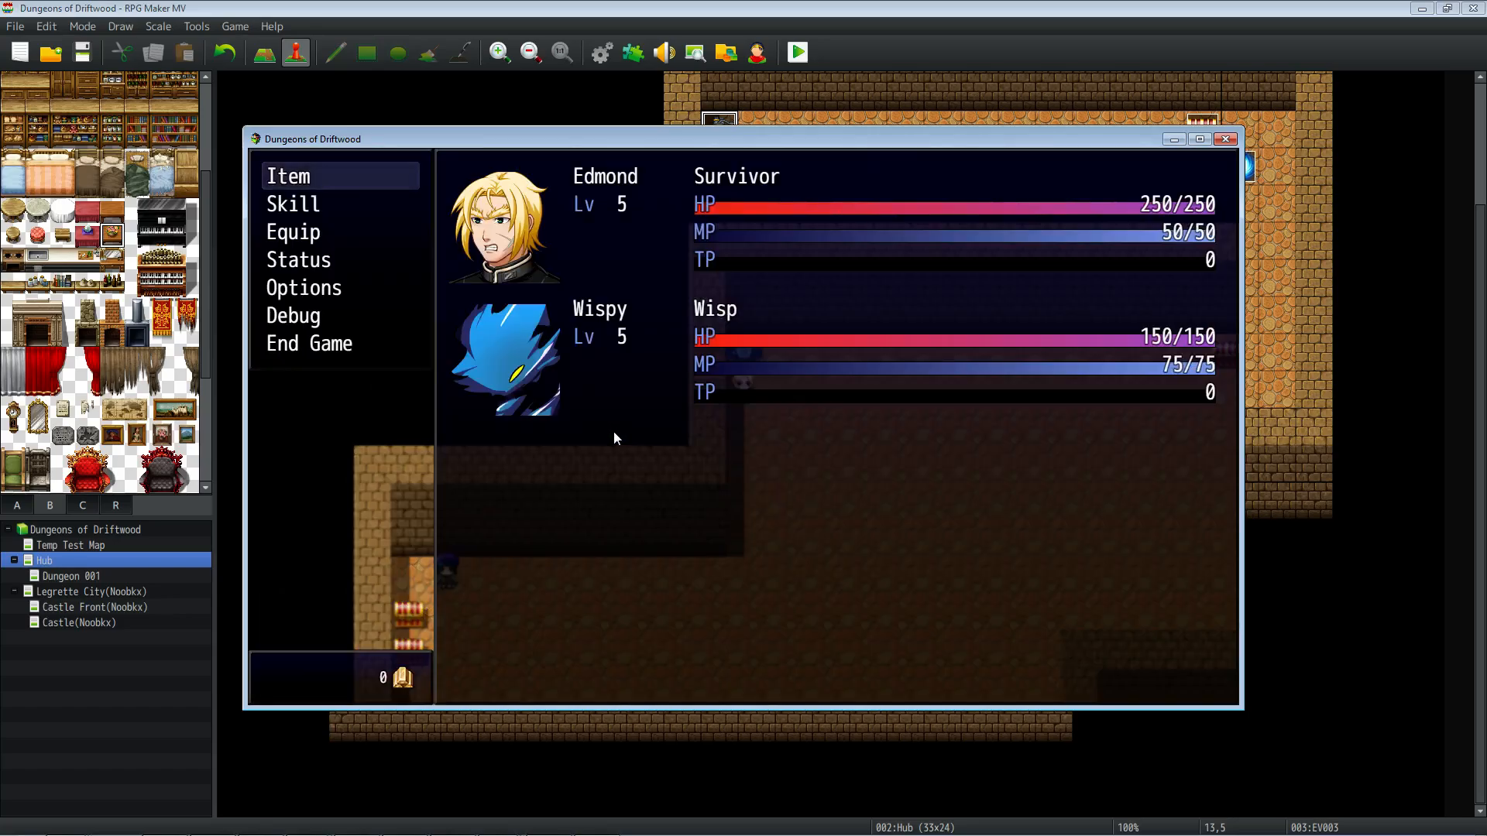
Browse Edmond's skill screen, learn Focus Energy and look at equipping skills.
left_click(293, 203)
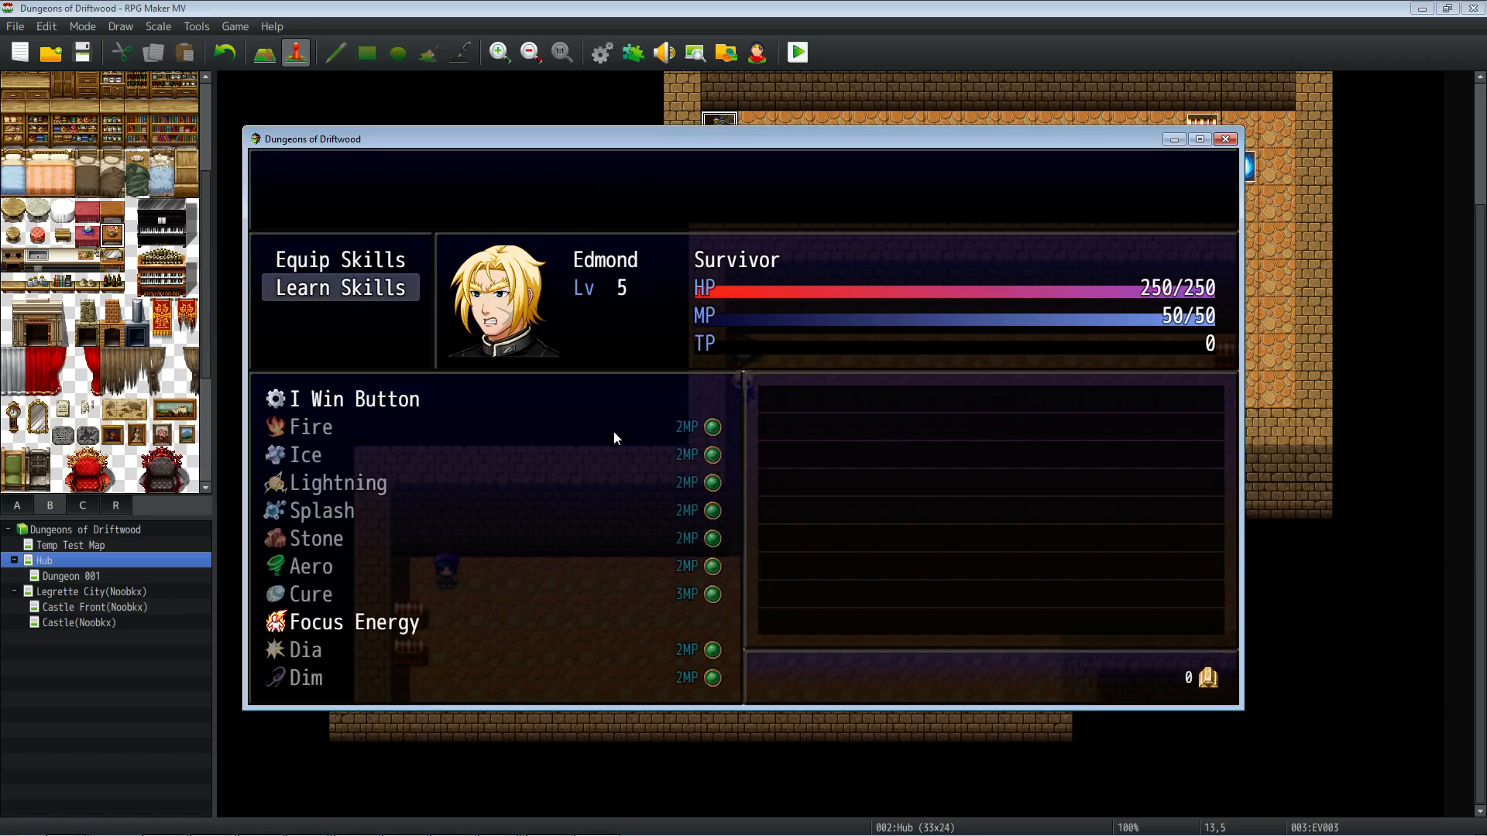
left_click(355, 623)
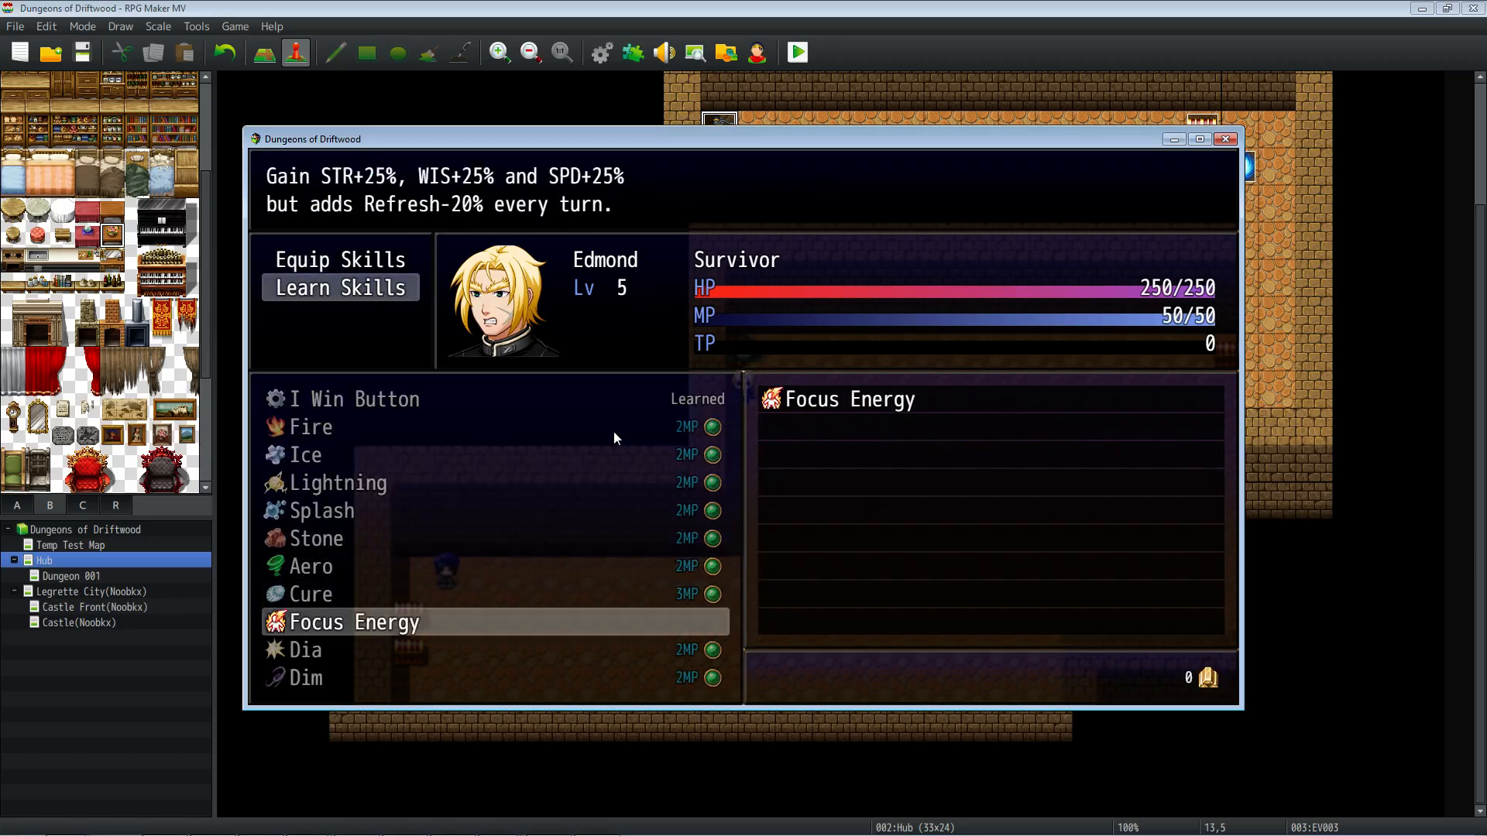
left_click(339, 259)
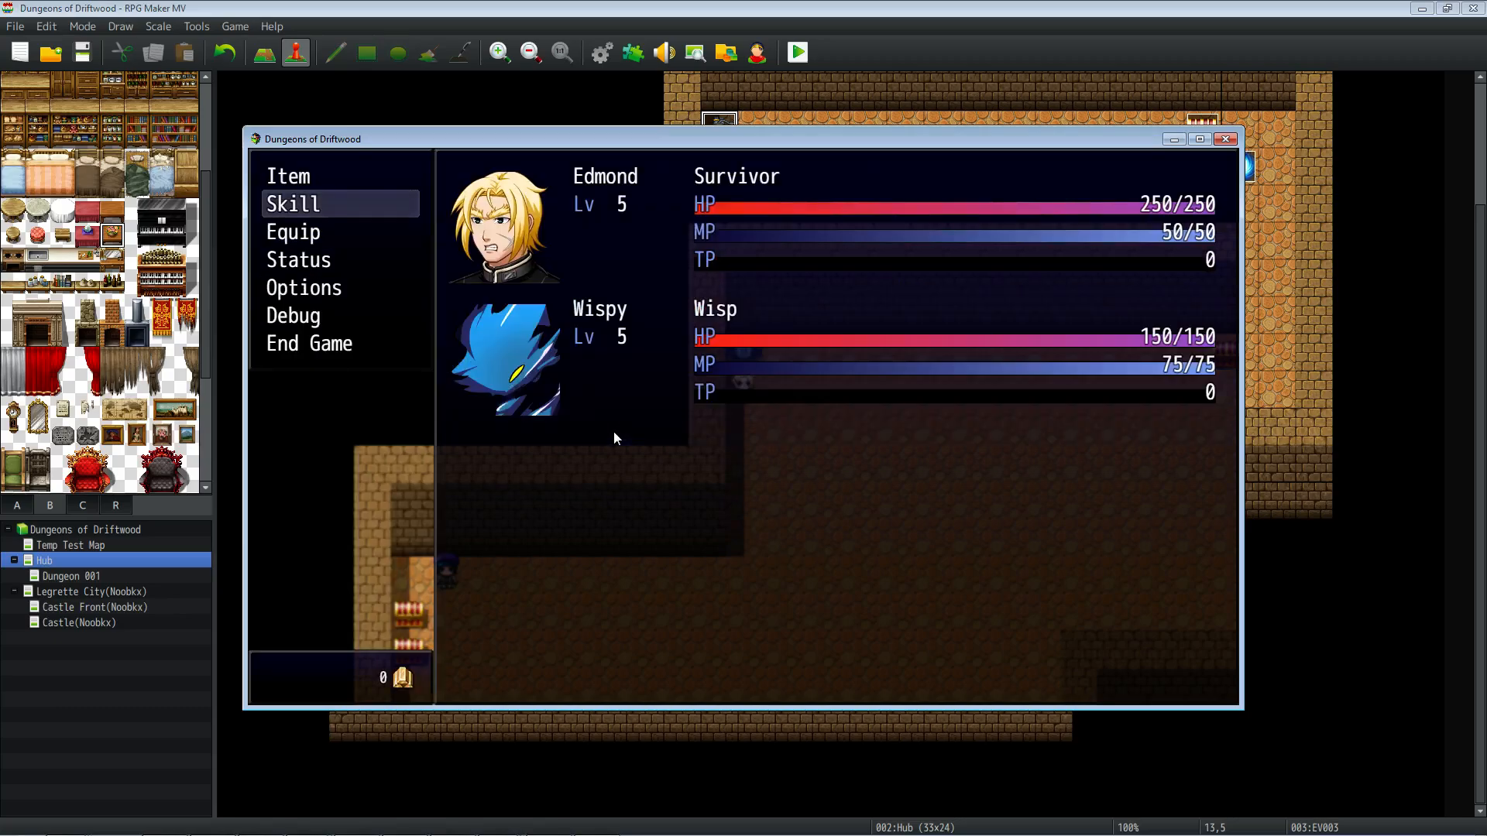
left_click(293, 203)
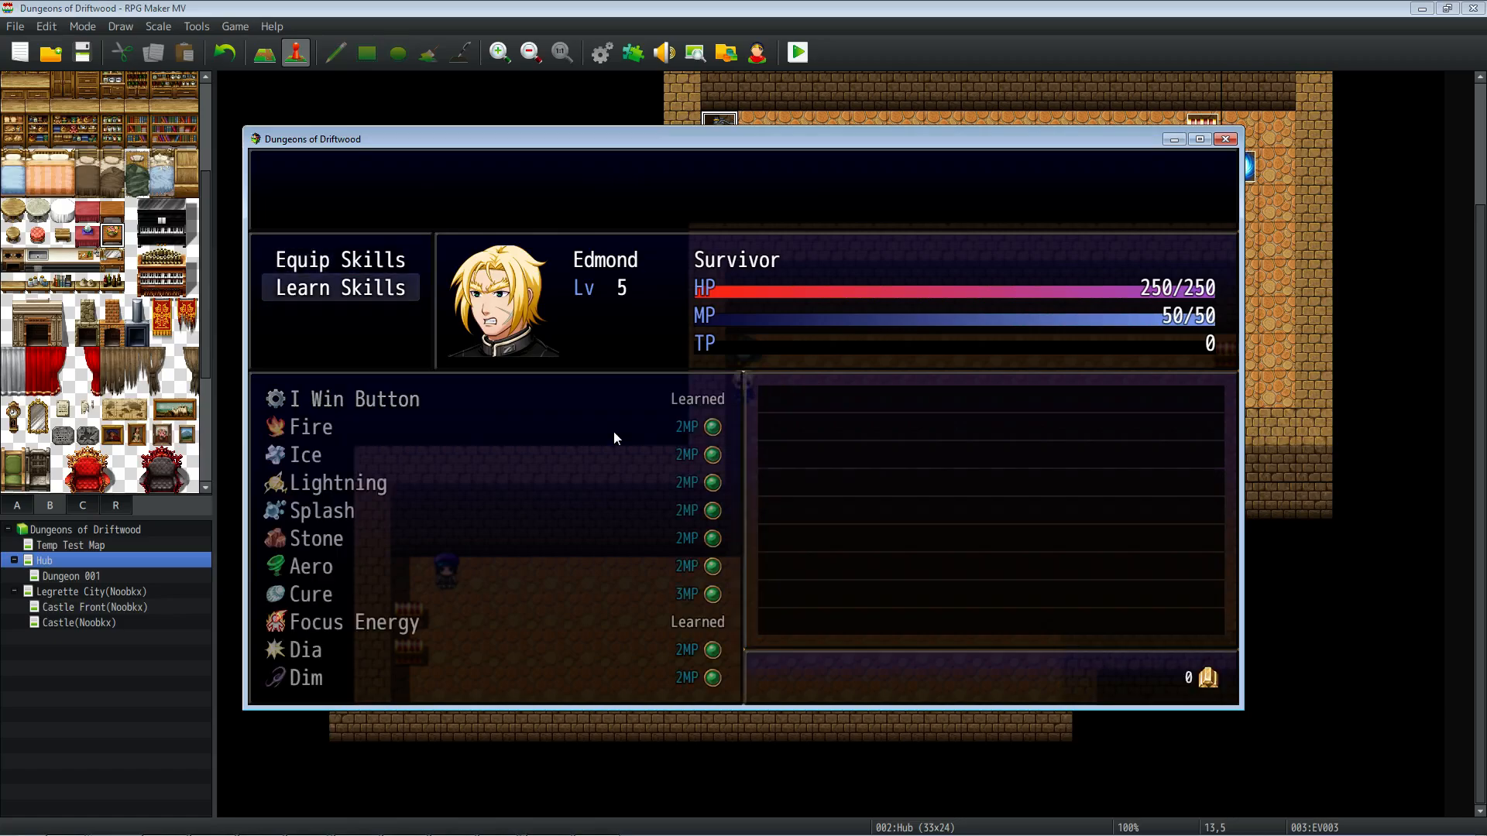
left_click(339, 258)
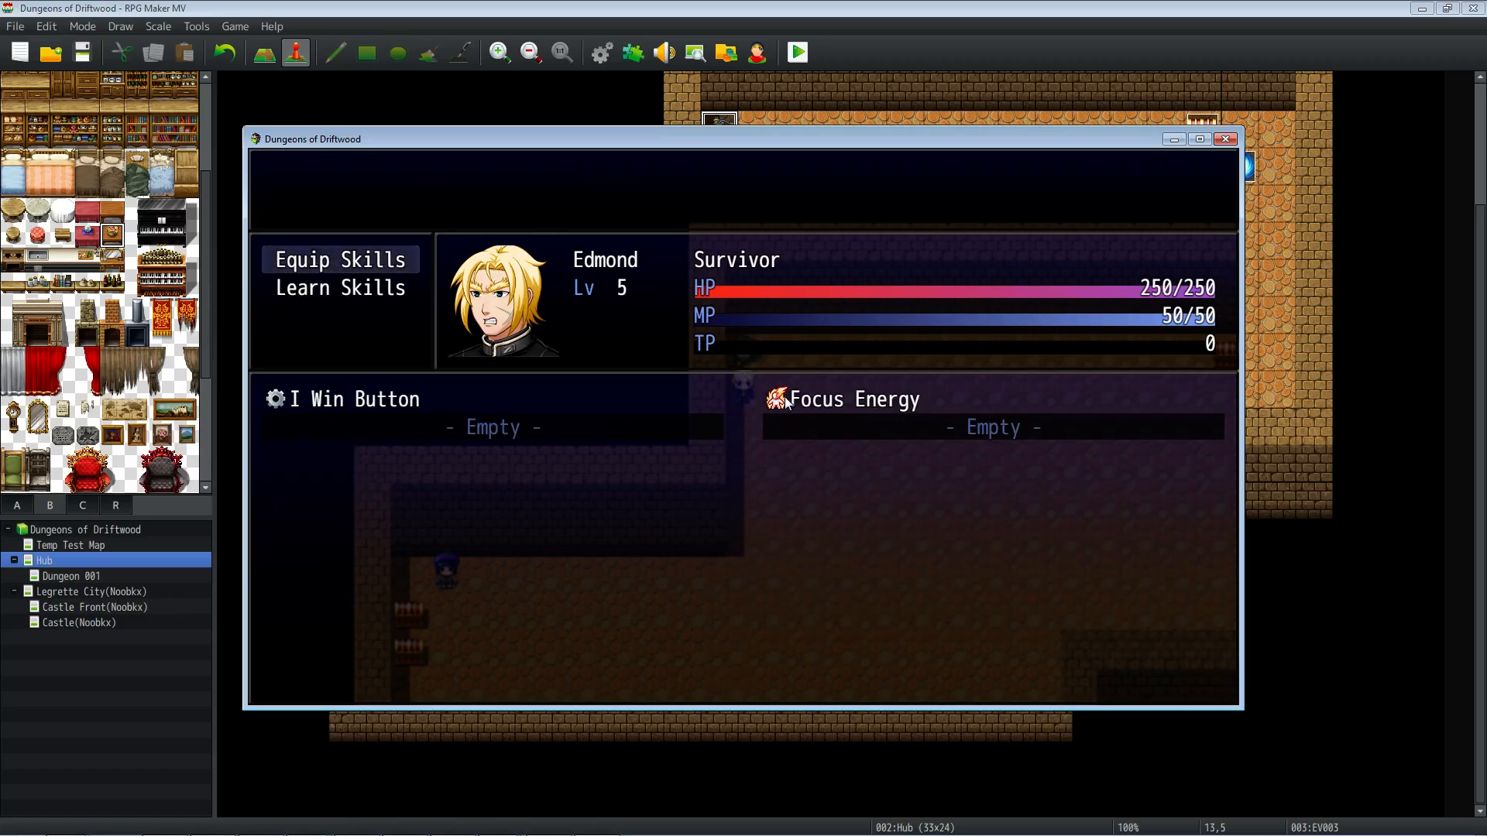
mouse_move(748, 282)
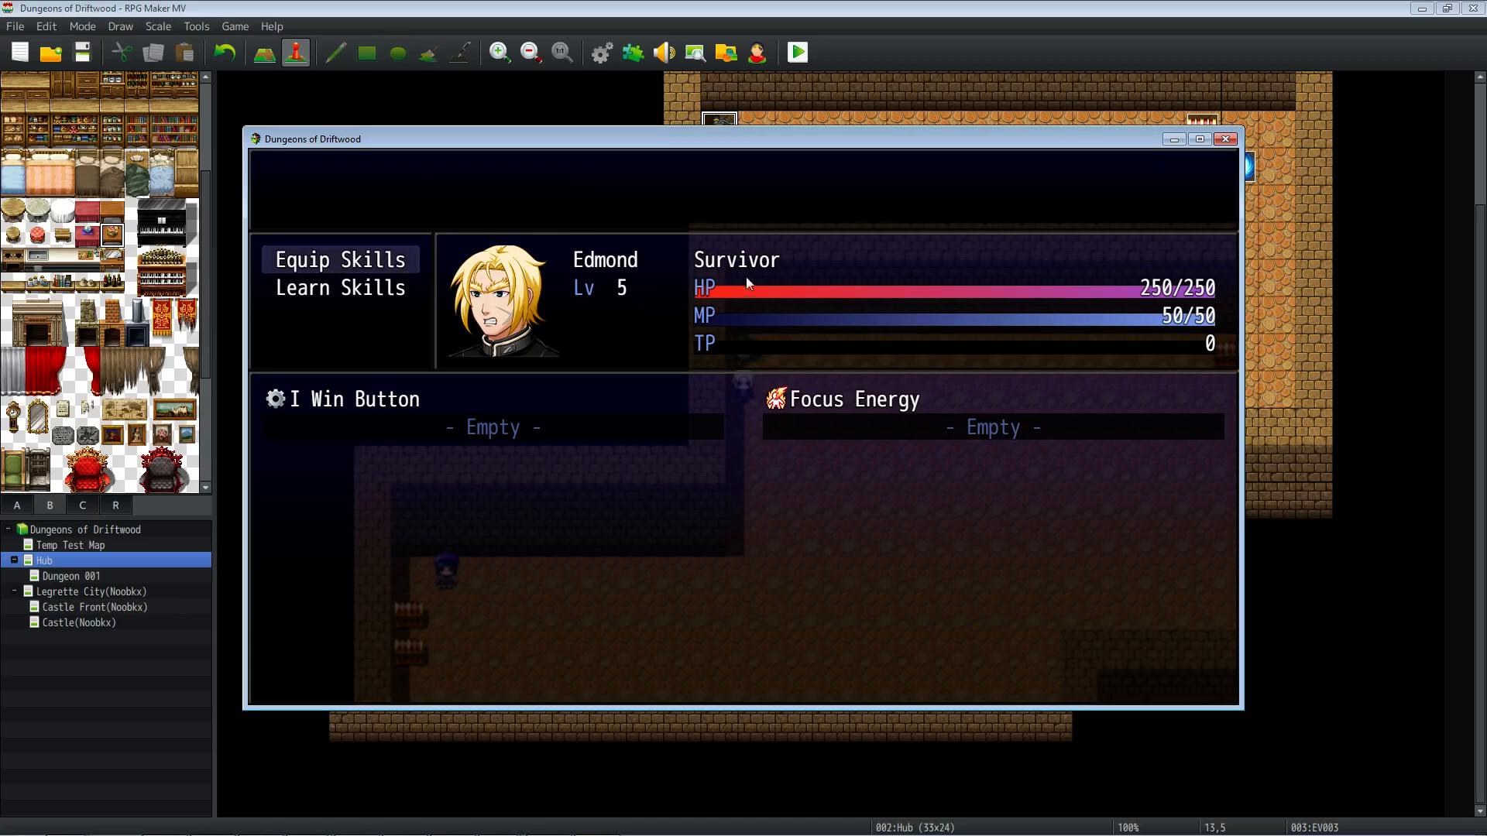
Restart the playtest, view the hero's learnable skills with Focus Energy listed, and exit to the map.
left_click(1224, 138)
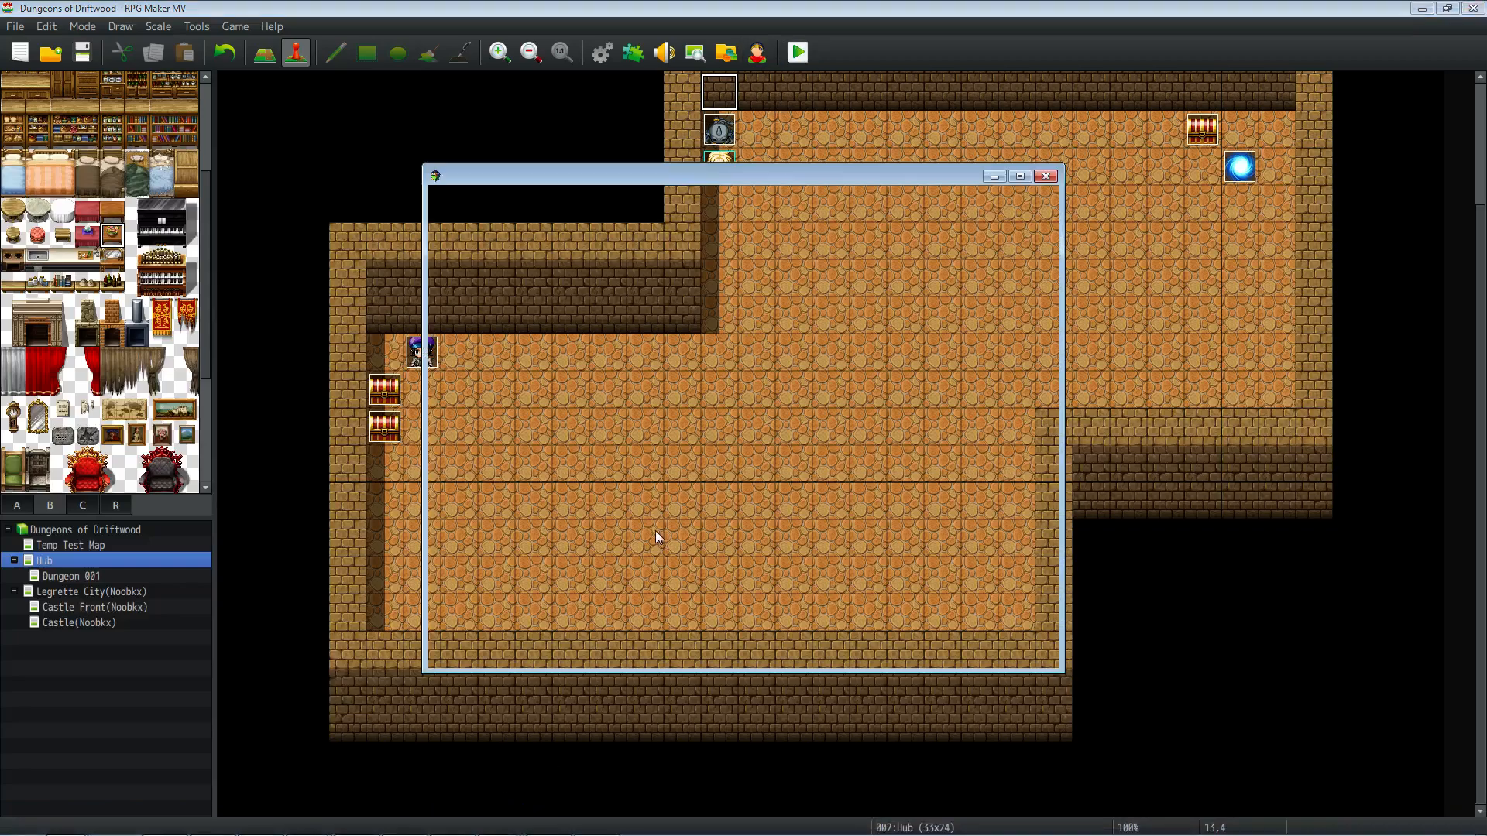
left_click(795, 53)
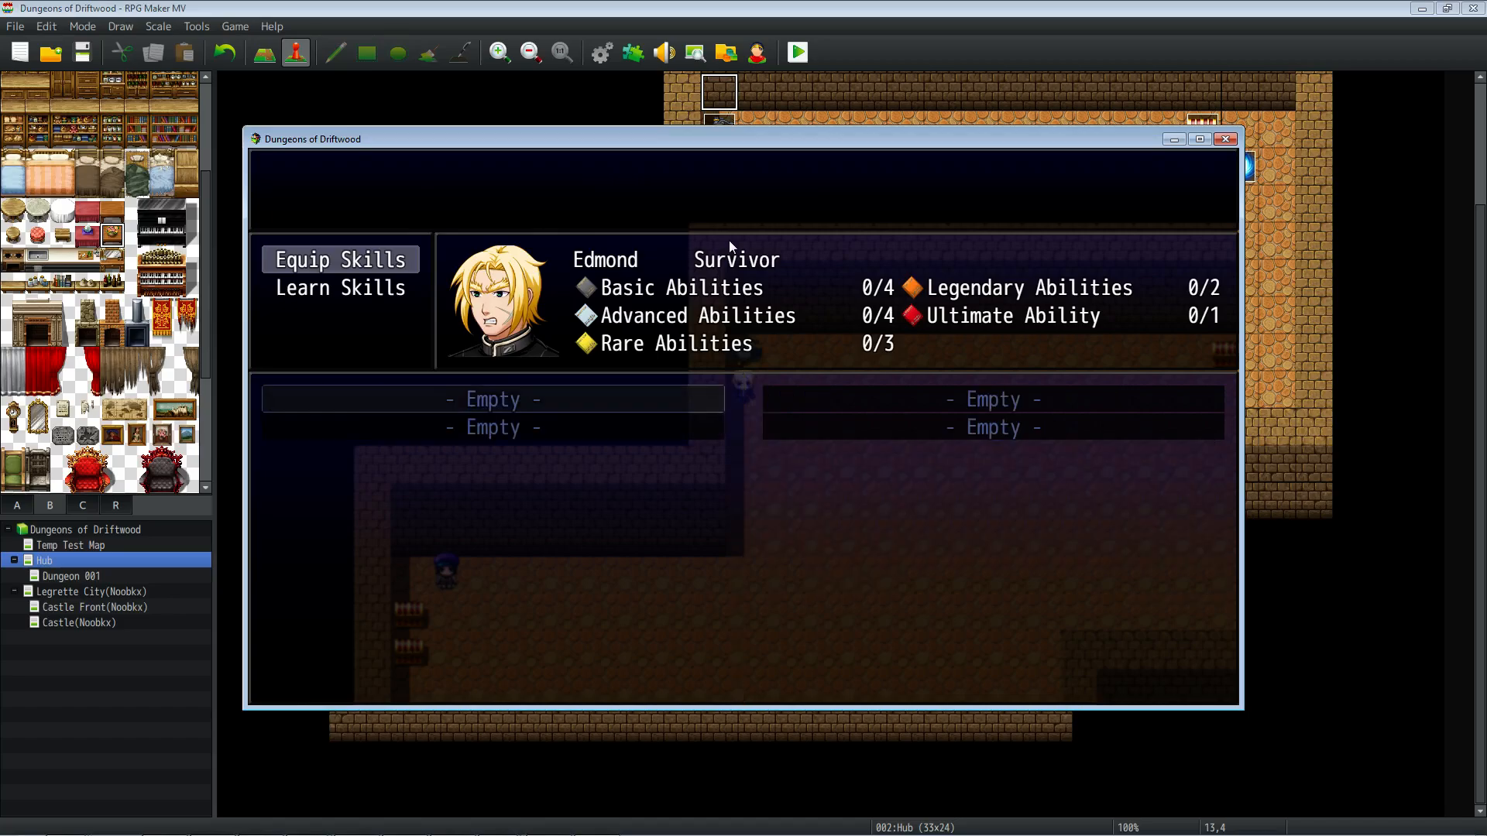
left_click(339, 288)
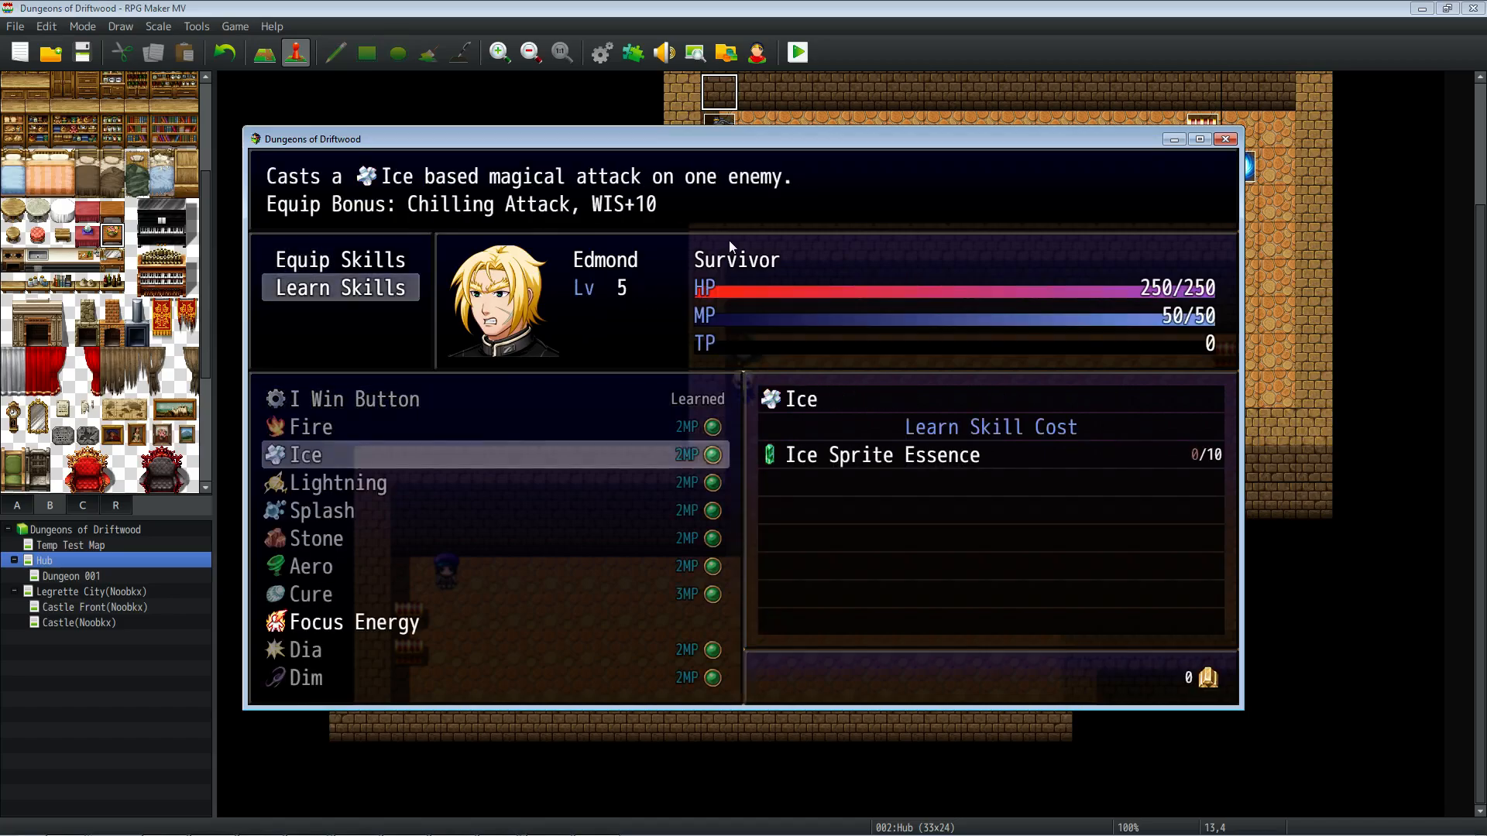
left_click(348, 623)
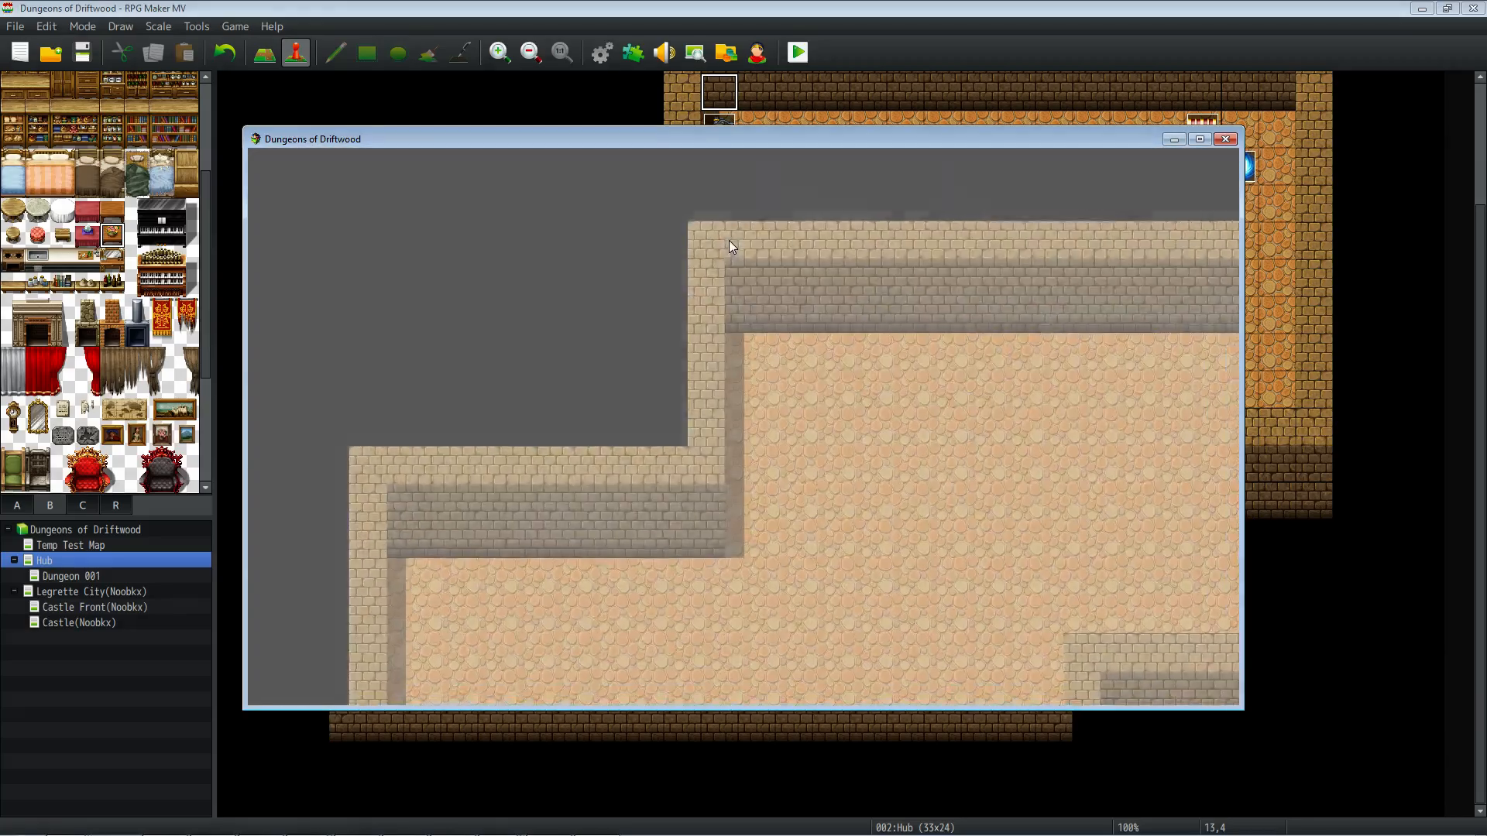
Cast Focus Energy in a test battle, let MP drain to 0, attack with Dagger and end the playtest.
left_click(796, 52)
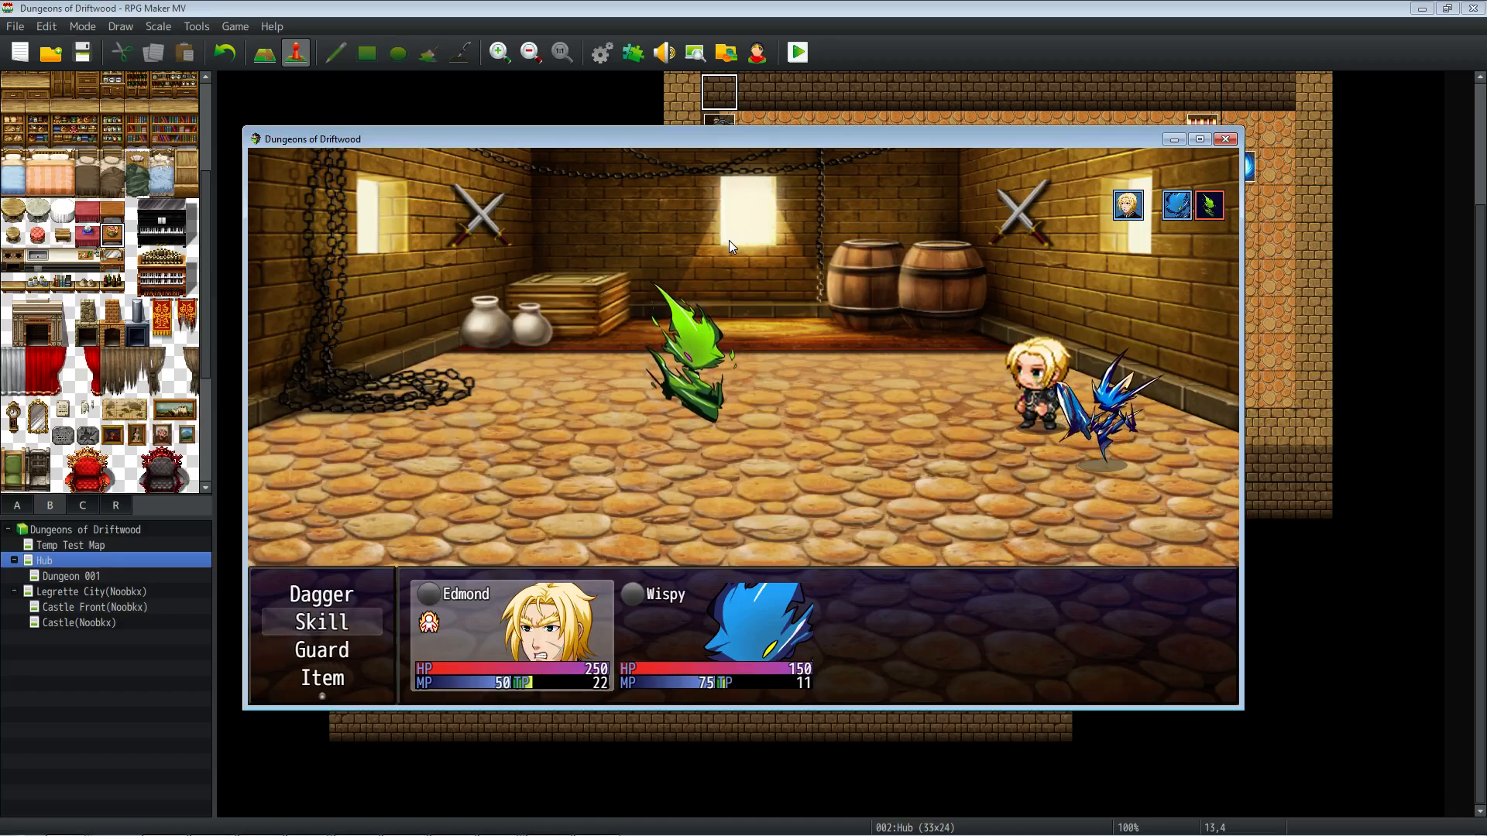
left_click(321, 622)
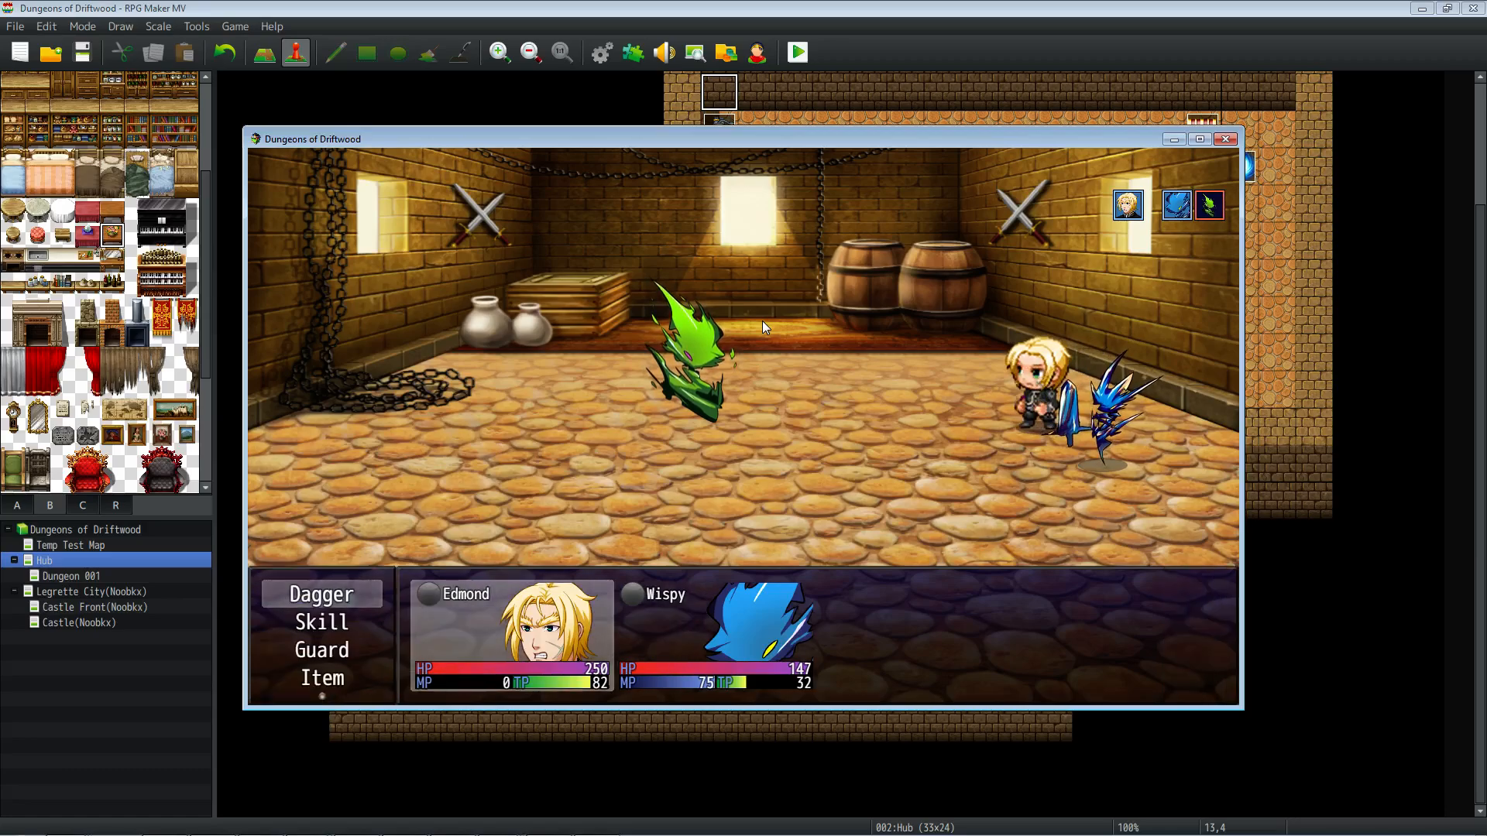
mouse_move(1049, 312)
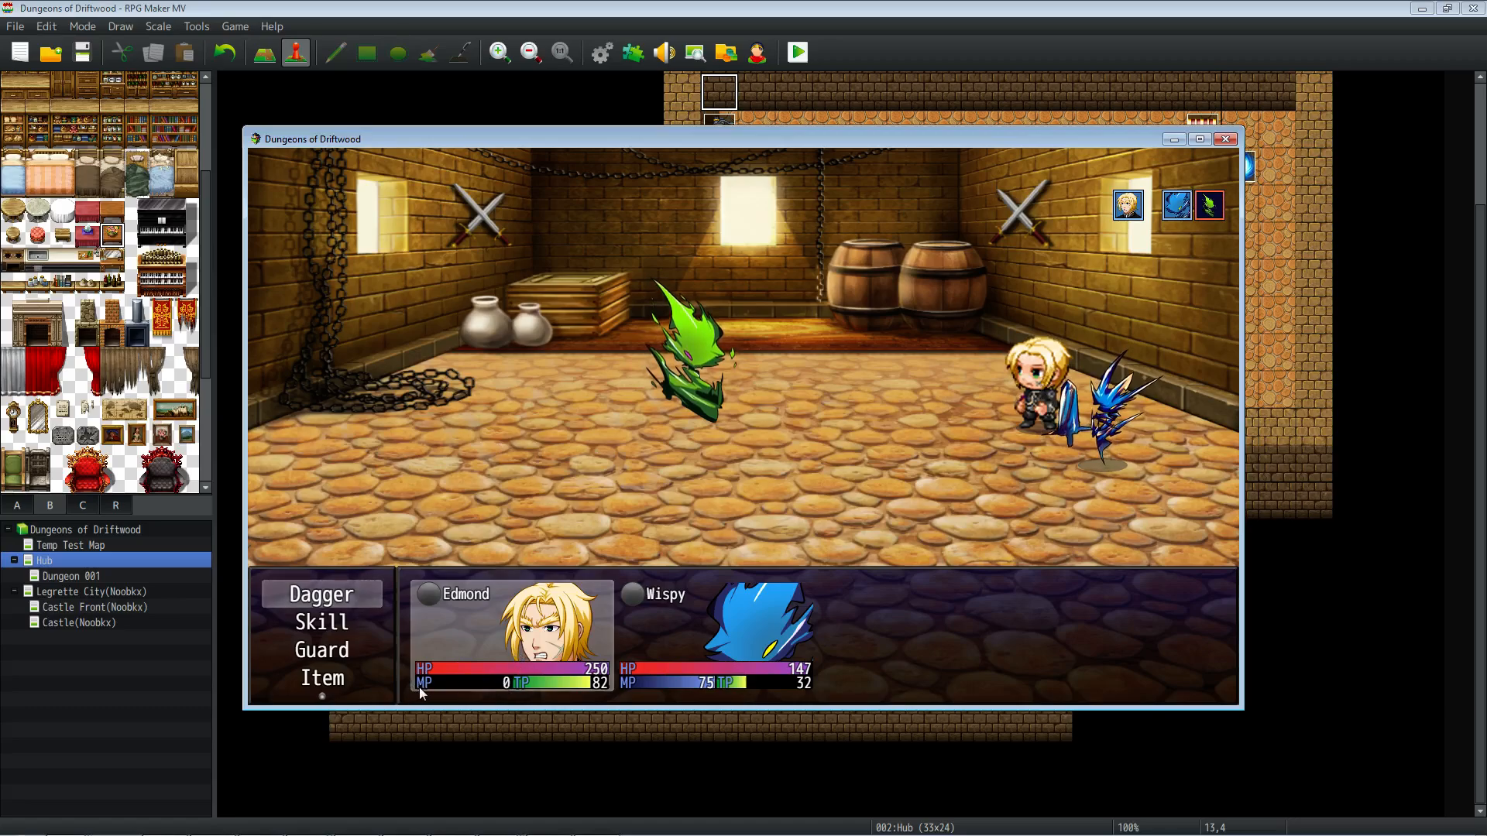
mouse_move(700, 595)
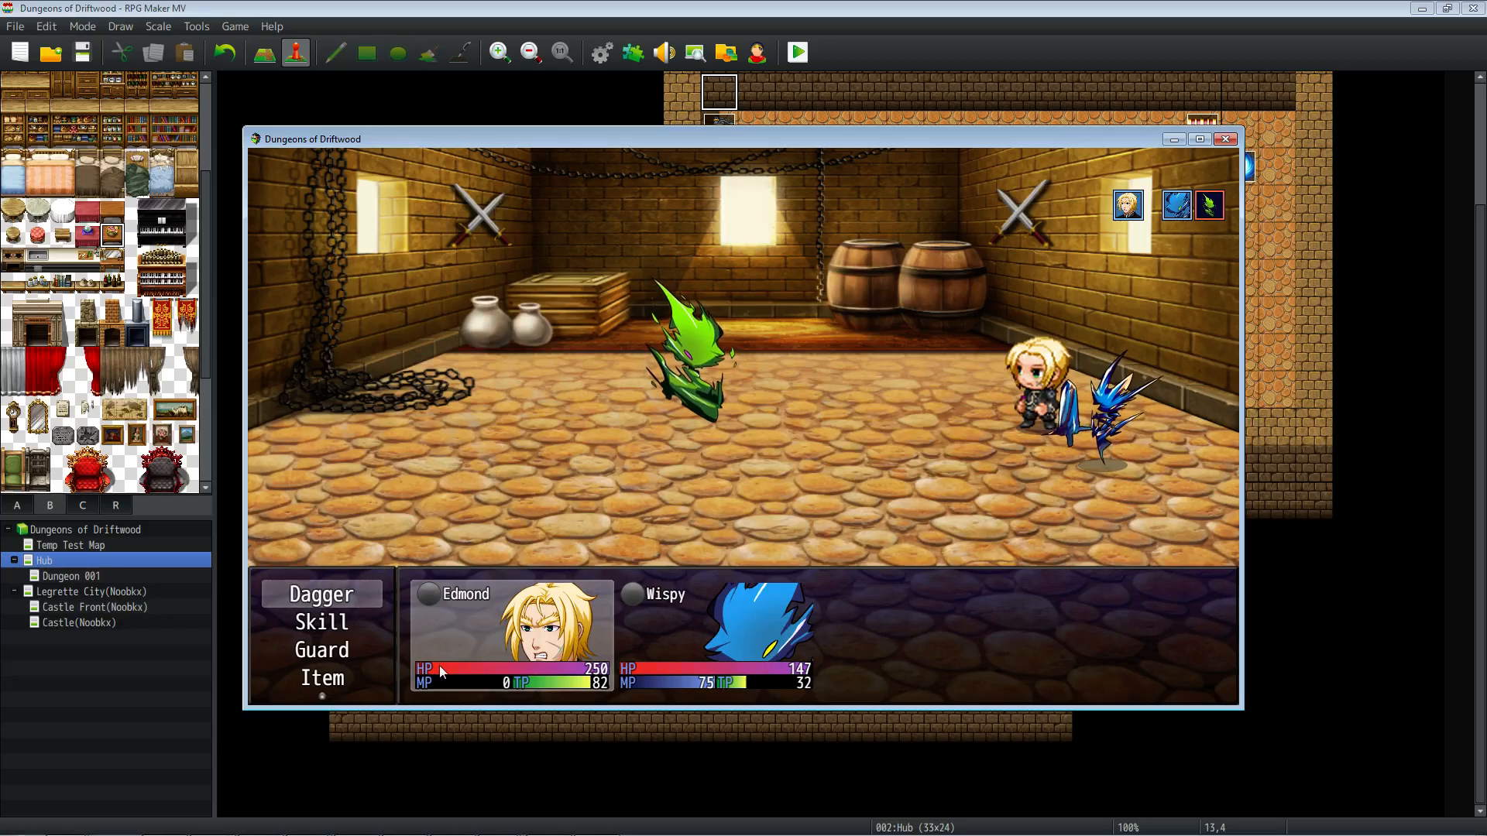
mouse_move(810, 409)
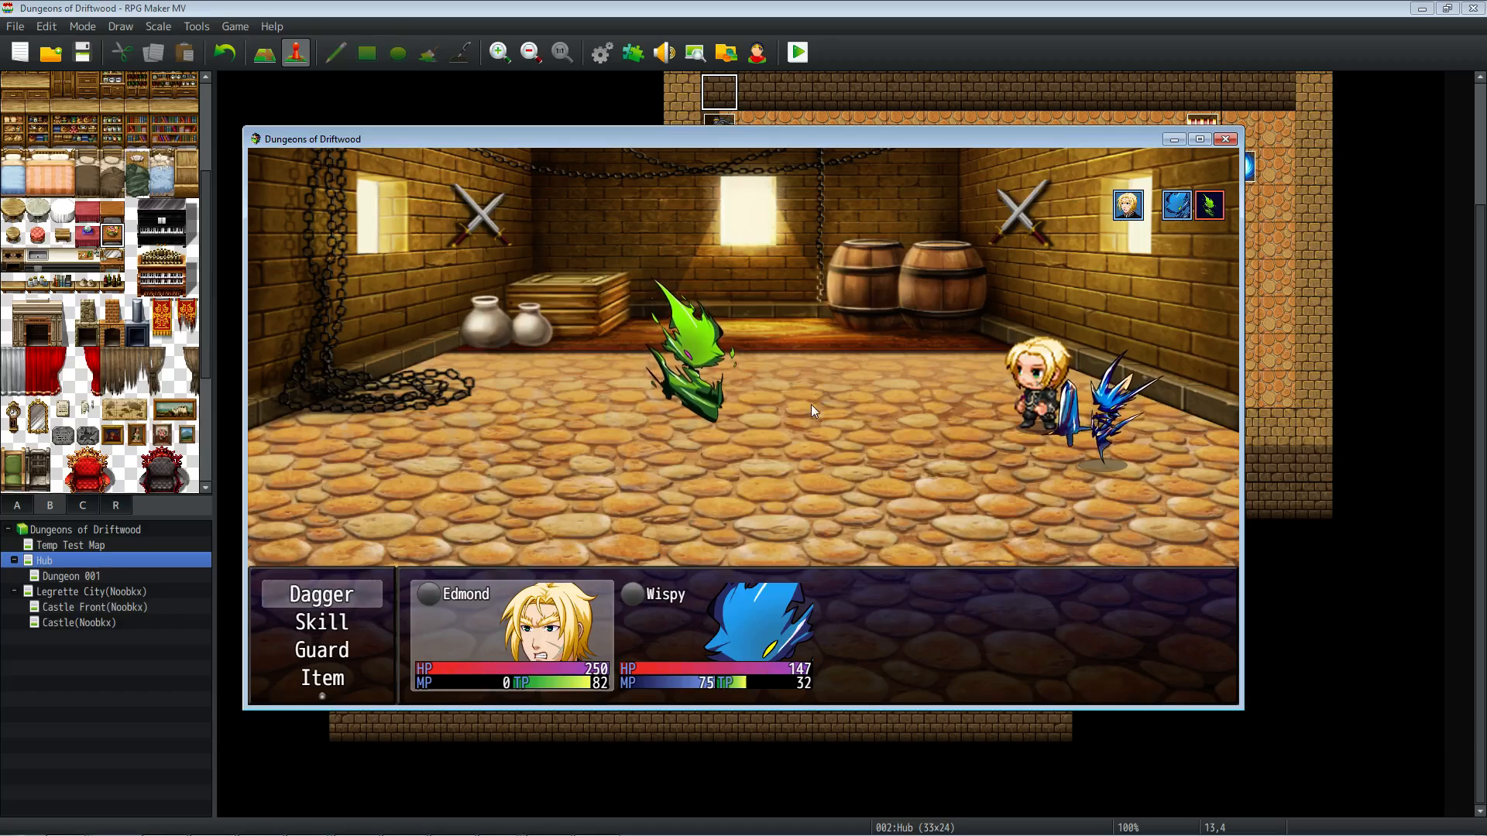
left_click(321, 594)
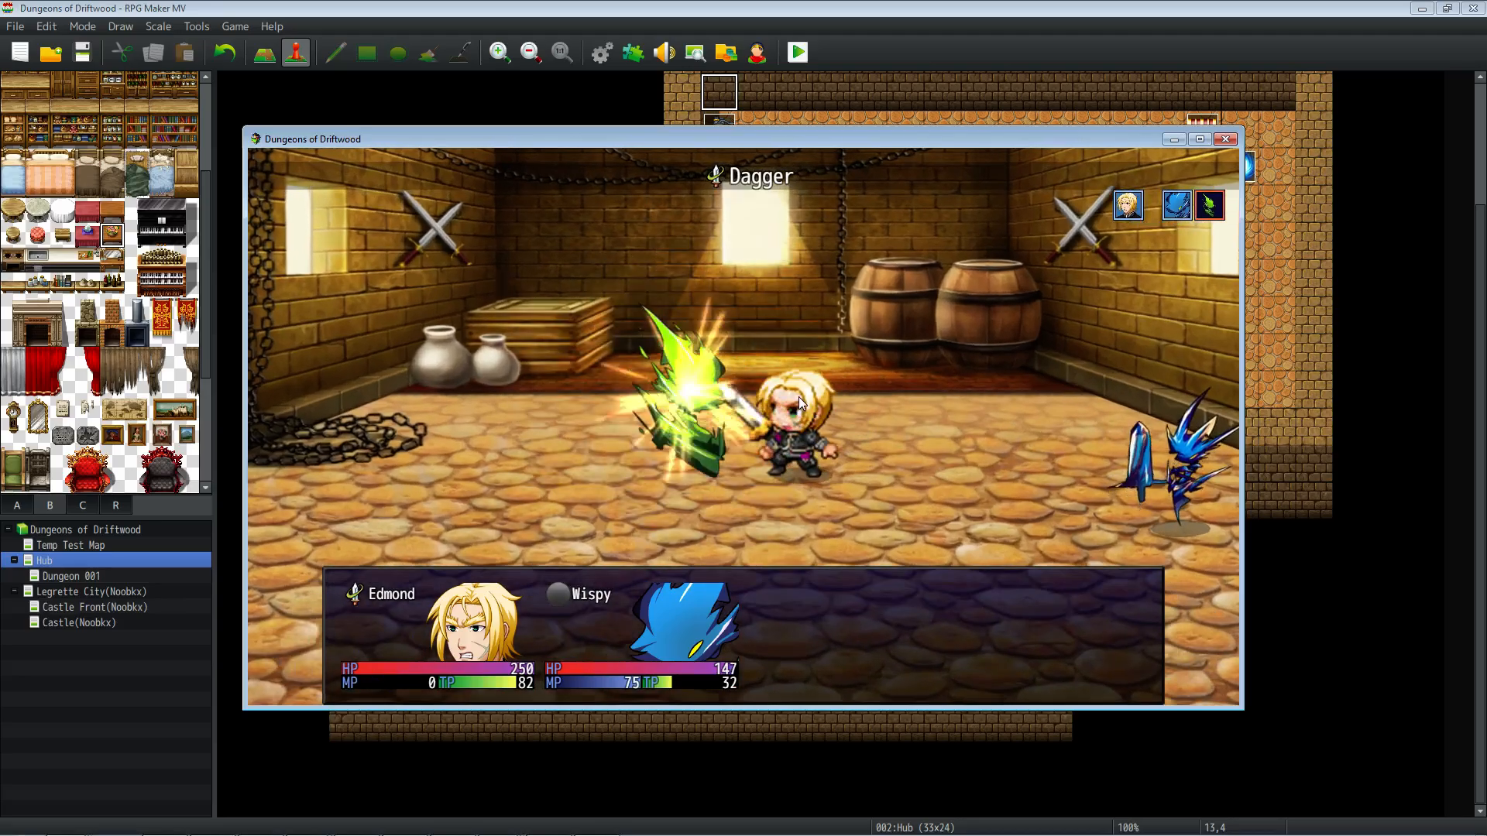
left_click(1223, 138)
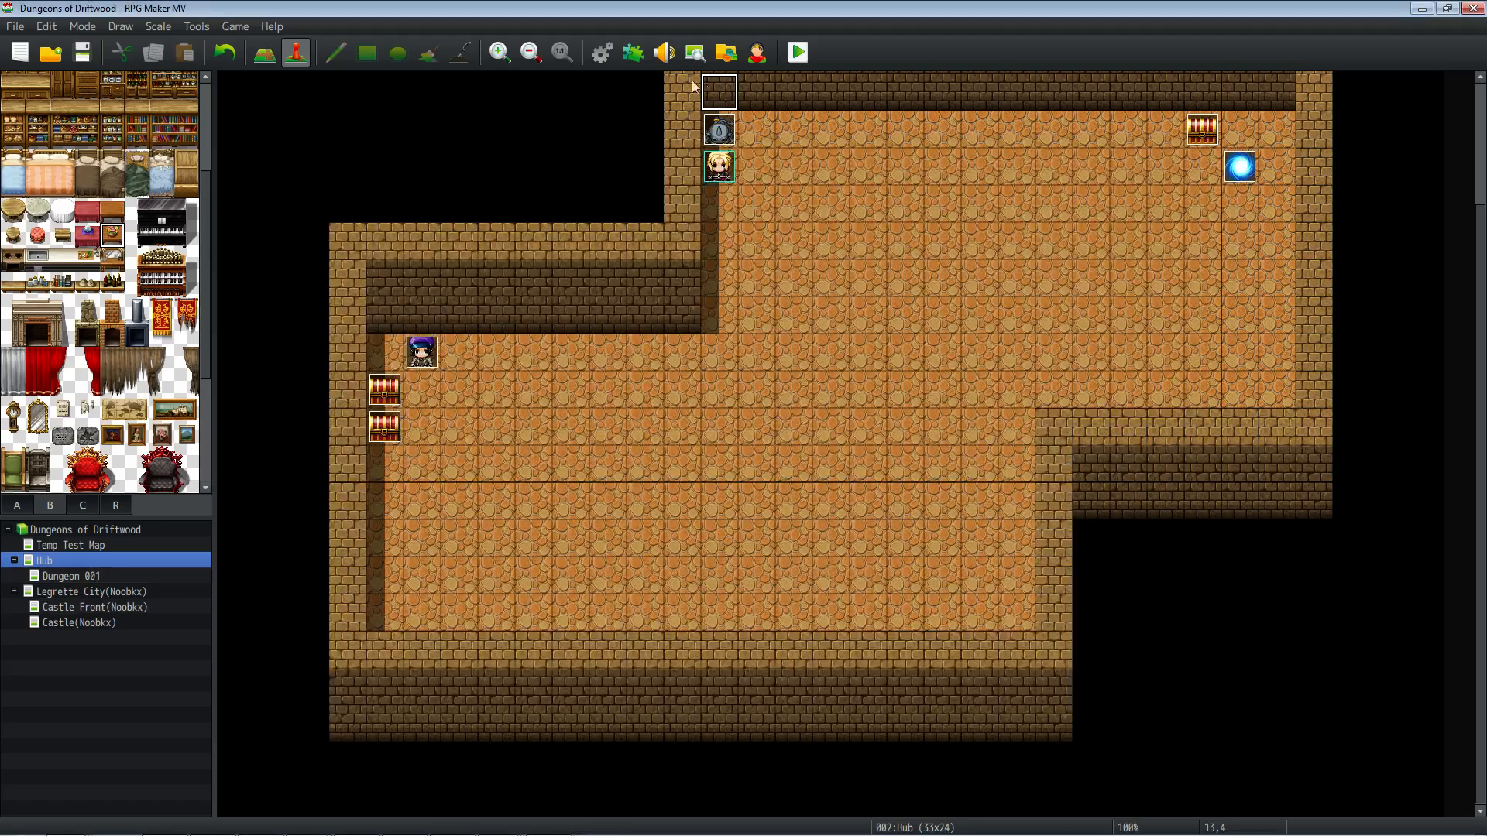
Set the Focus Energy state's MP Regeneration trait to -10% and save the database.
left_click(600, 53)
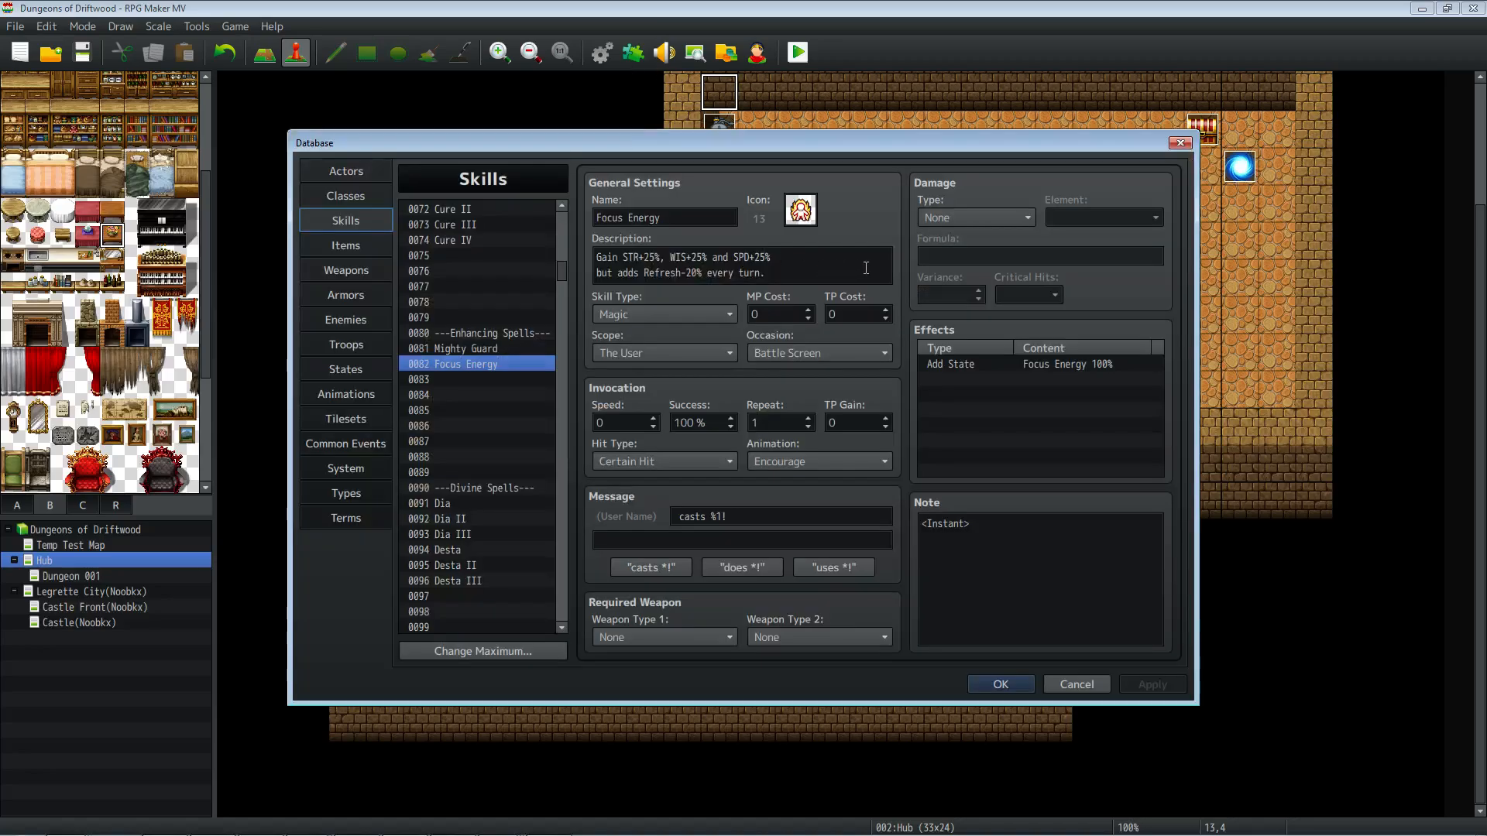
left_click(345, 369)
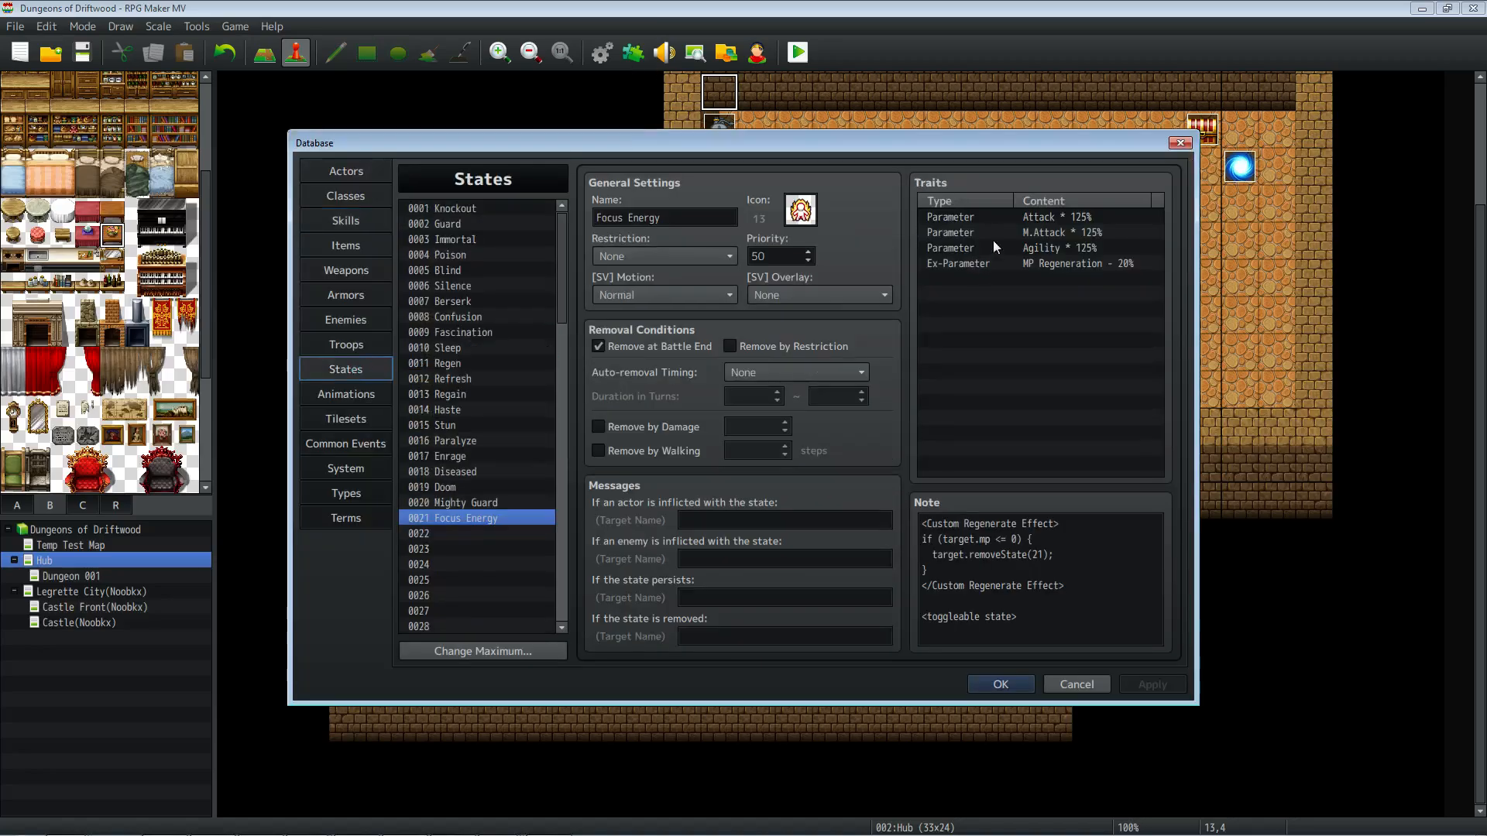
left_click(1041, 248)
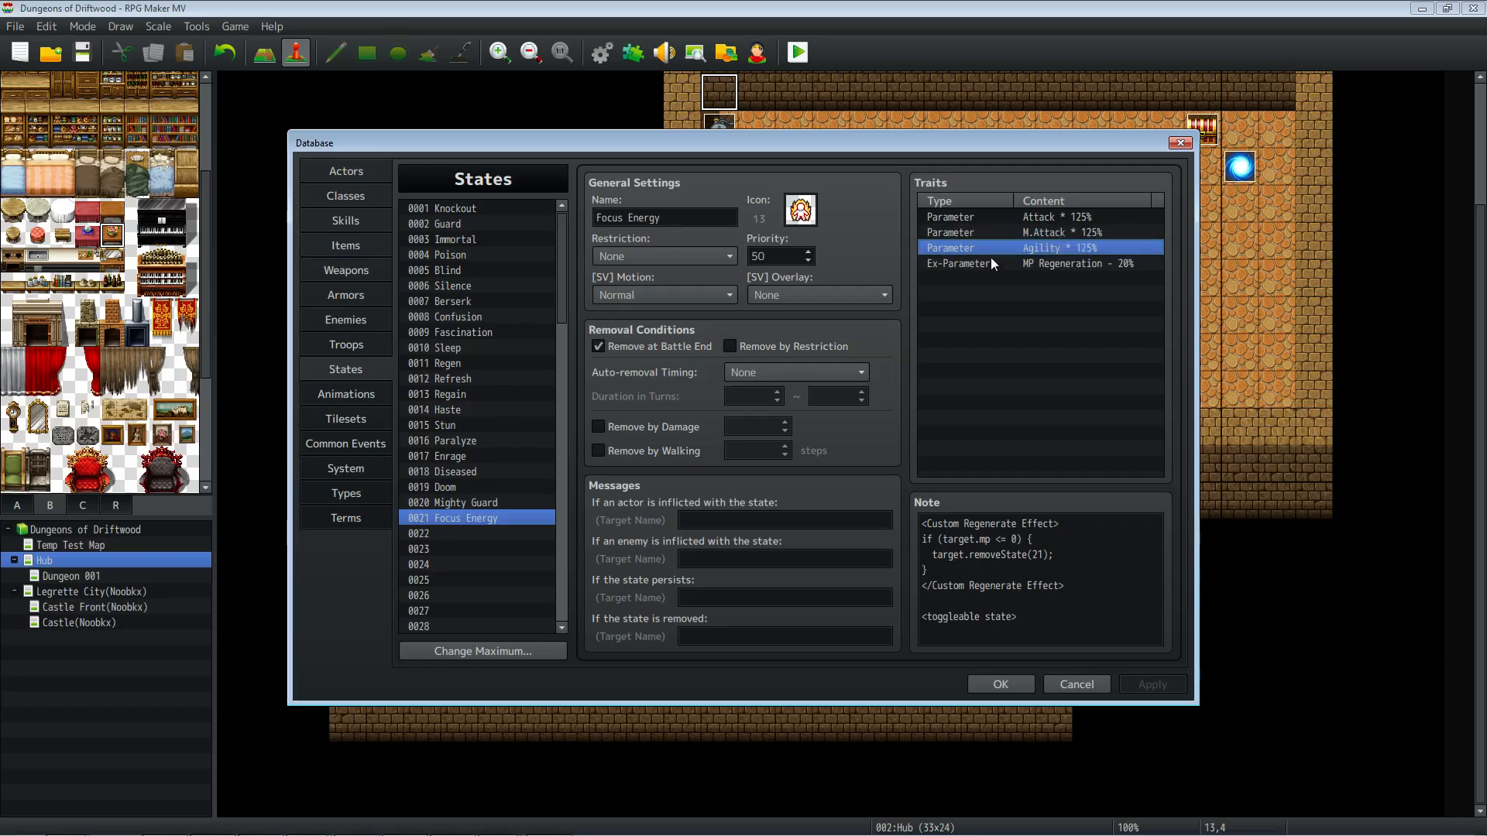
mouse_move(984, 257)
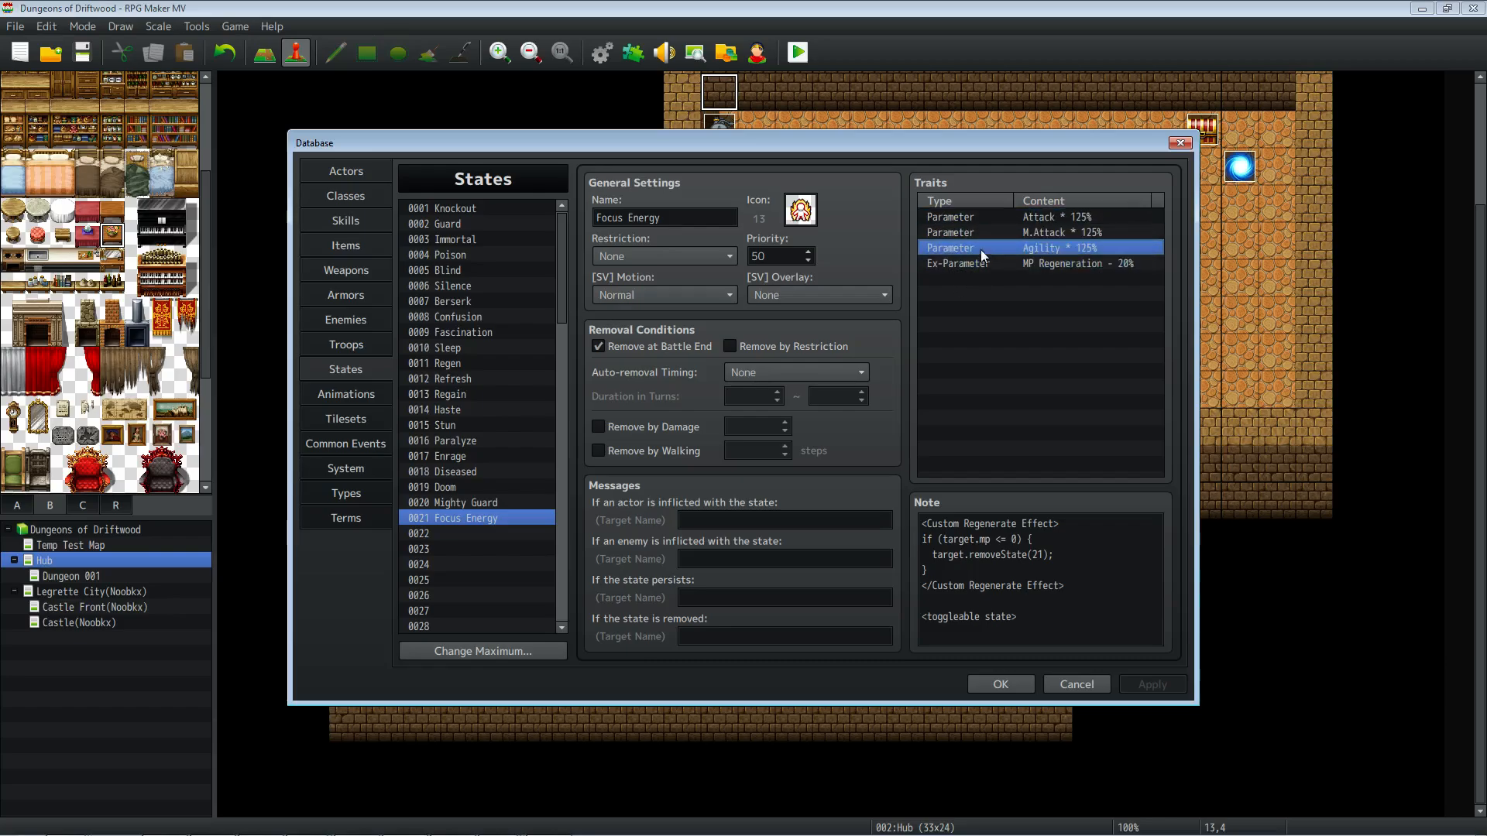
mouse_move(877, 317)
type("-10")
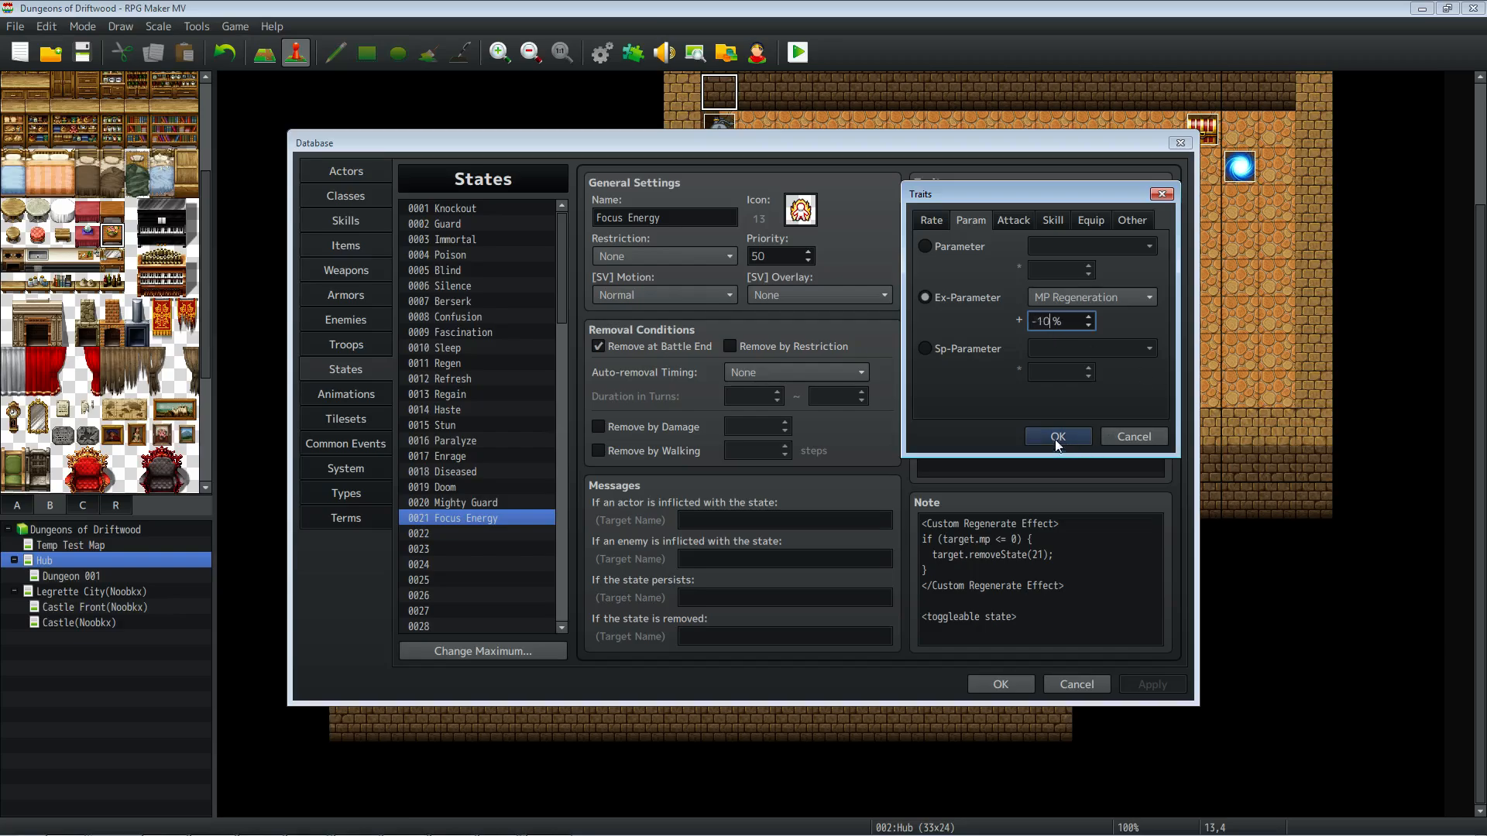
left_click(1056, 436)
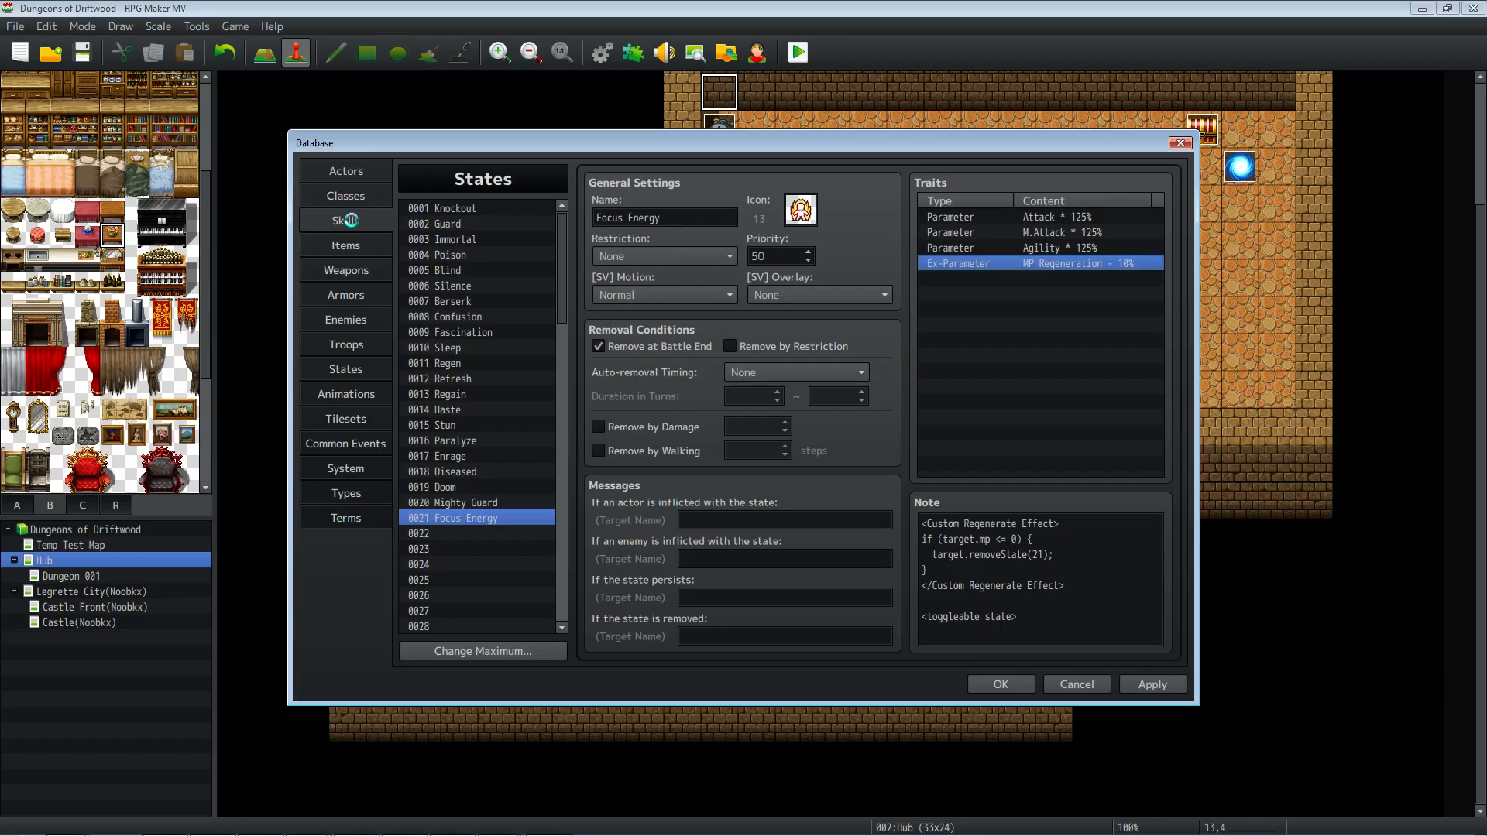
left_click(346, 220)
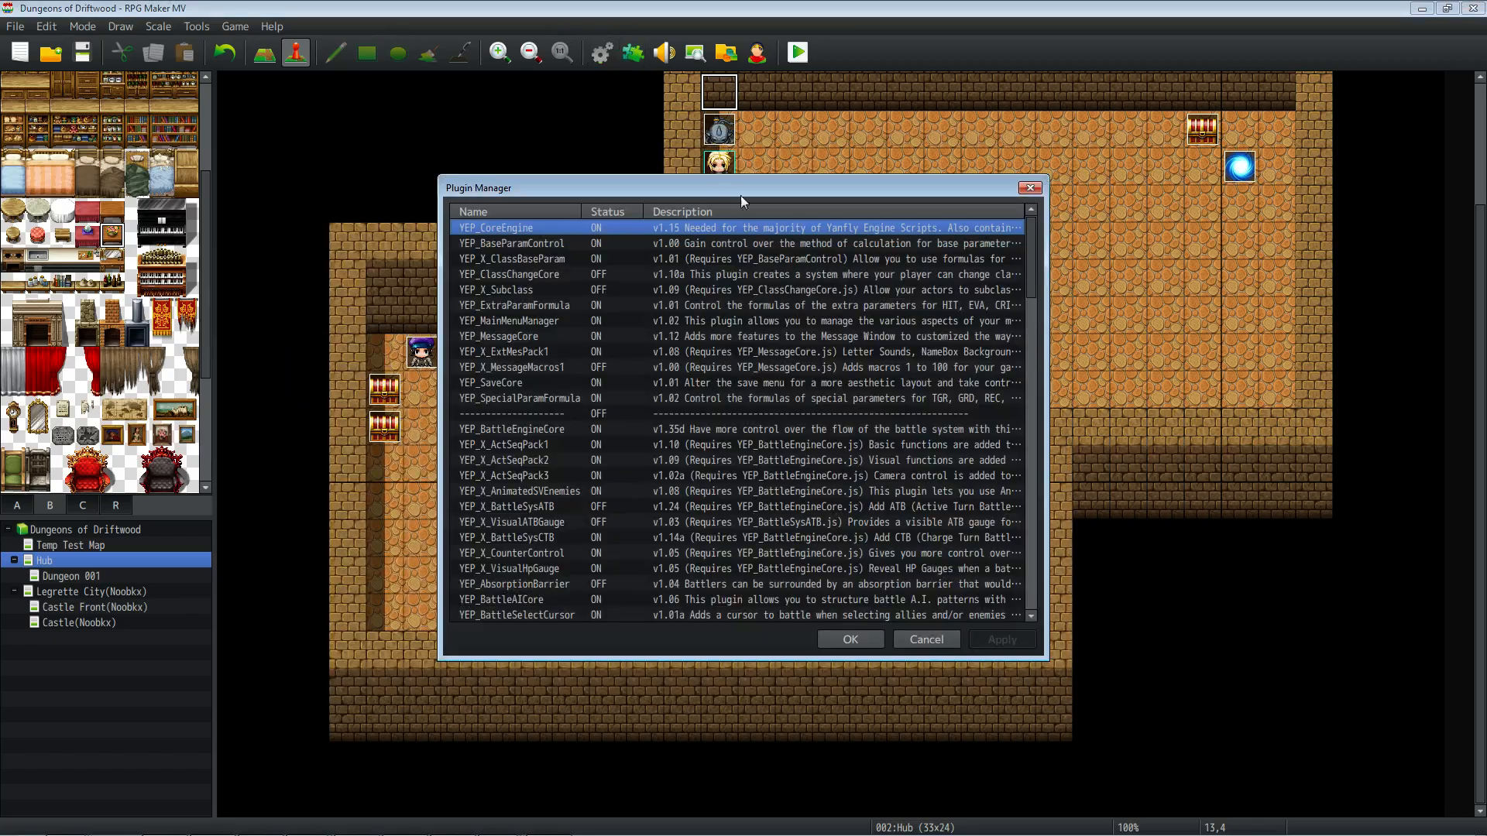
scroll("down", 3)
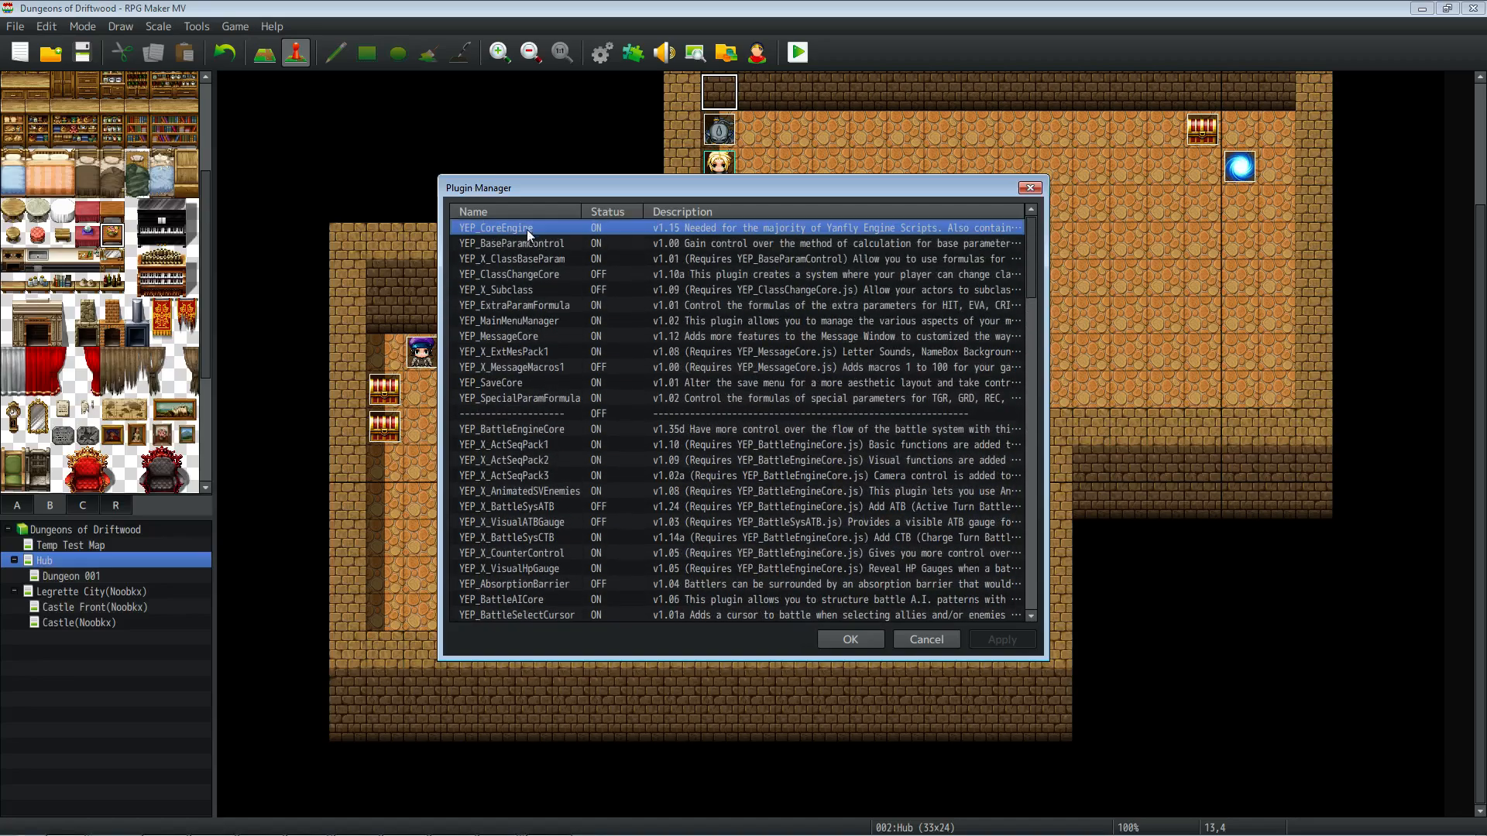
scroll("down", 3)
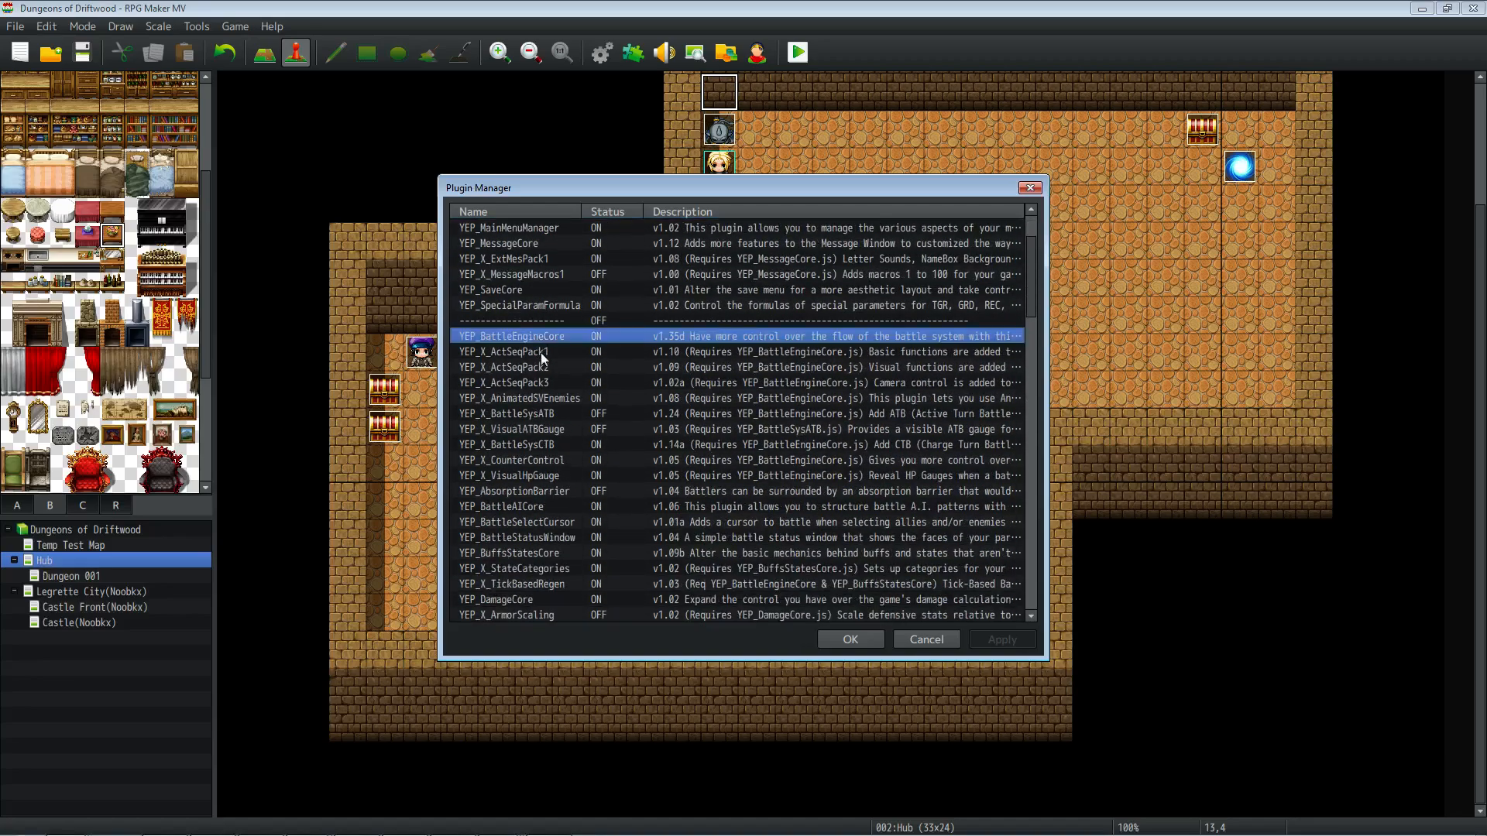
scroll("down", 3)
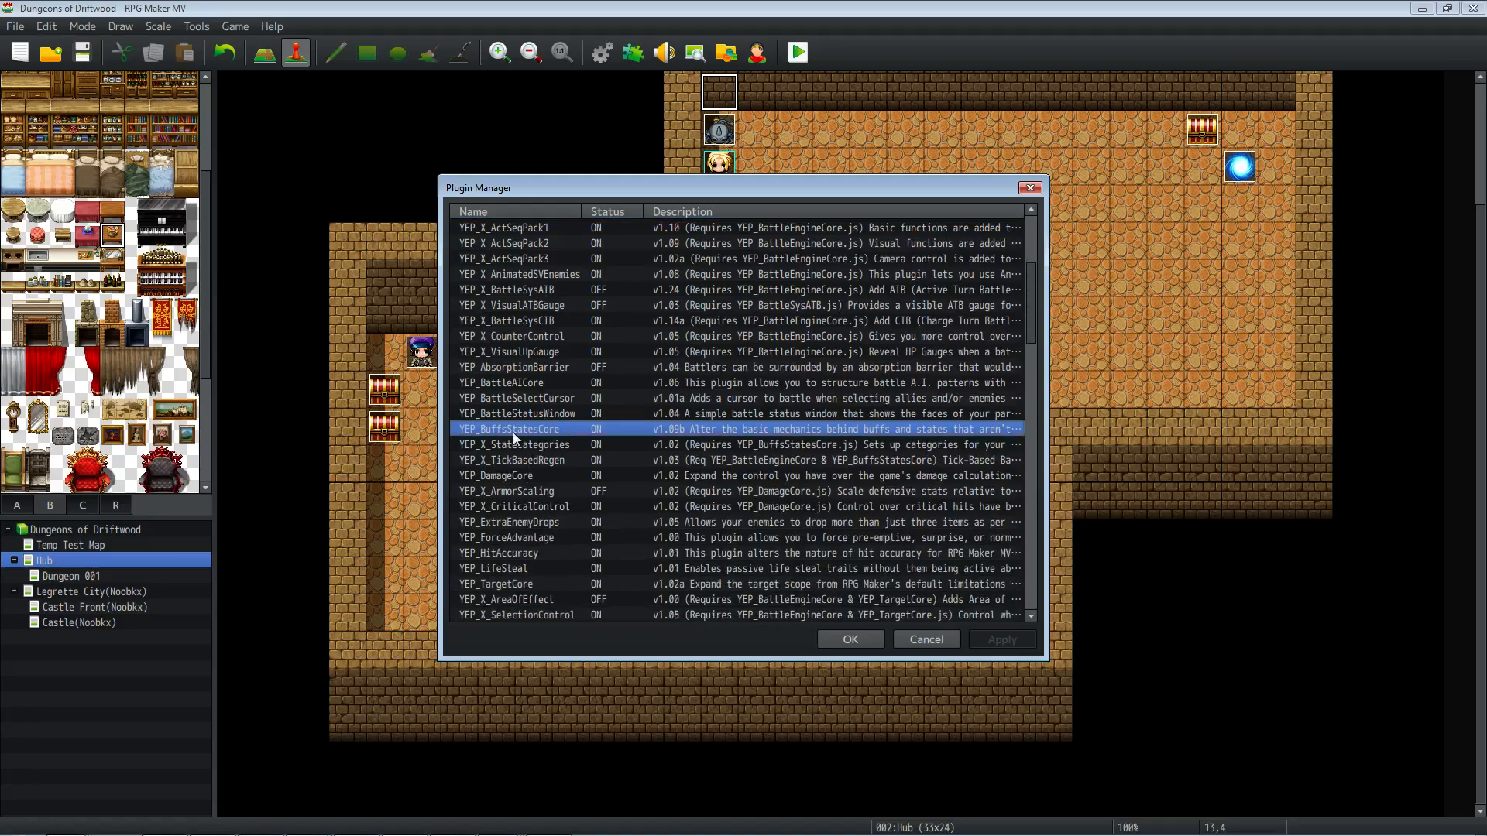
scroll("down", 3)
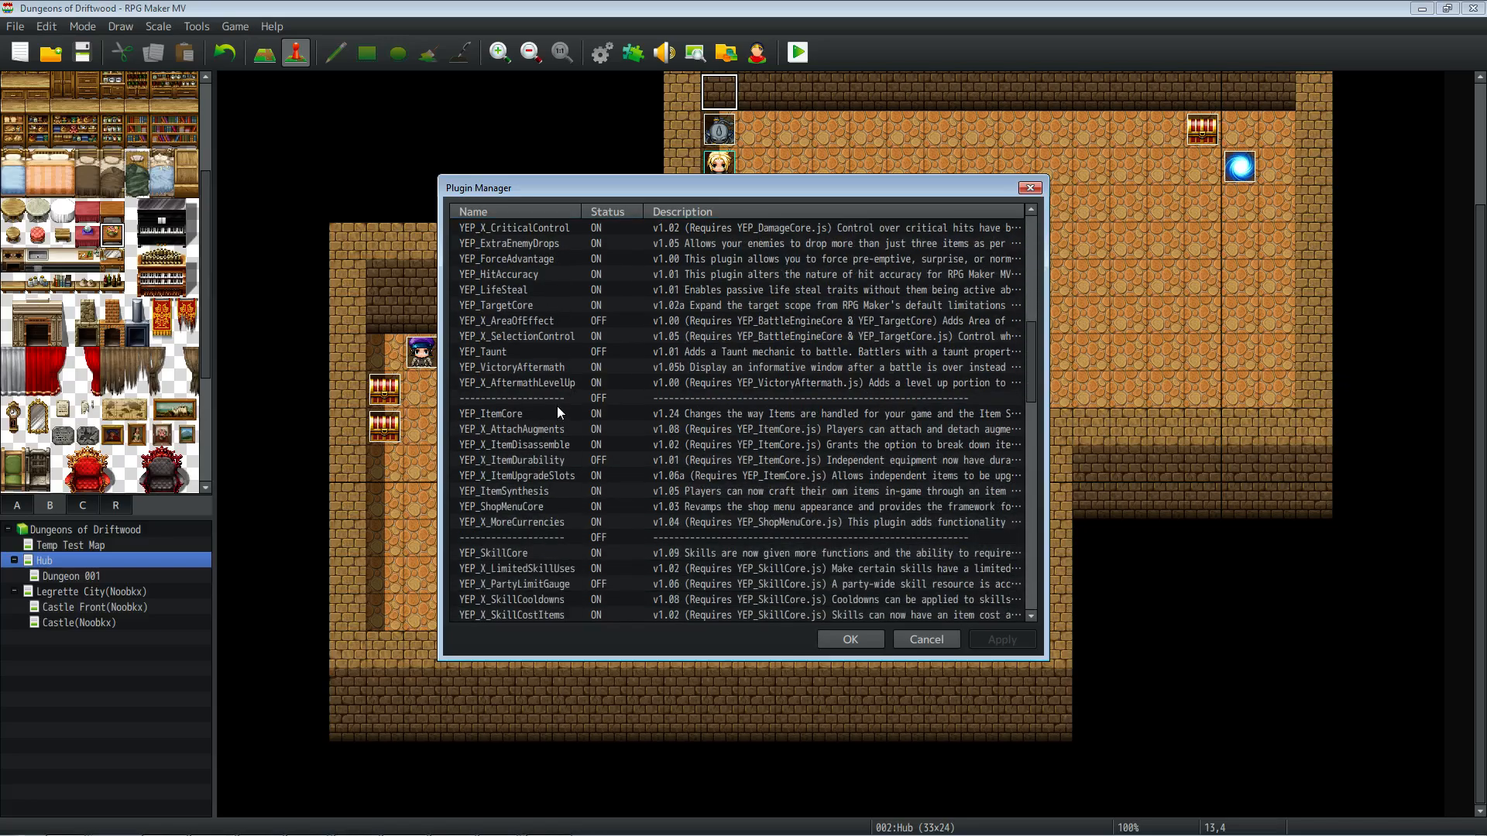
scroll("down", 3)
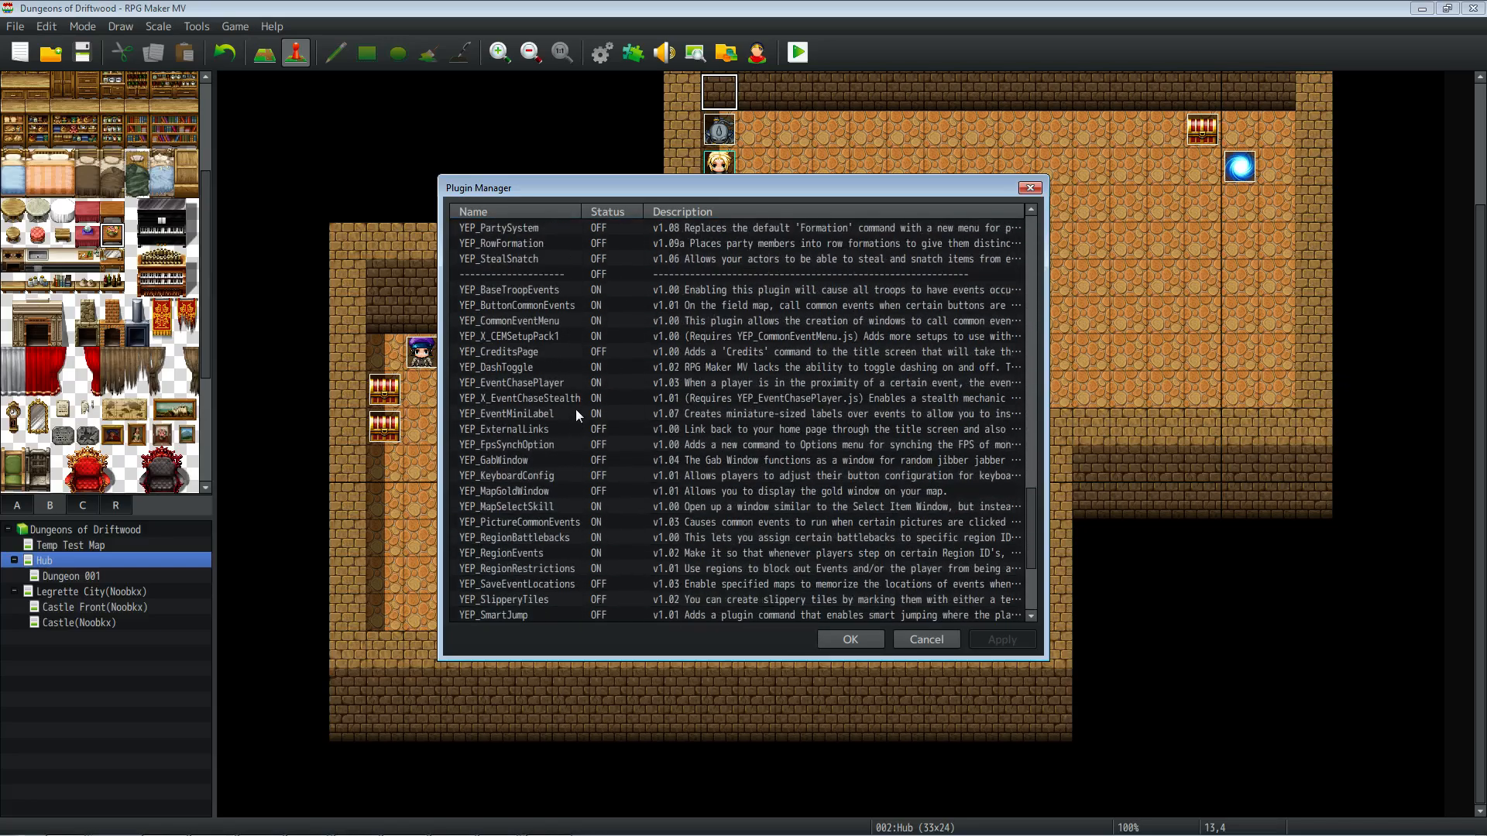
scroll("down", 3)
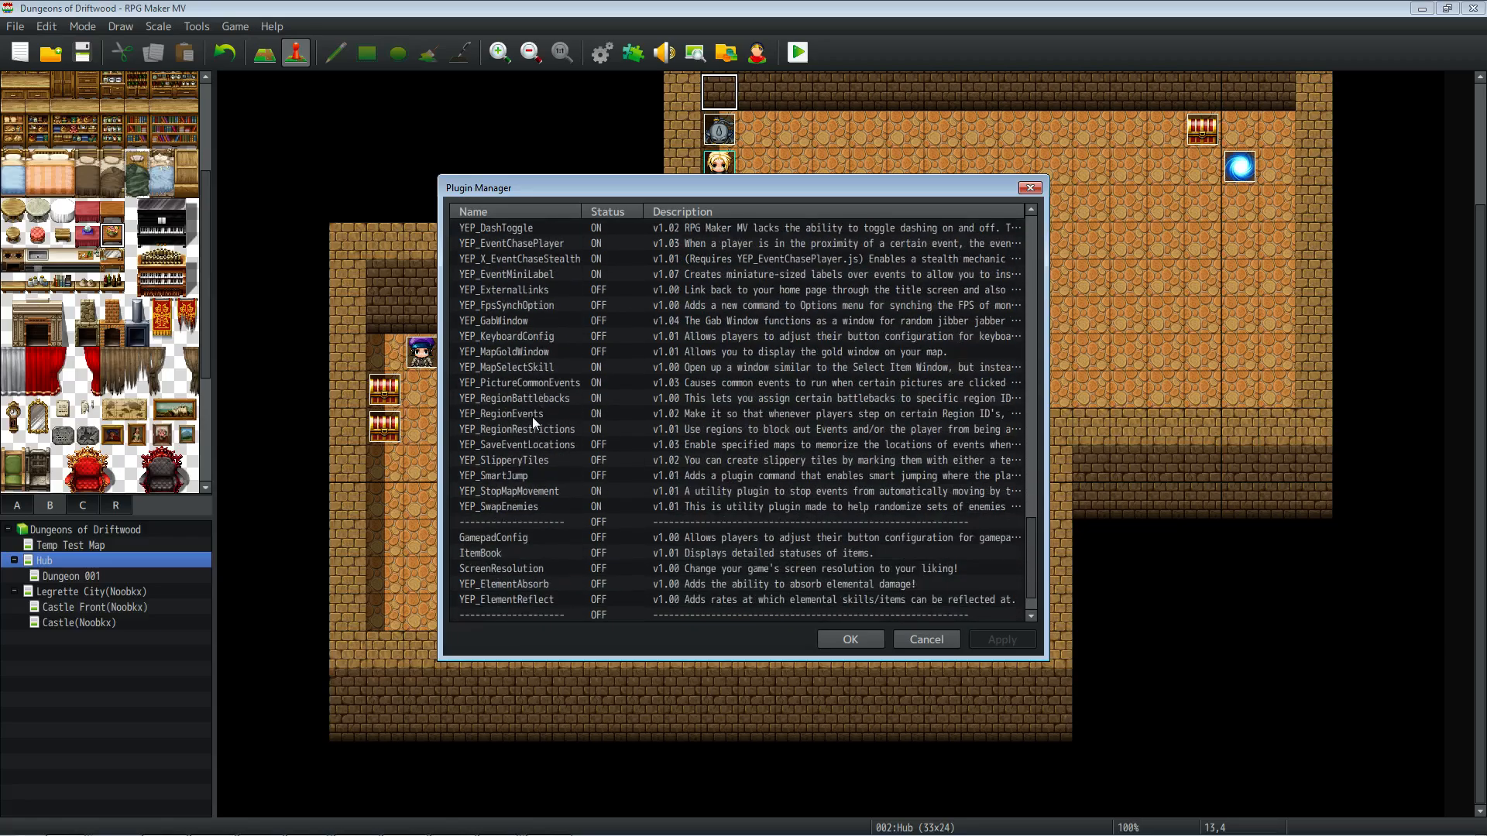
scroll("down", 3)
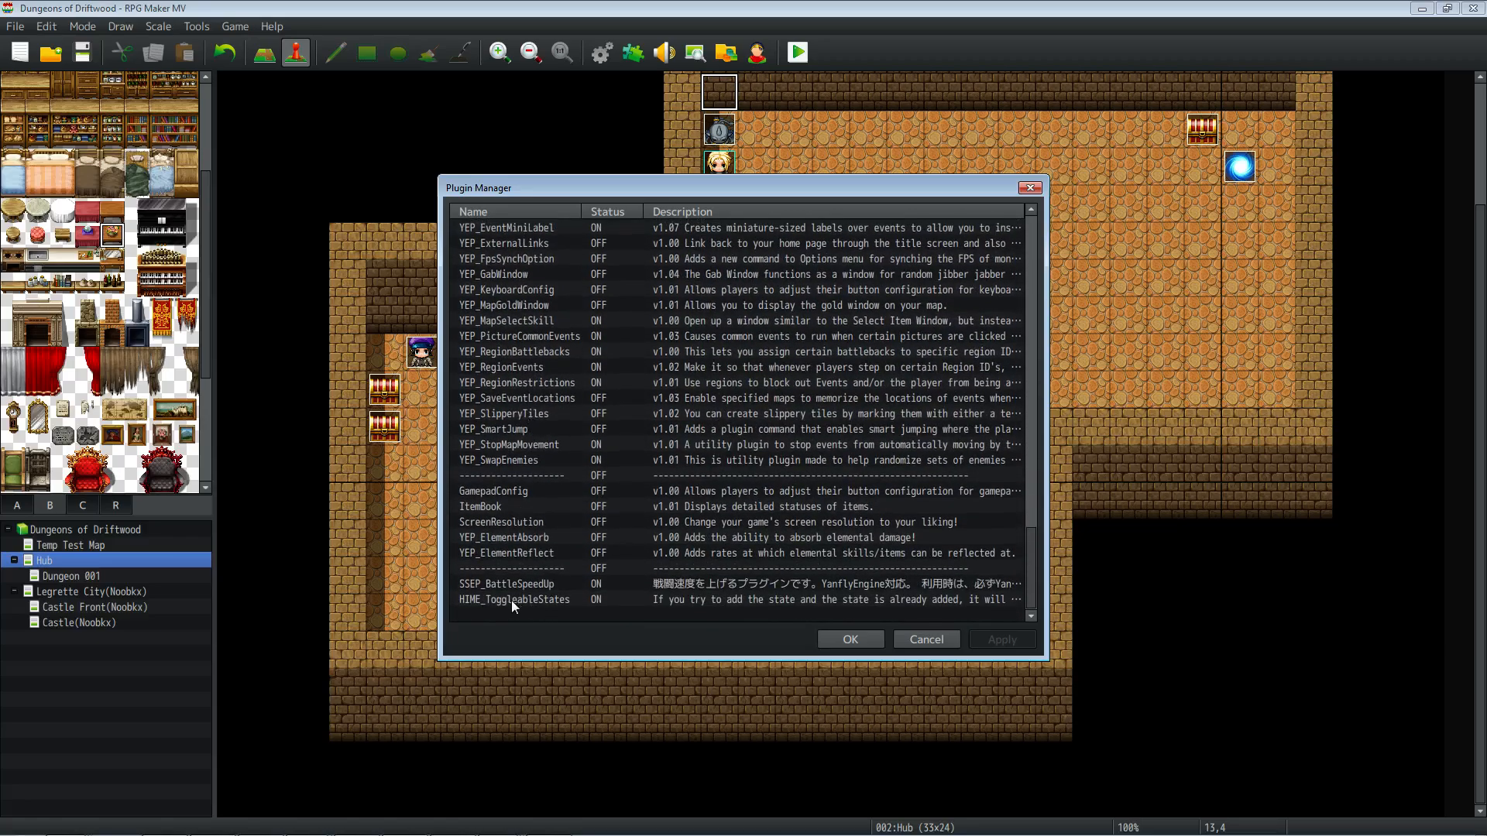
left_click(516, 599)
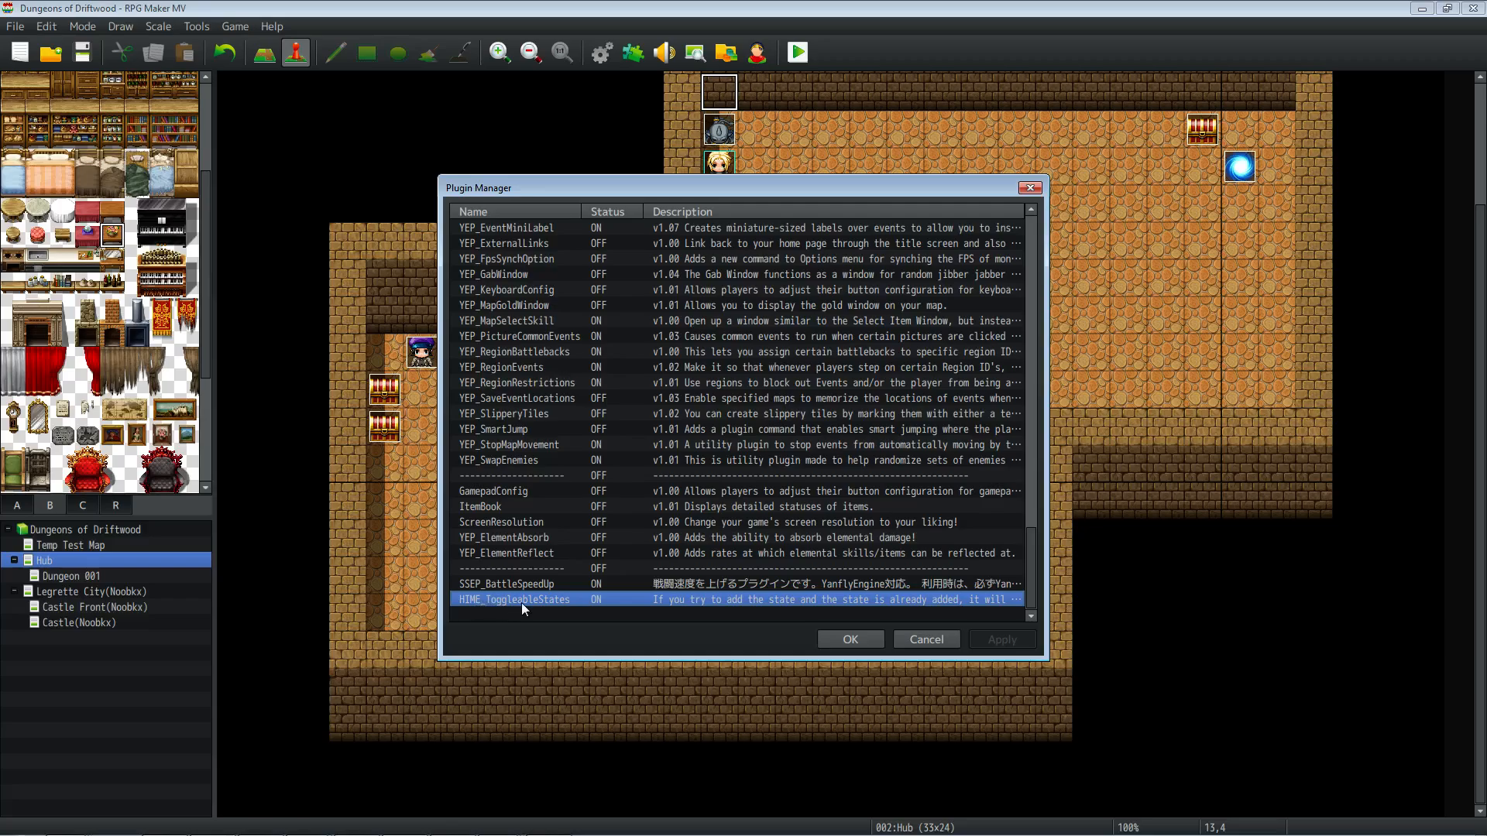
mouse_move(600, 599)
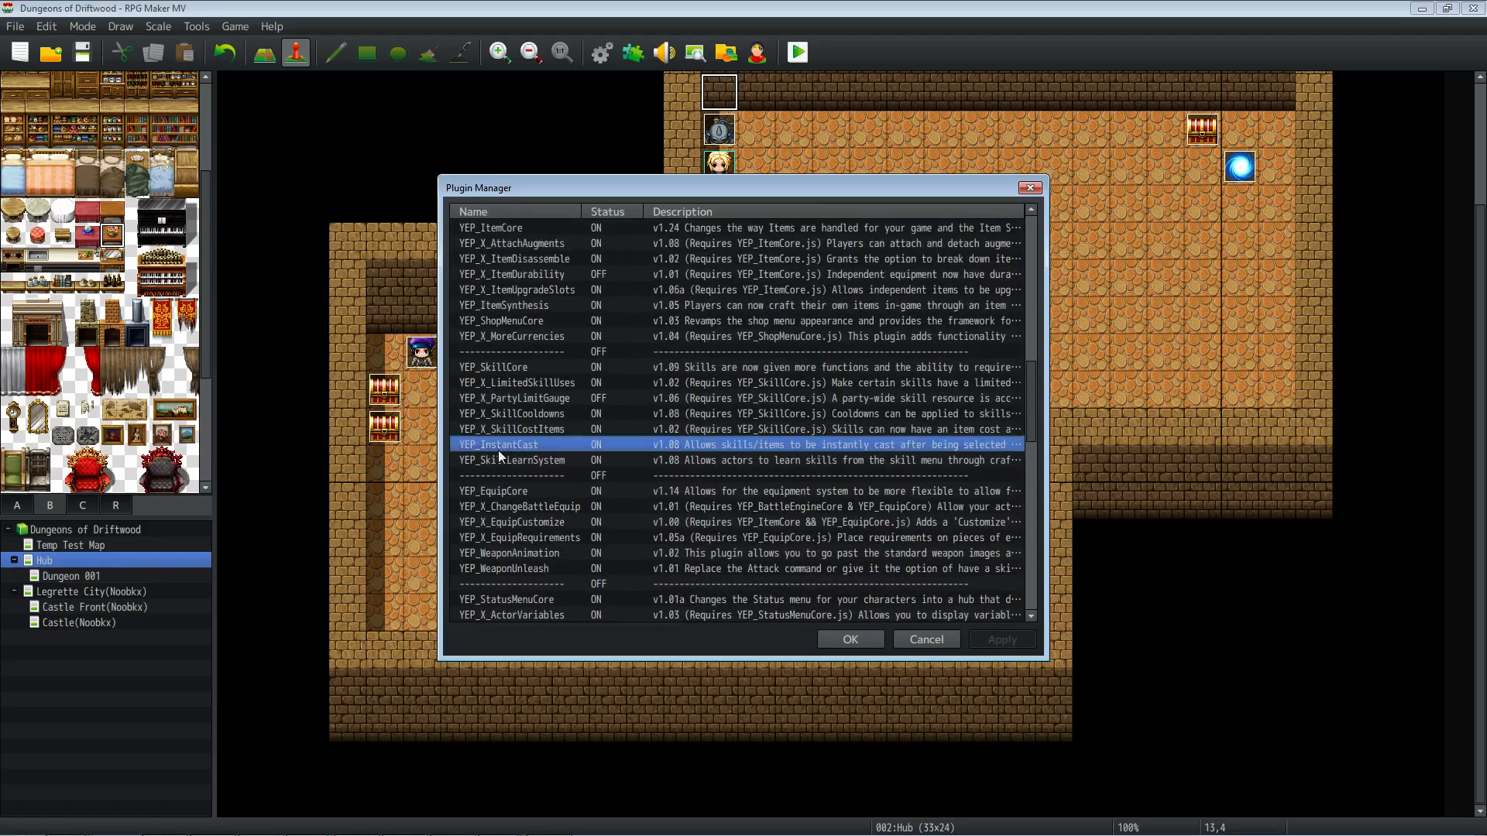
scroll("up", 3)
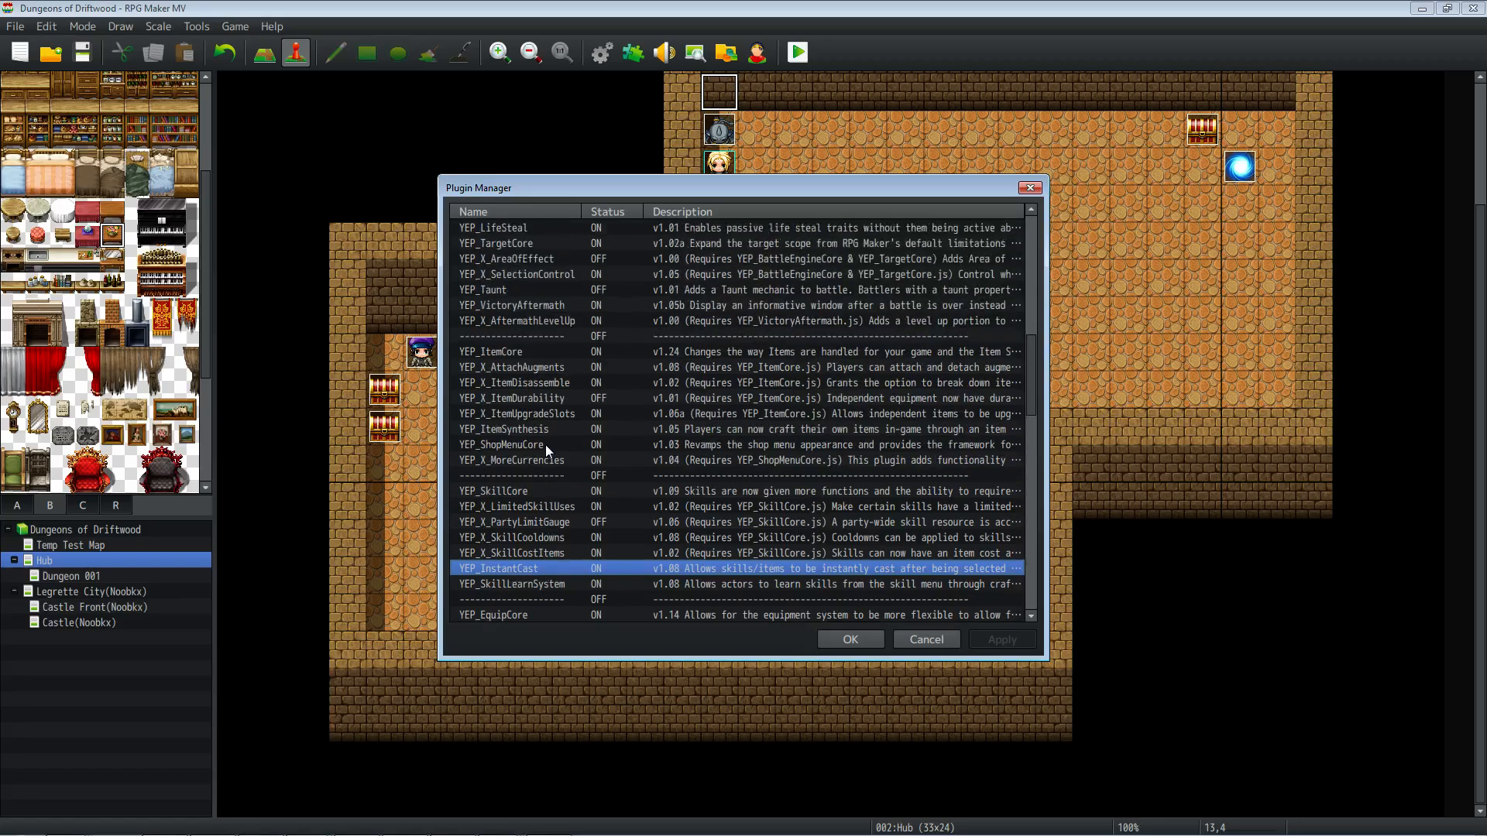
scroll("up", 3)
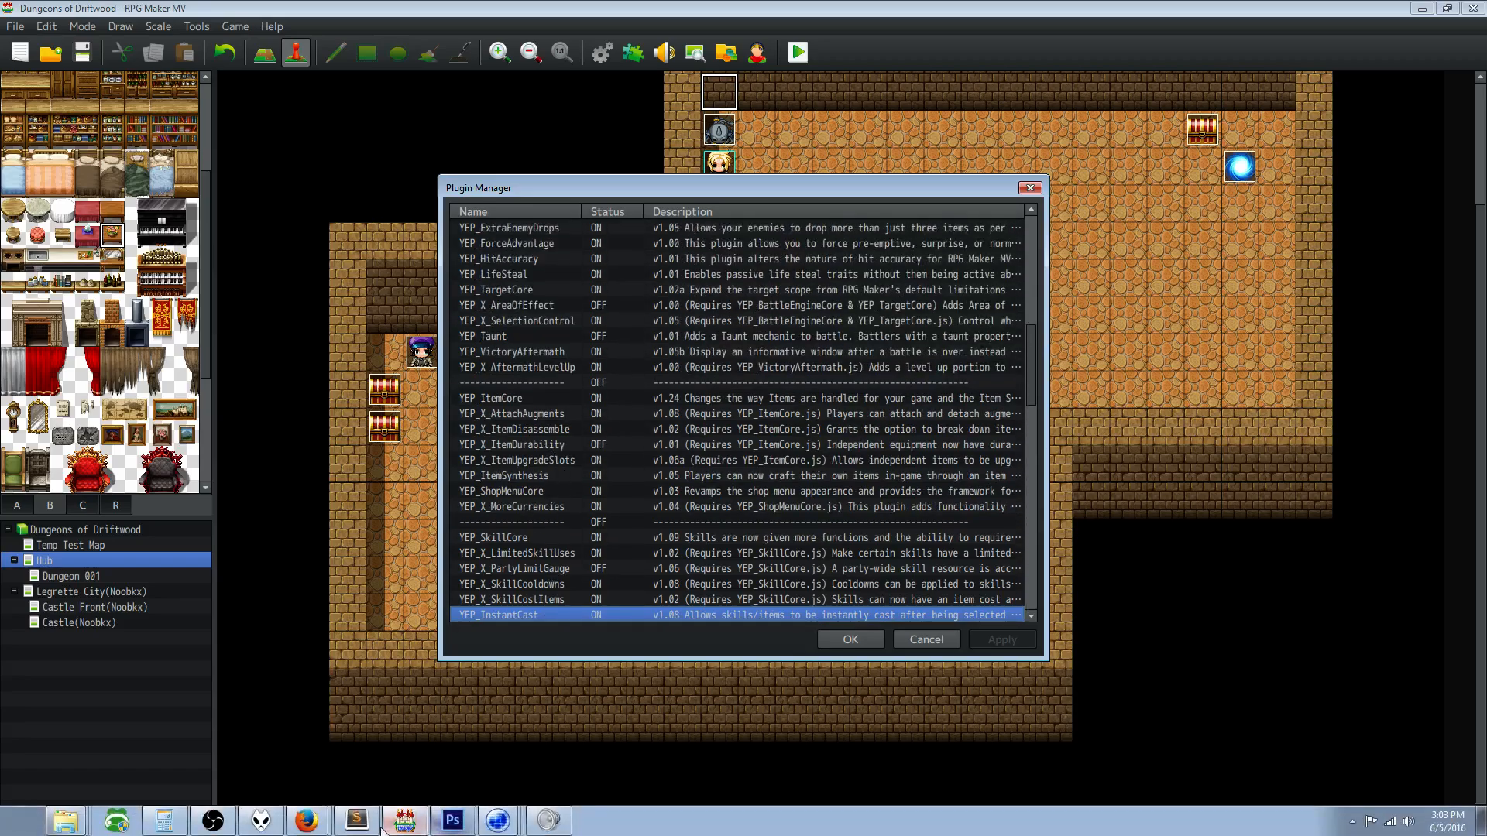